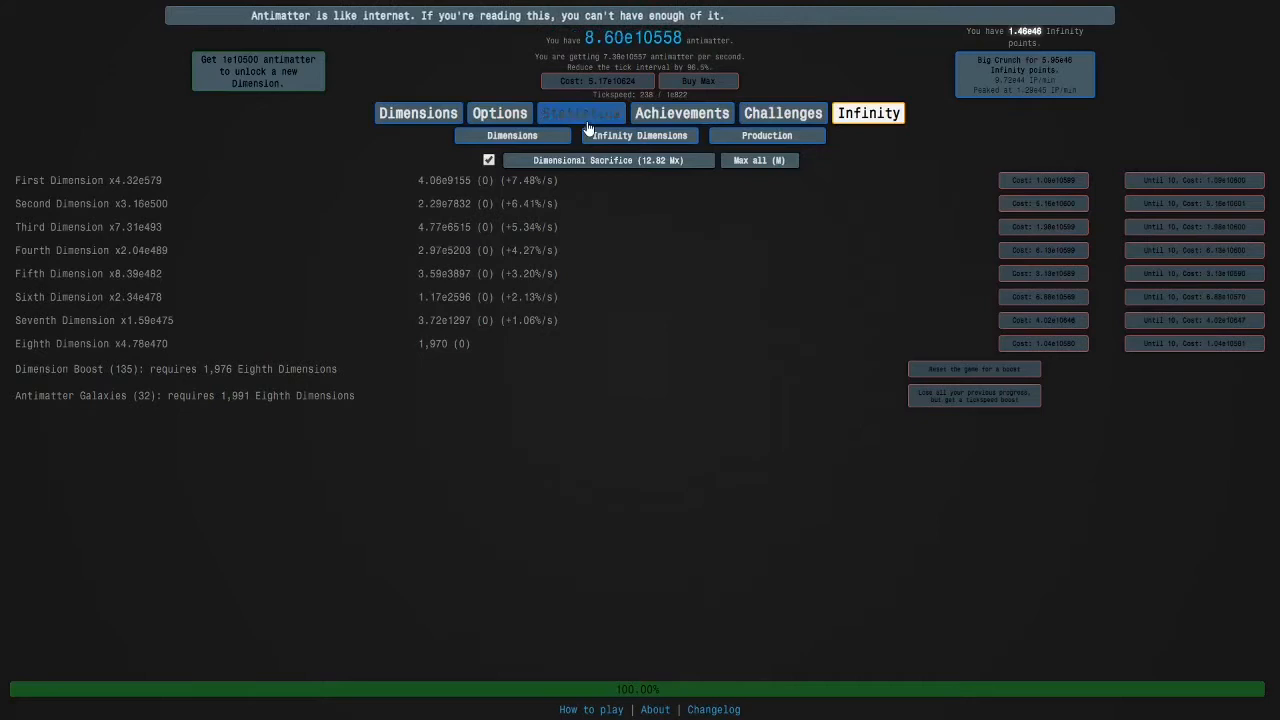
- Check the statistics, then make a dimensional sacrifice, resetting its multiplier to 1.00x
click(580, 112)
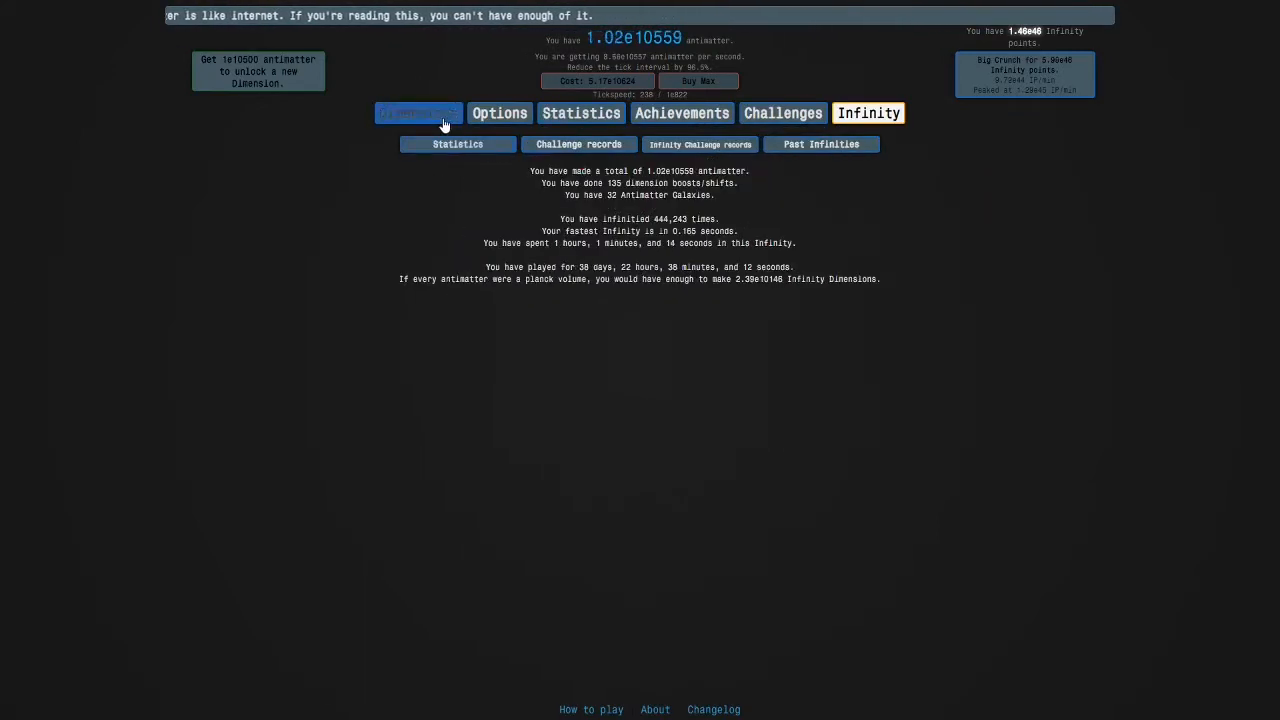
click(418, 112)
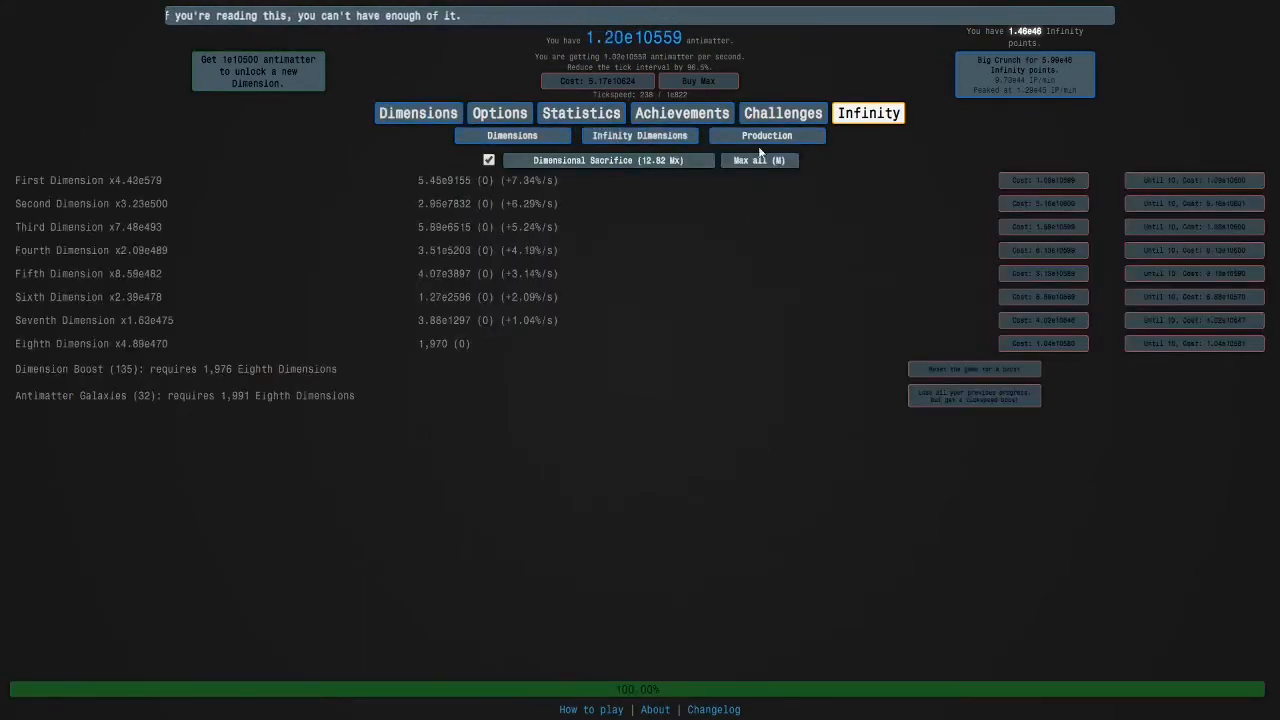
click(608, 160)
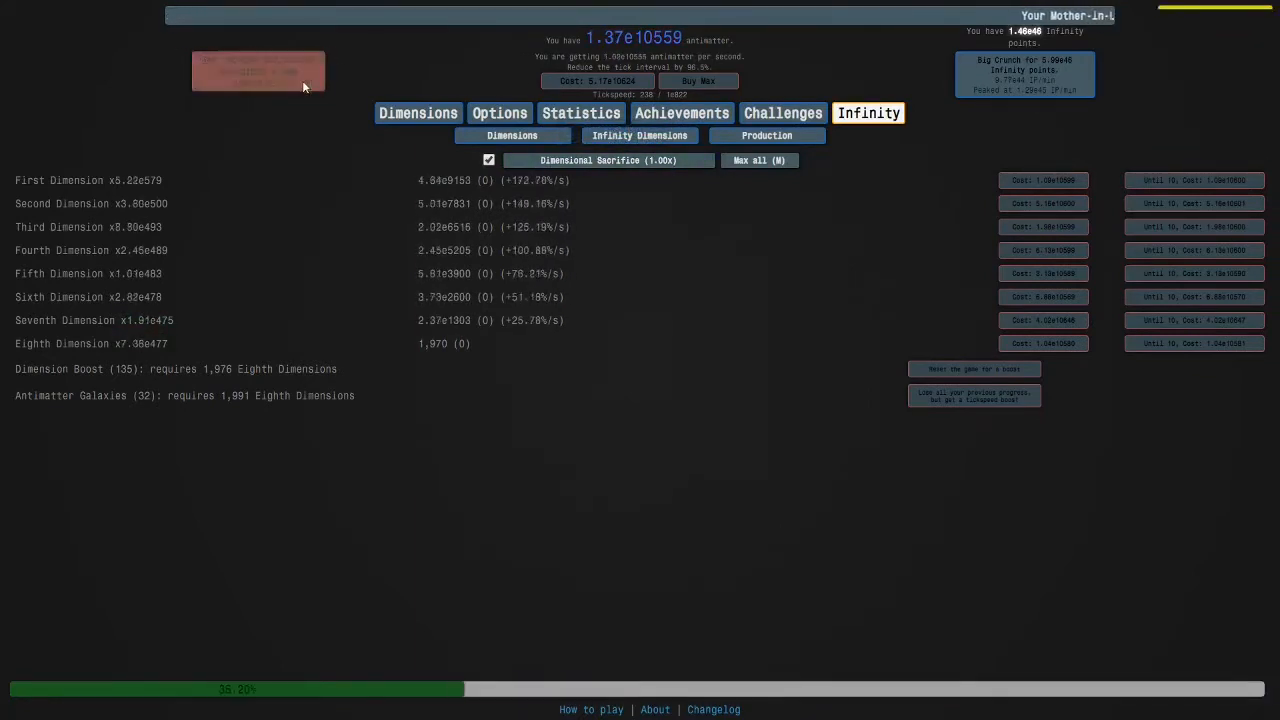
- Raise the Fourth Infinity Dimension count to 30, lifting infinity power to 3.34e47
click(639, 135)
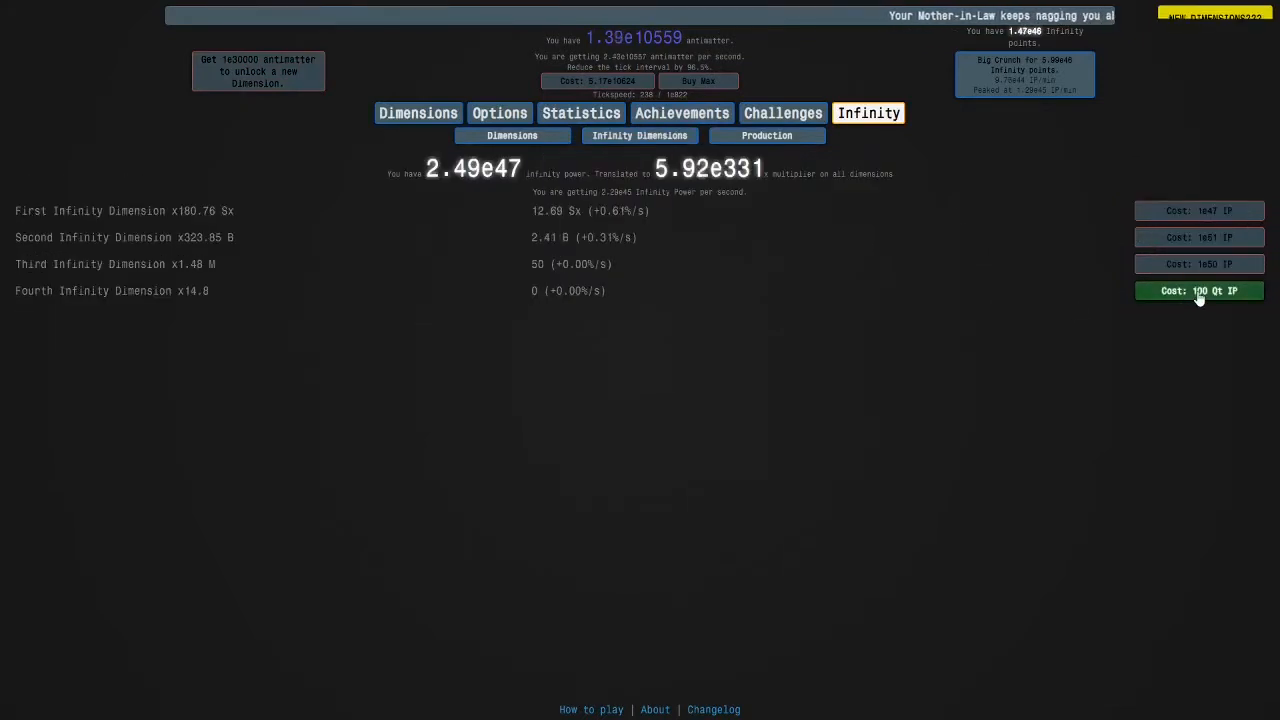
click(1198, 290)
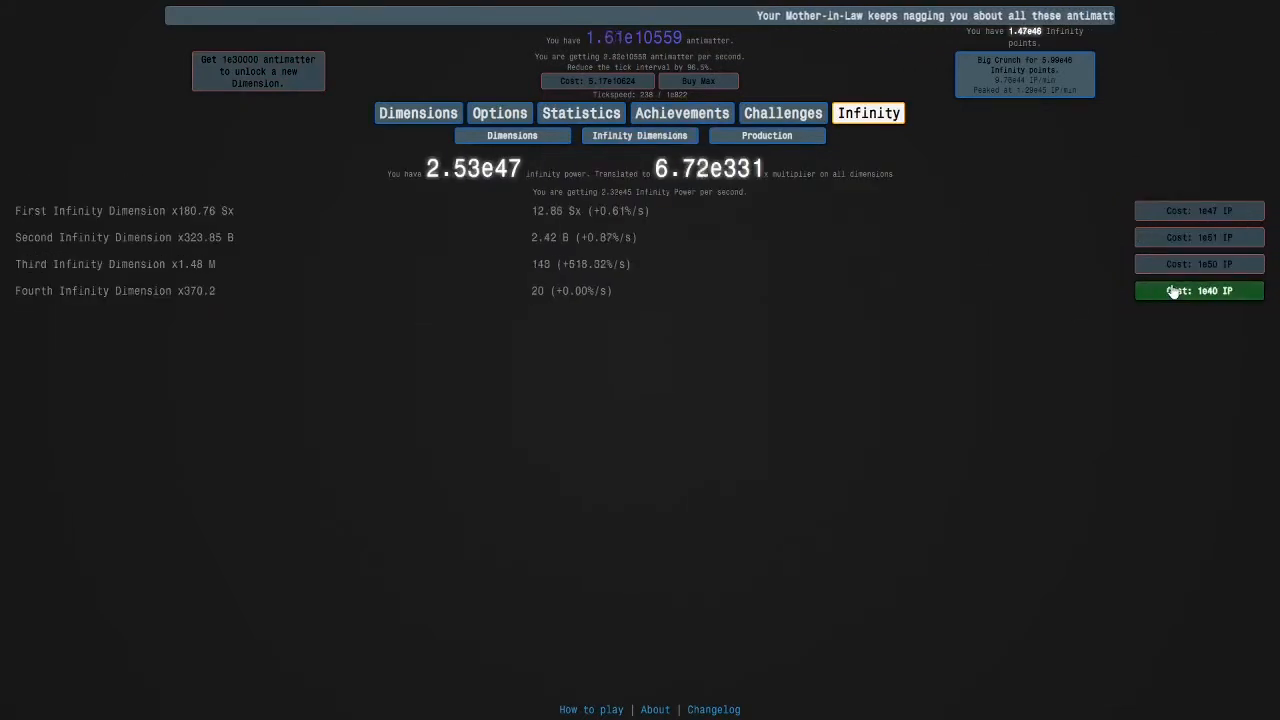
click(1198, 291)
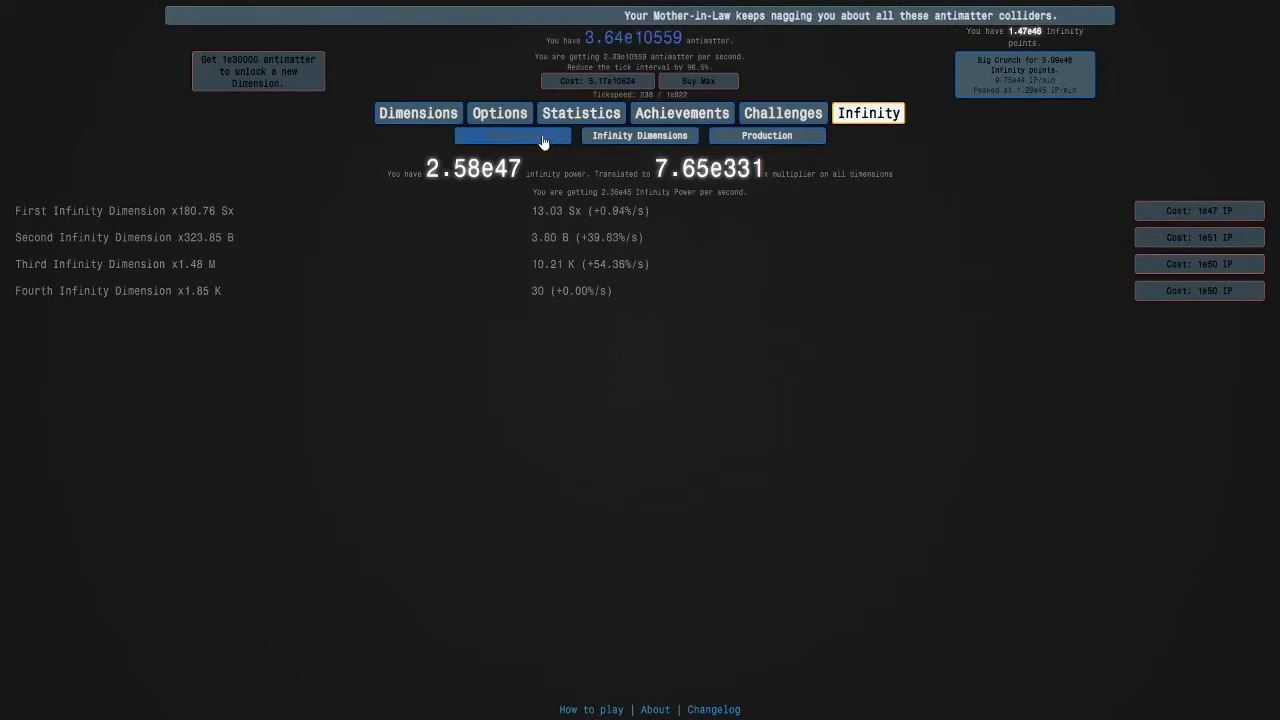
click(512, 135)
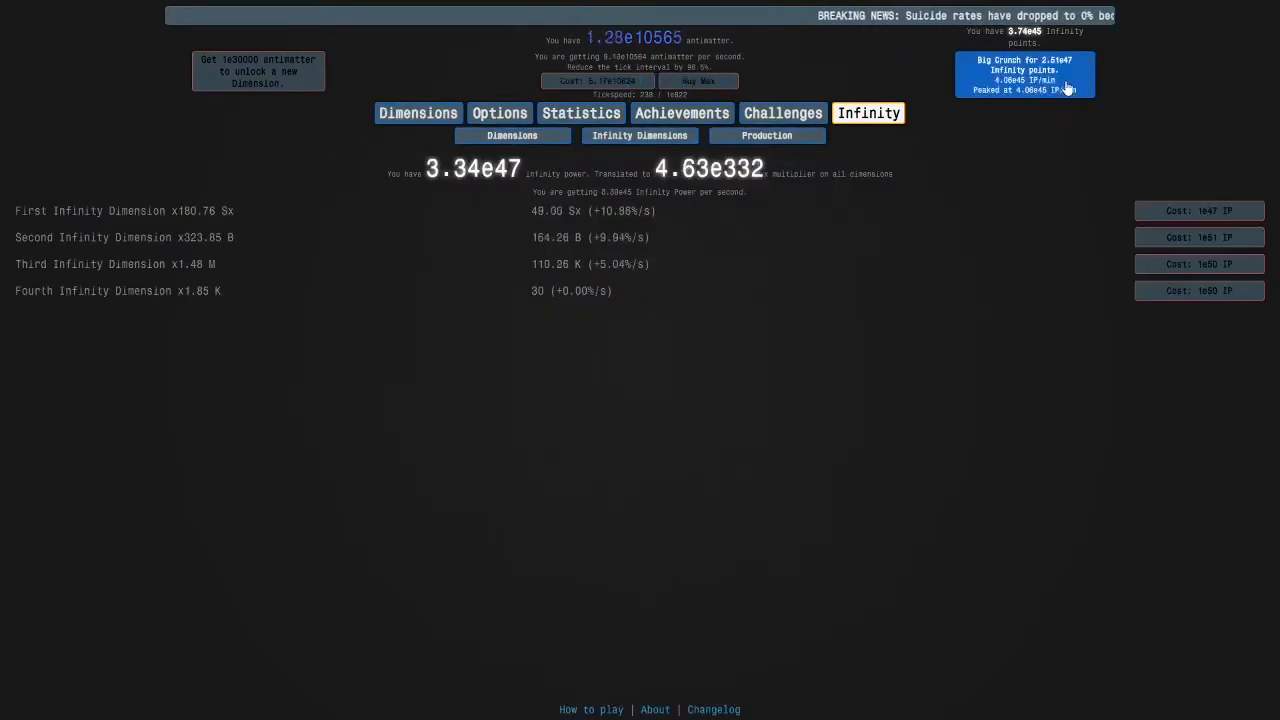
- Big Crunch twice, raising infinity points to about 6.44e46
click(512, 135)
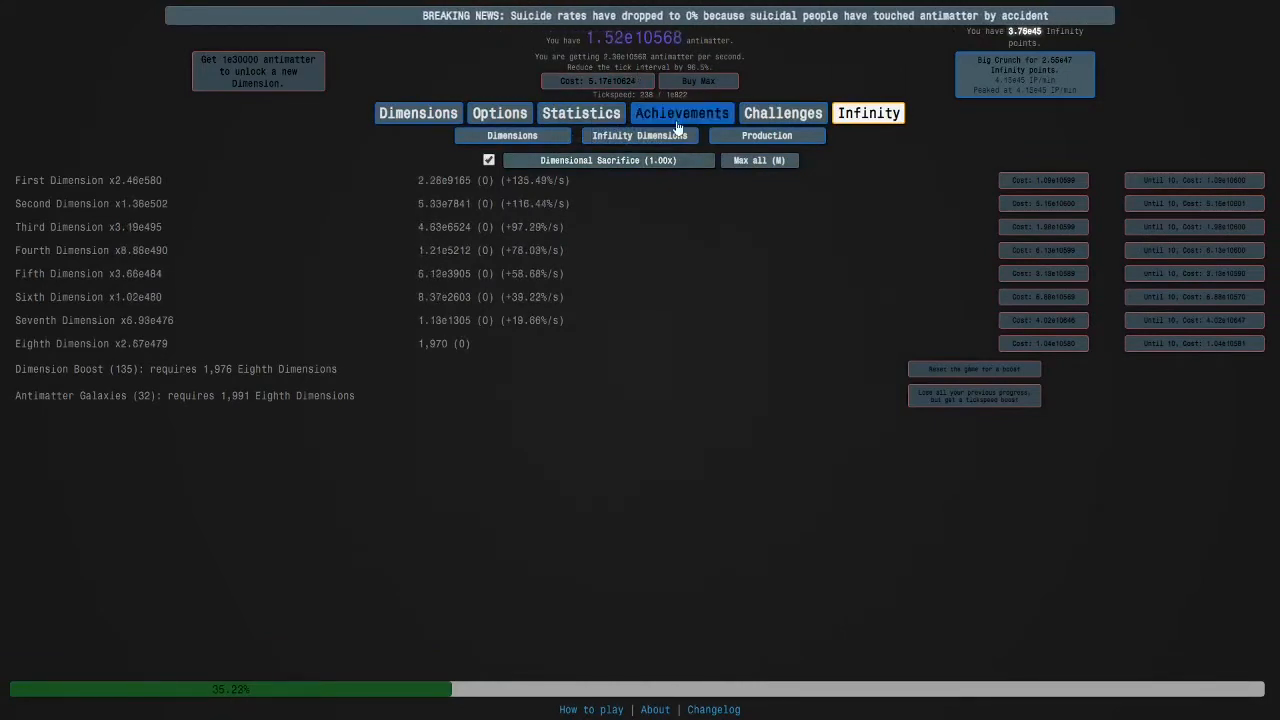
click(639, 135)
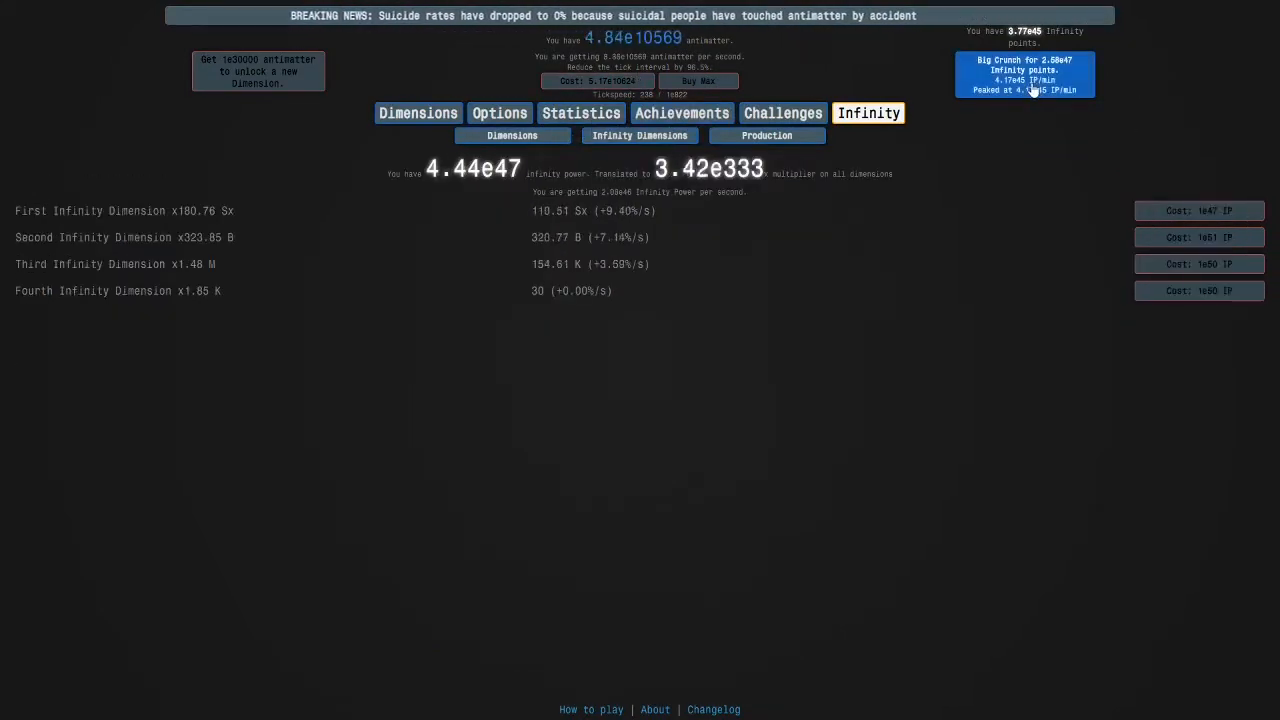
click(1198, 210)
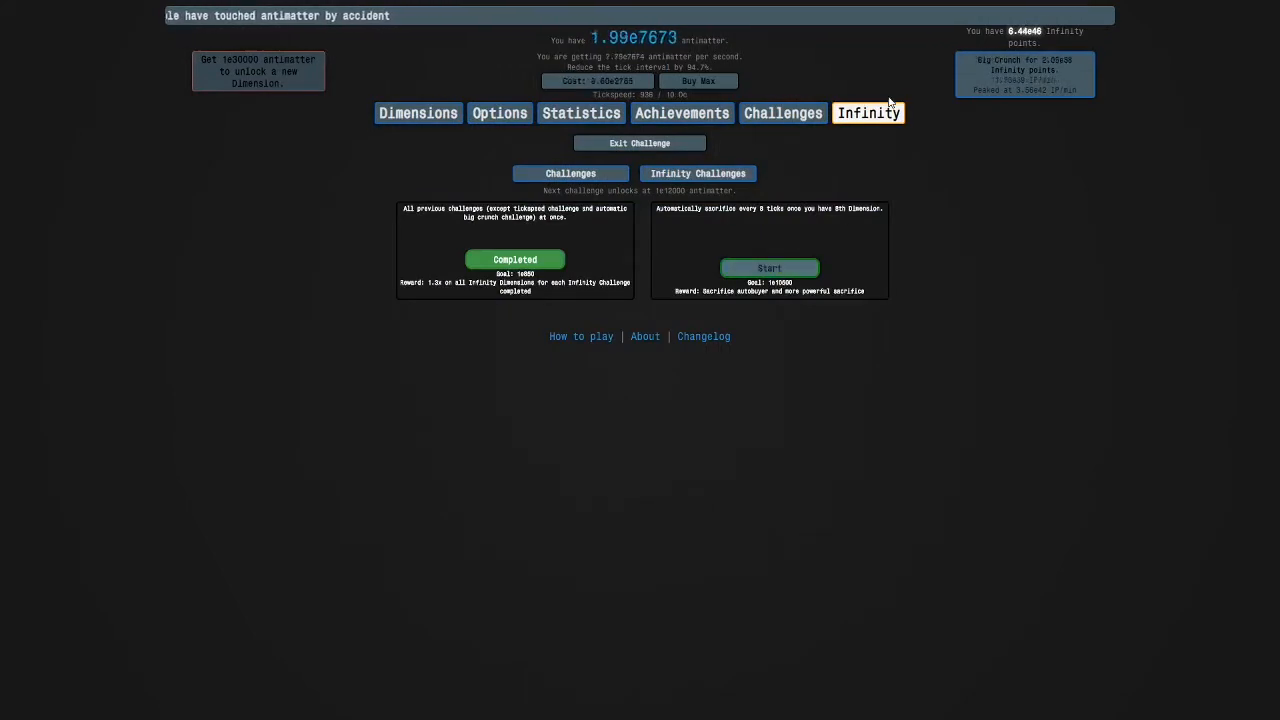
- Adjust an autobuyer on the Infinity Autobuyers page and return to Dimensions
click(418, 112)
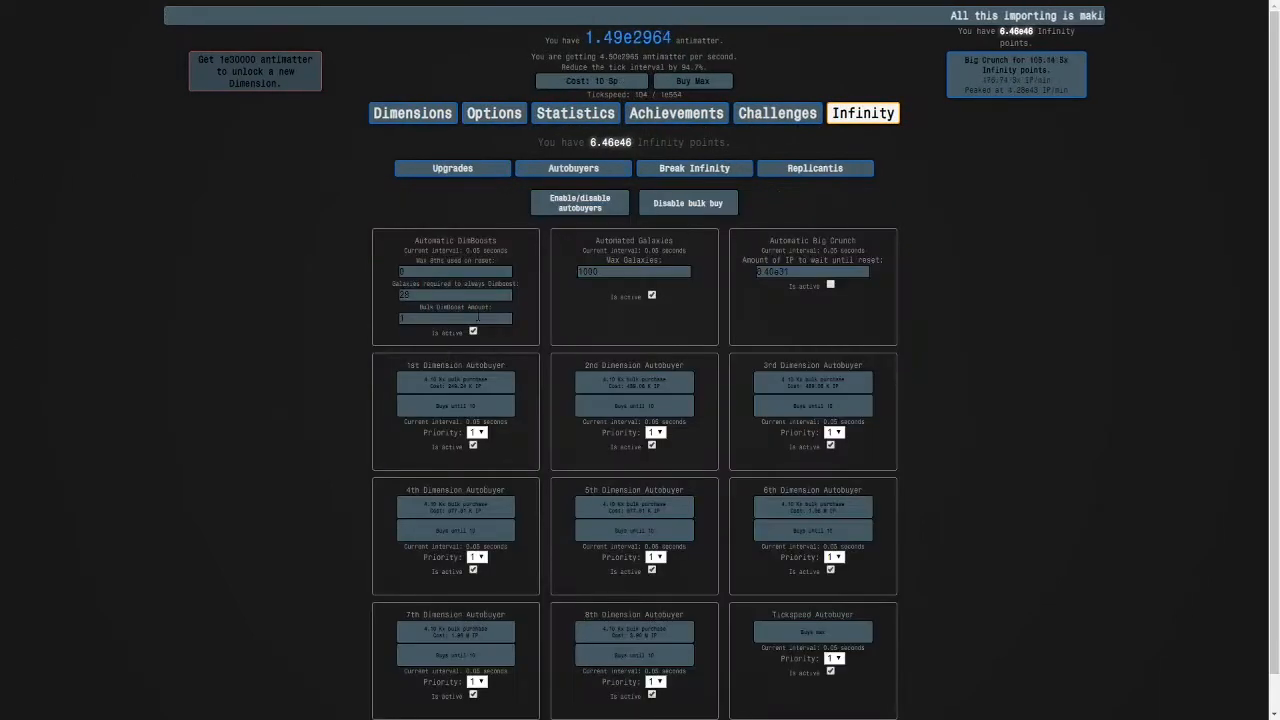
click(412, 112)
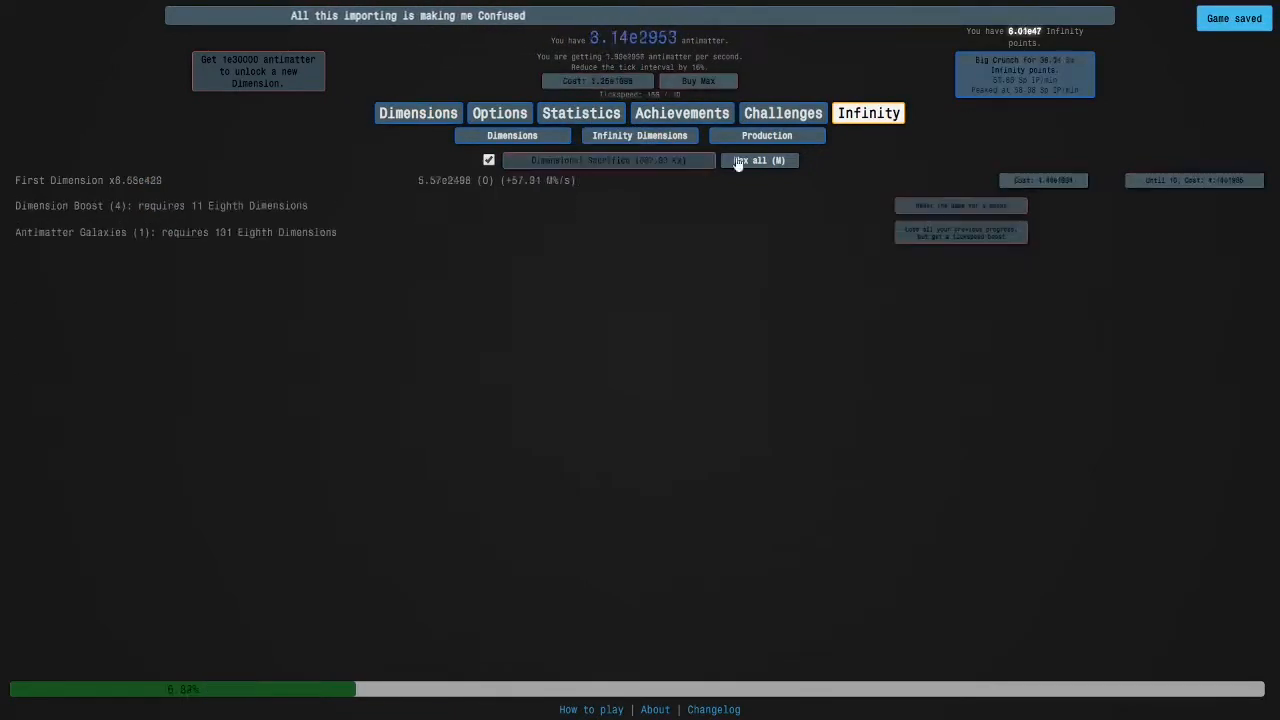
- Start the 8-tick auto-sacrifice challenge (goal 1e10500) and Big Crunch
click(639, 135)
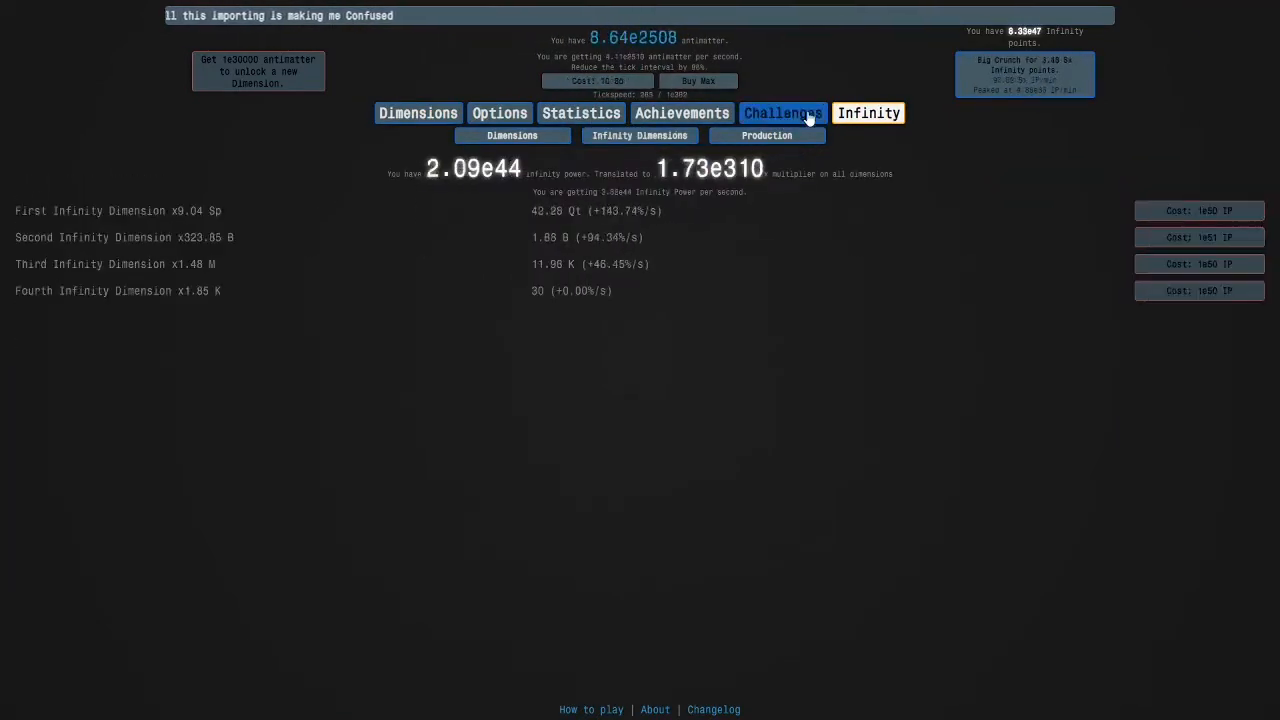
click(783, 112)
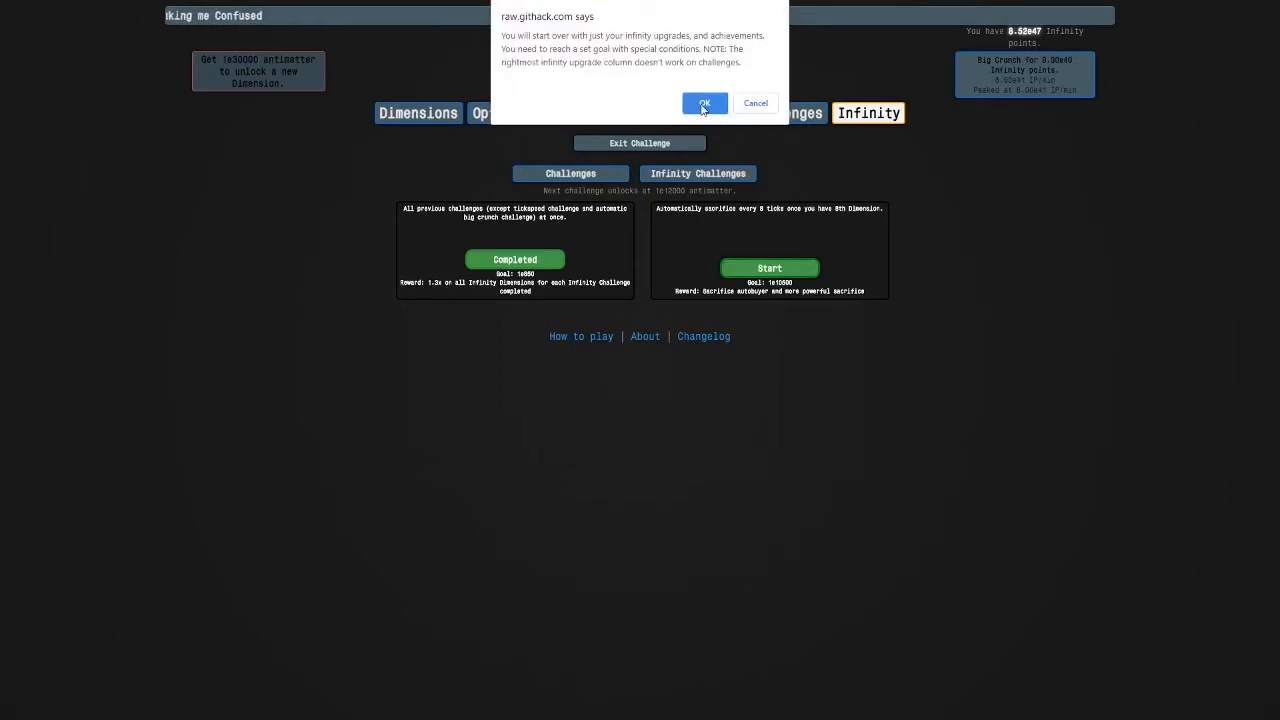
click(704, 103)
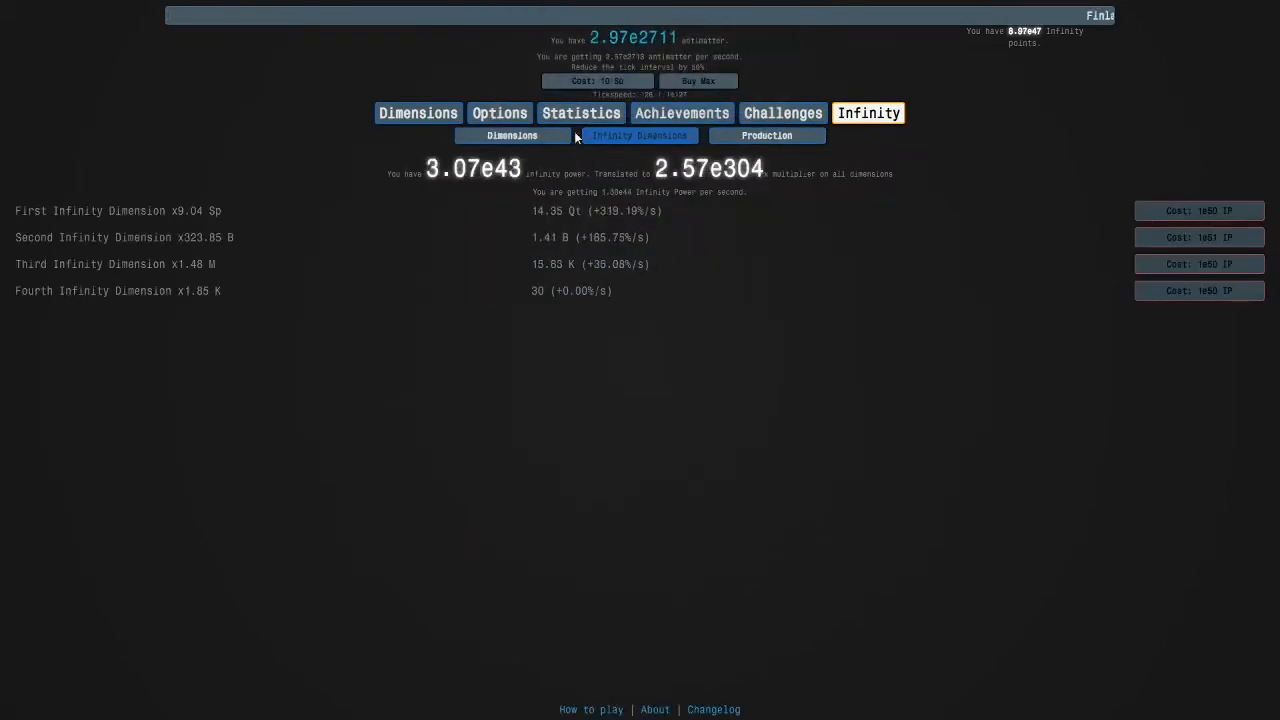
click(512, 135)
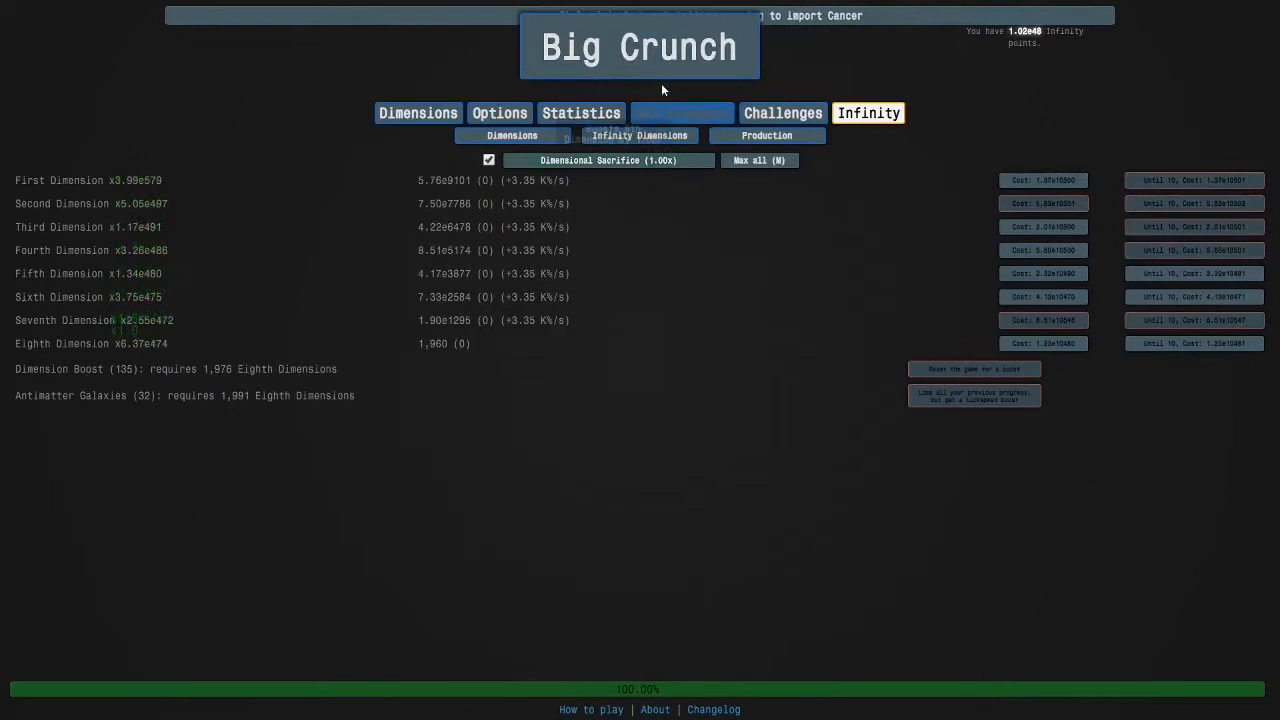
click(782, 112)
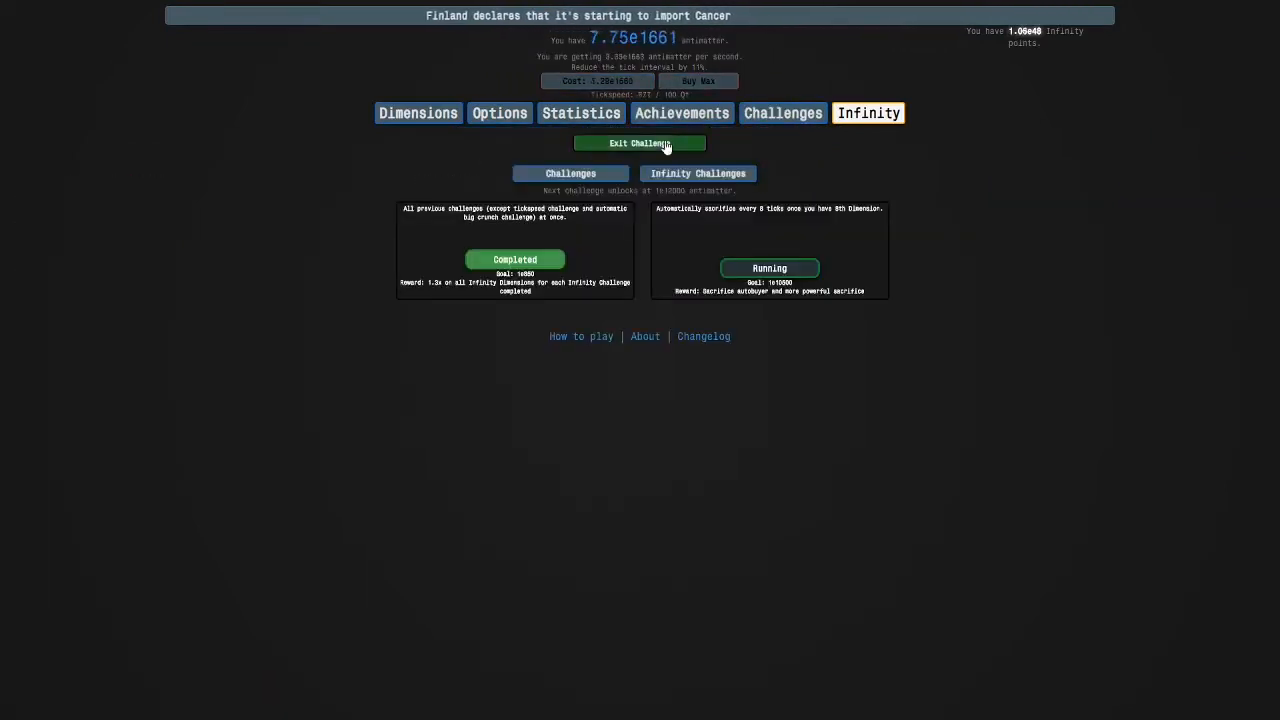
- Activate the Automatic Sacrifice autobuyer, then return to the dimensions view
click(640, 143)
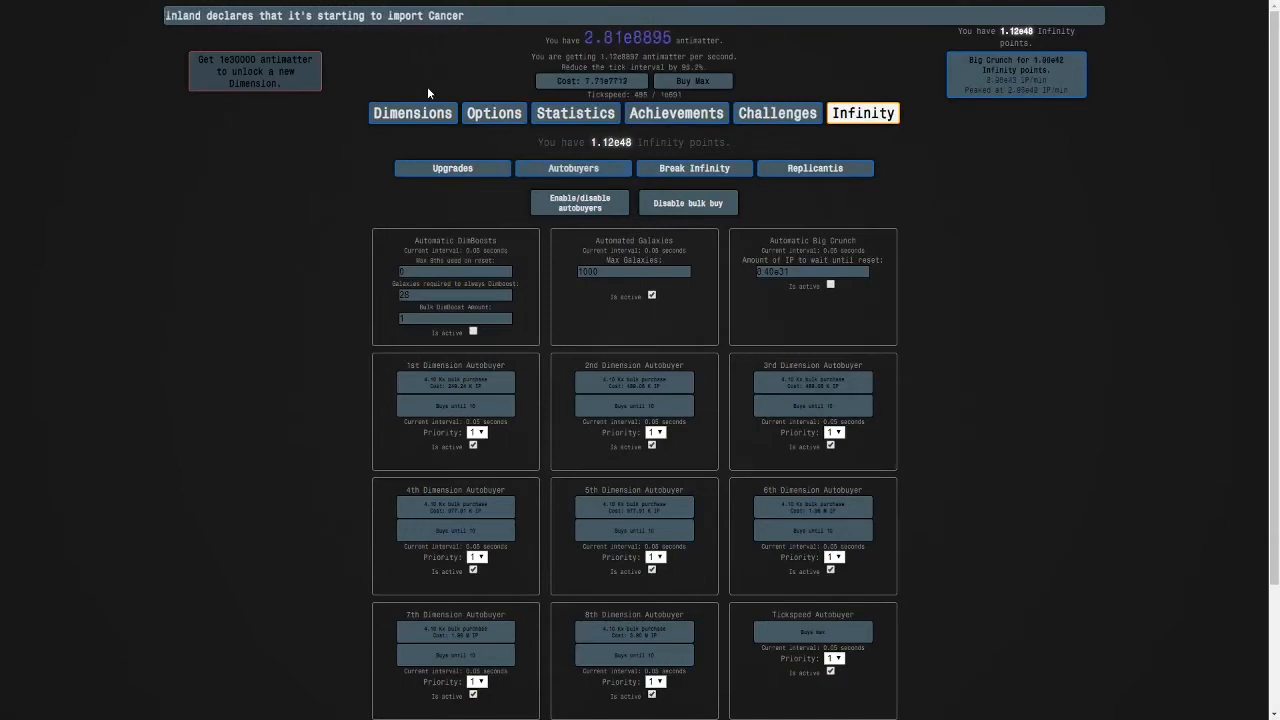
scroll(down, 3)
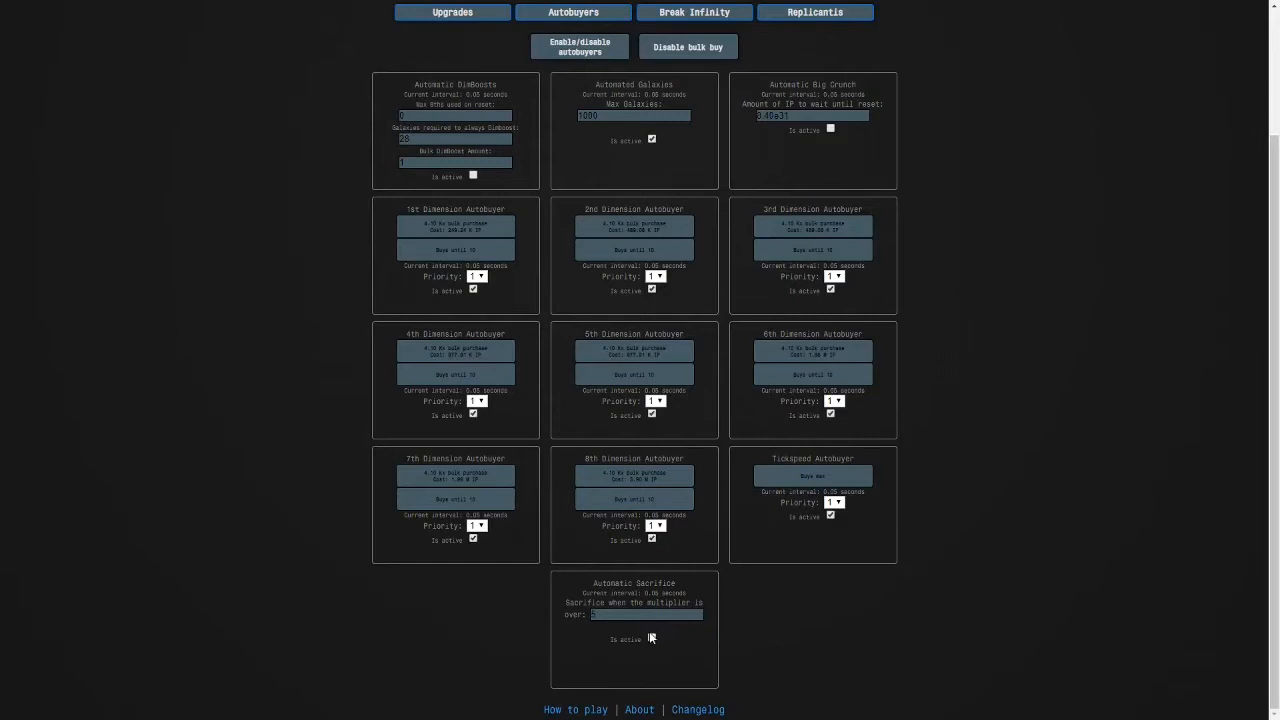
click(499, 112)
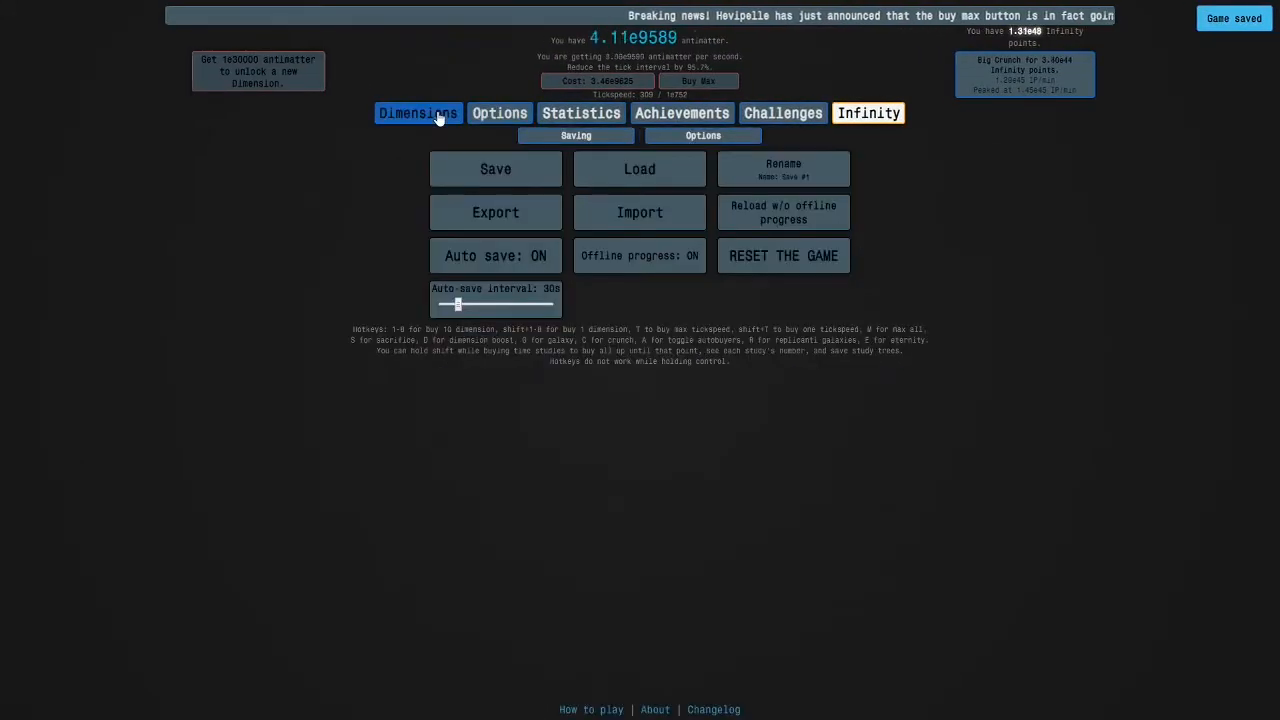
click(418, 112)
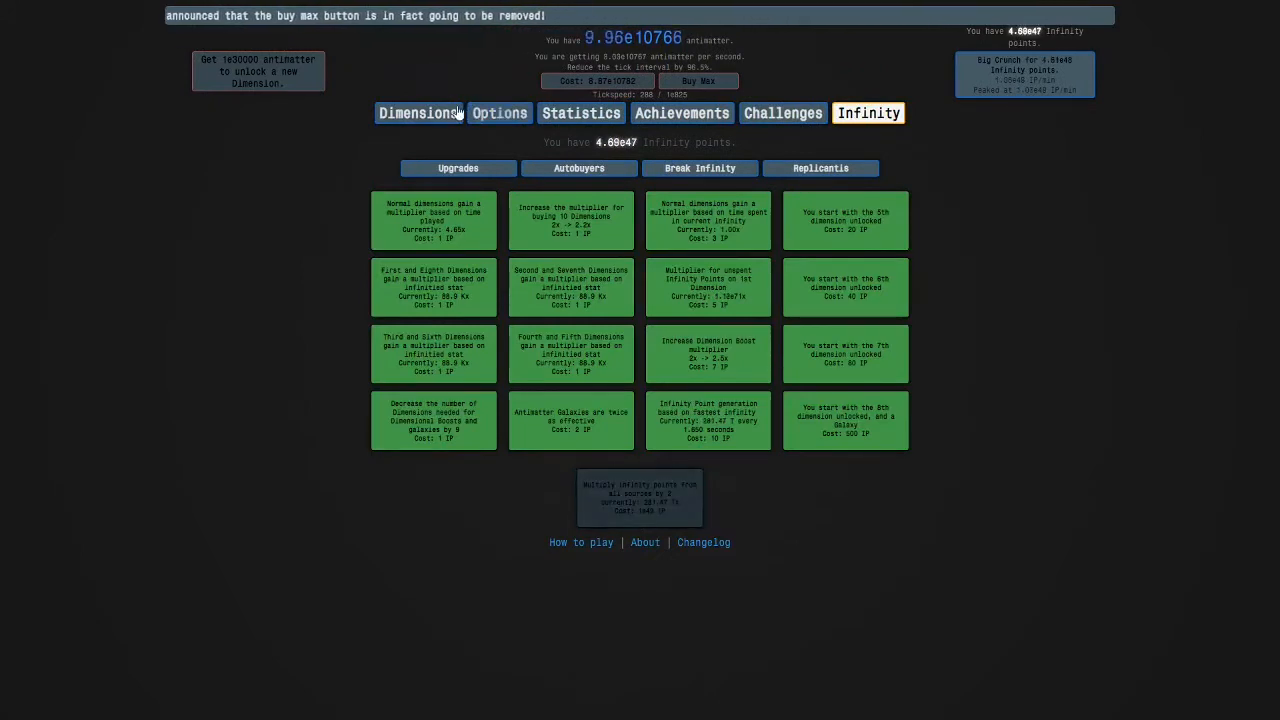
- Sacrifice, Big Crunch, and buy the upgrade doubling infinity point gain
click(418, 112)
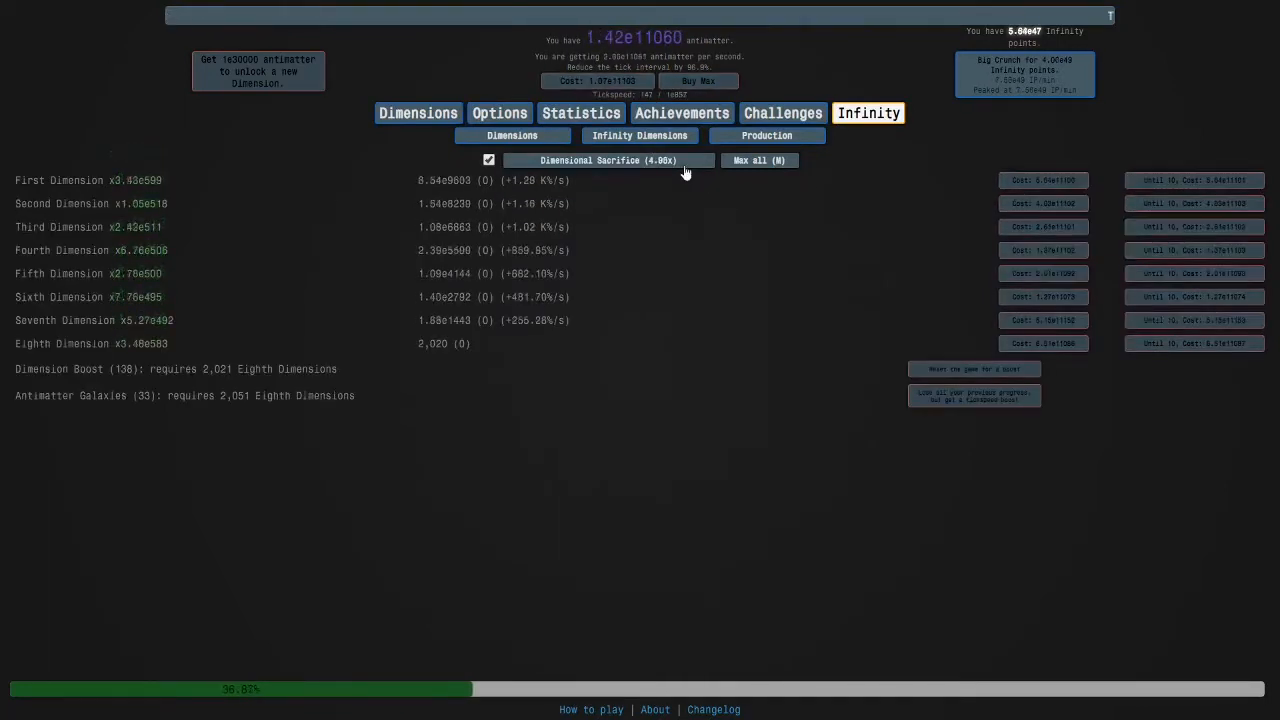
click(608, 160)
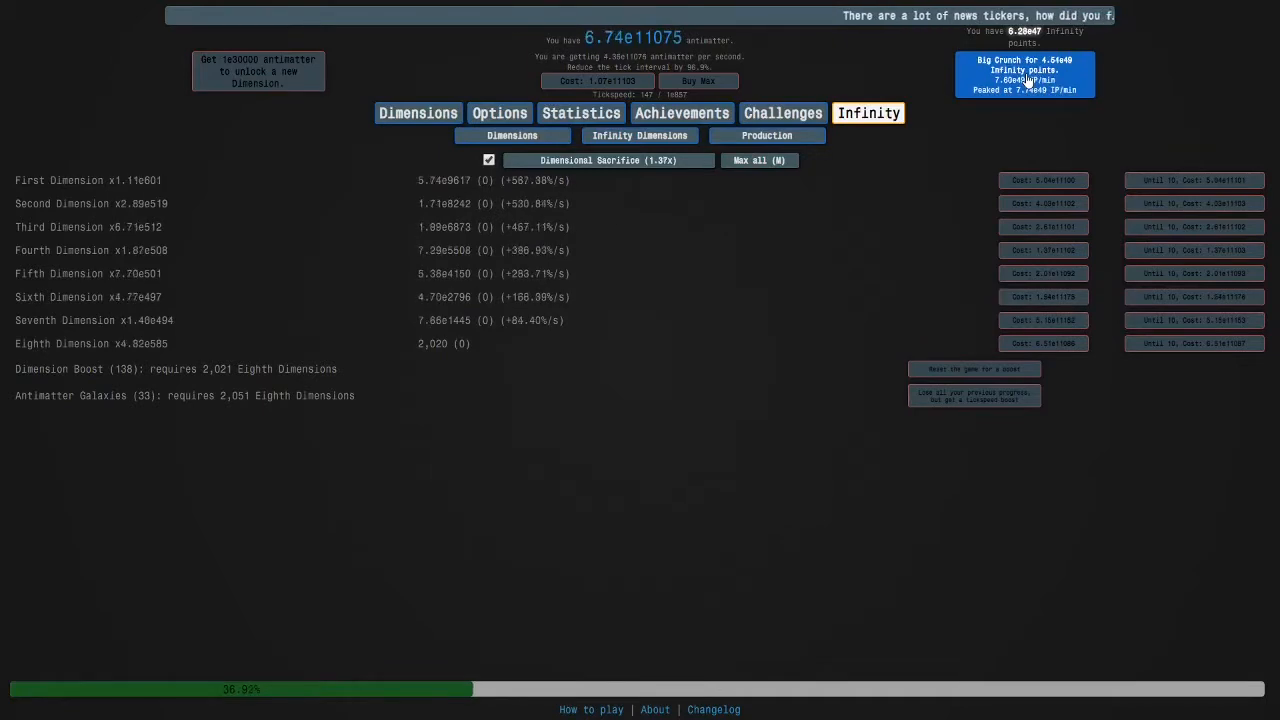
click(1022, 74)
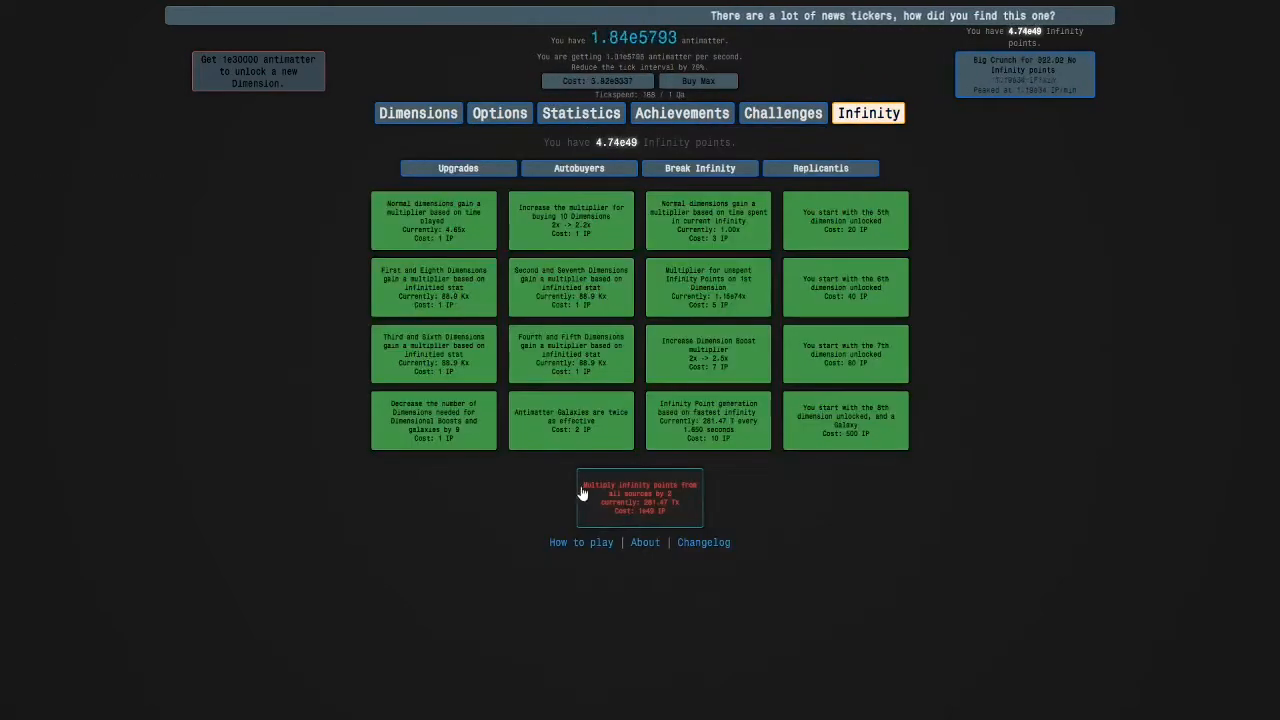
click(418, 112)
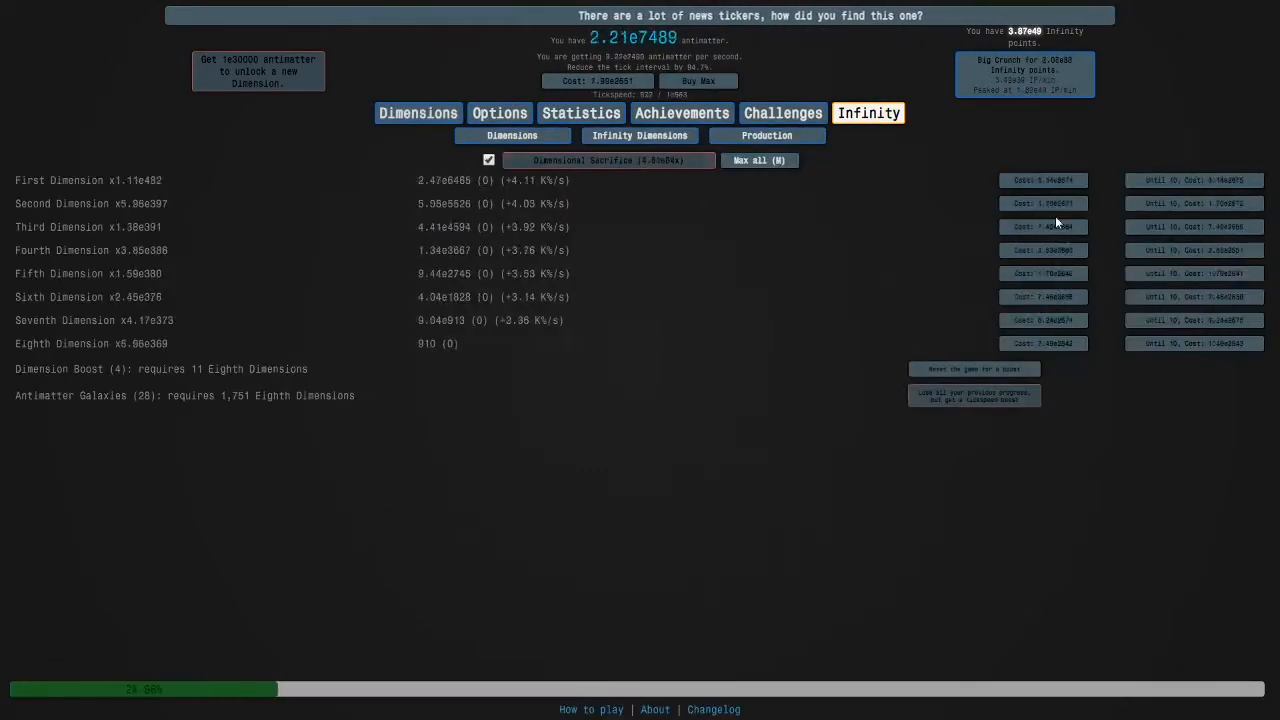
- Try buying a Second Infinity Dimension, still short of its 1e50 IP cost
click(639, 135)
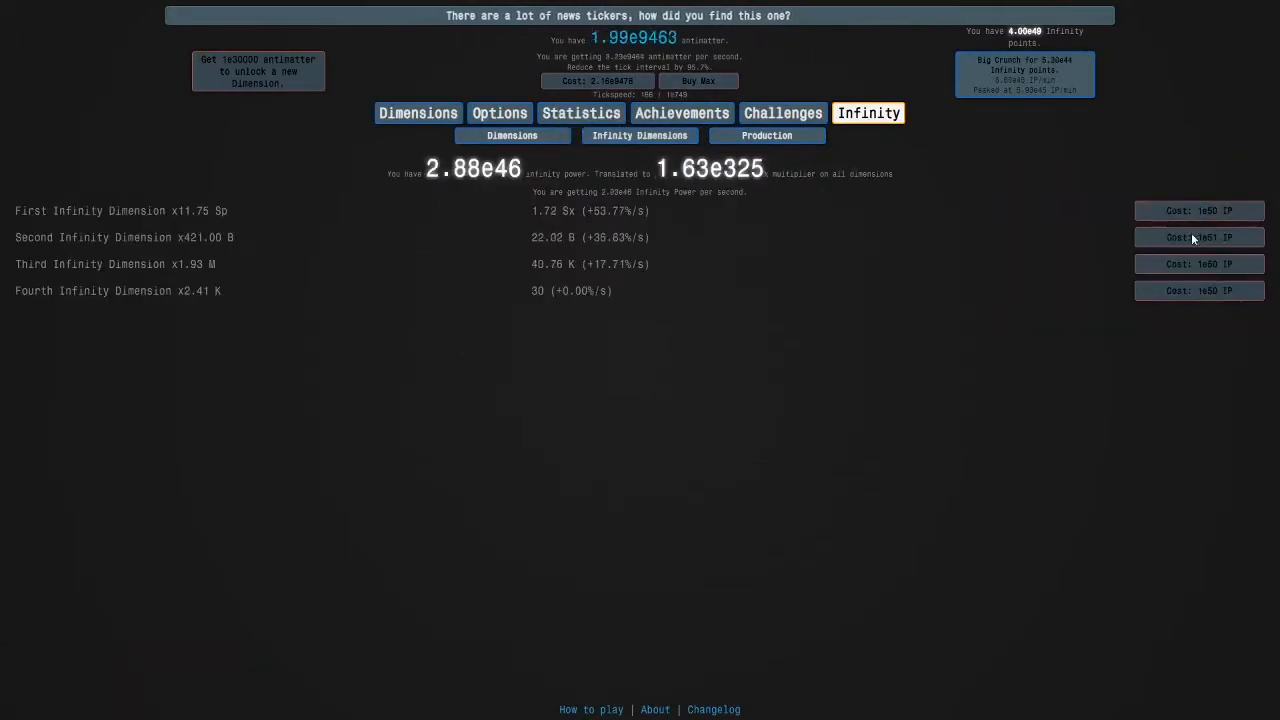
click(512, 135)
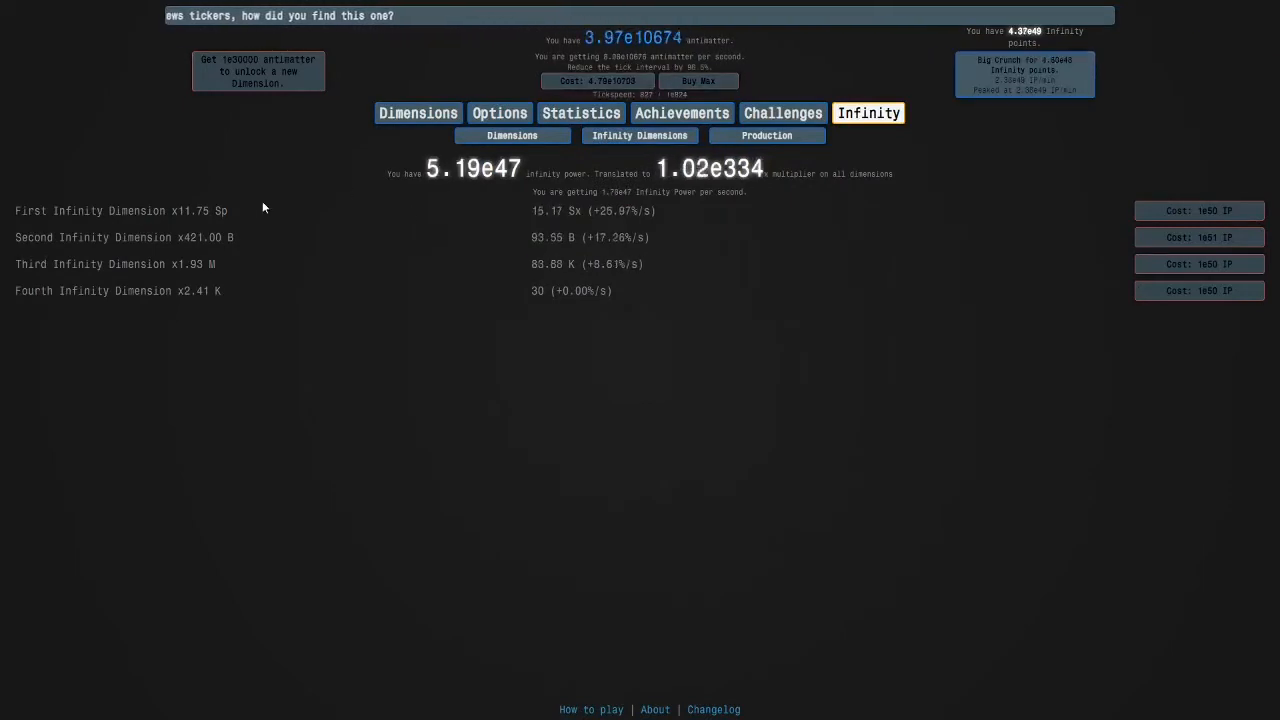
mouse_move(512, 135)
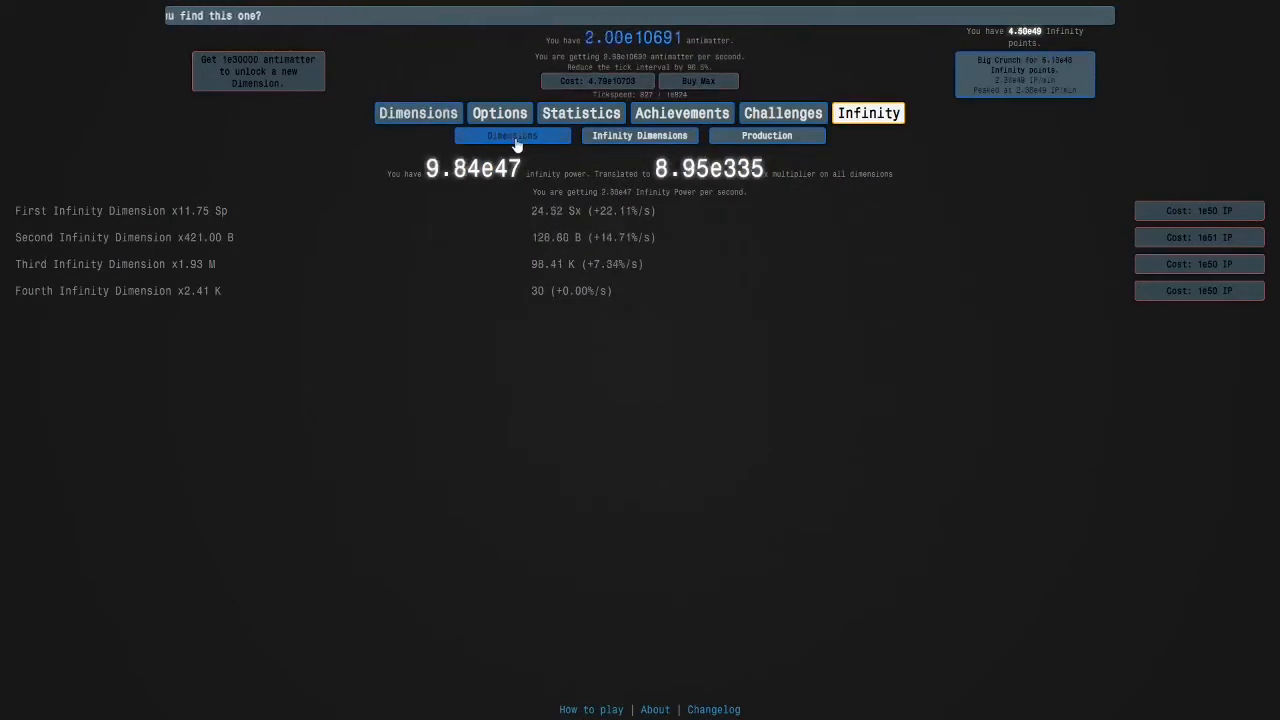
click(512, 135)
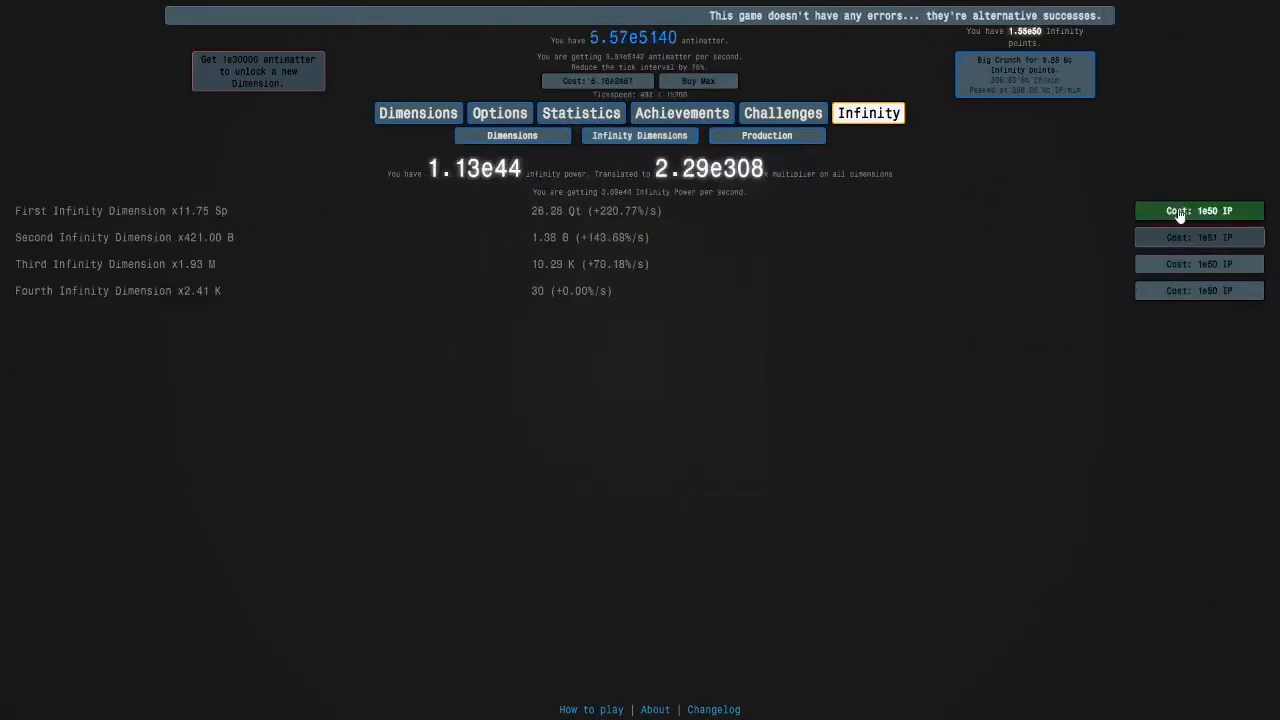
- Buy a First Infinity Dimension for 1e50 IP and keep growing the run
click(512, 135)
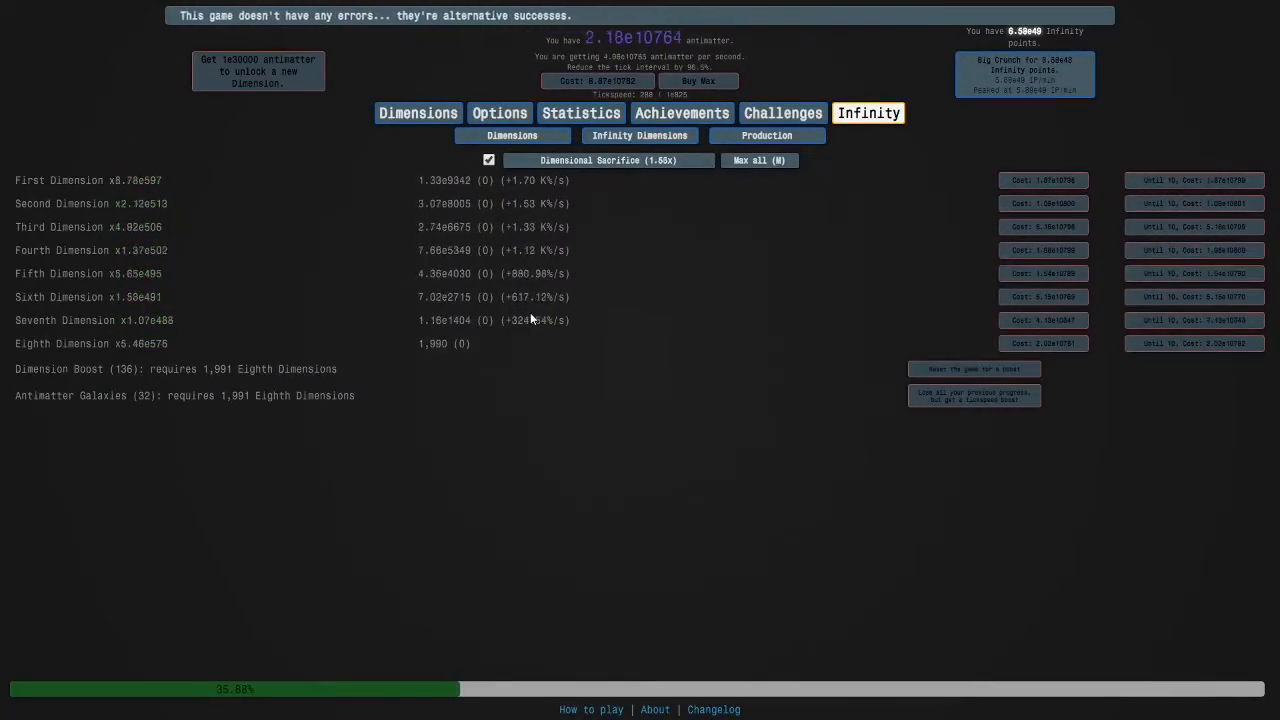
click(607, 160)
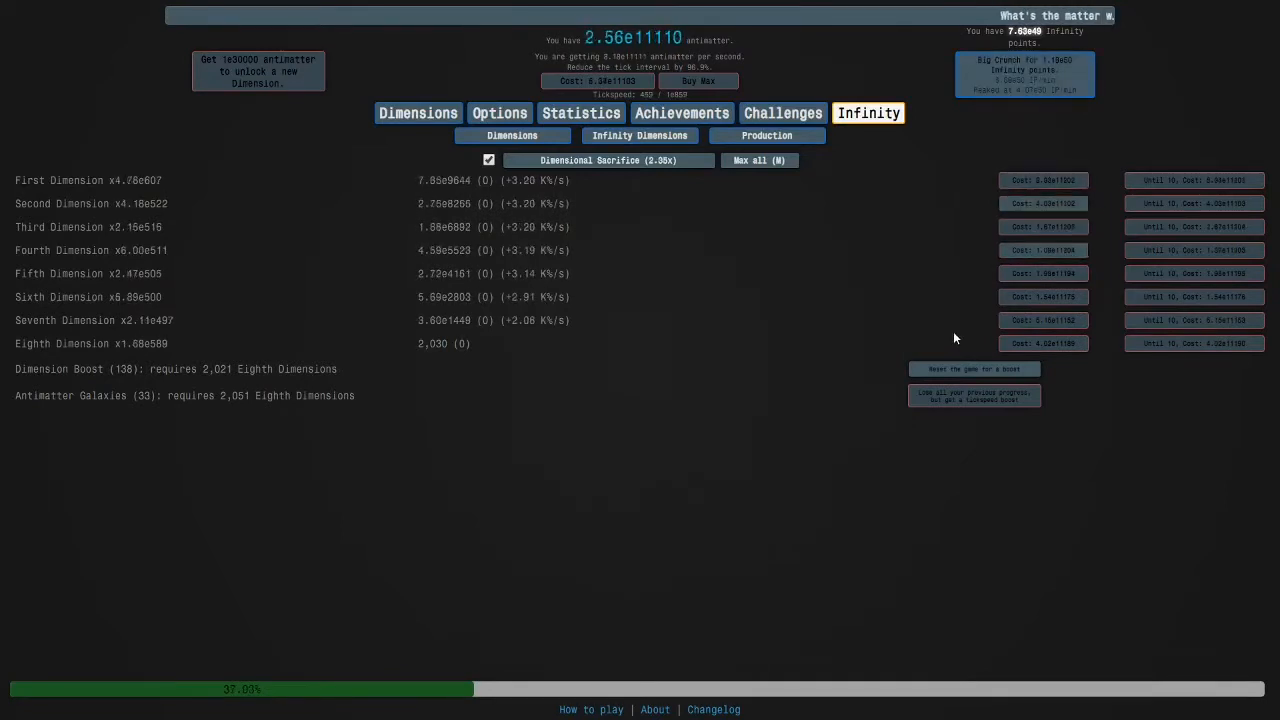
- Big Crunch for infinity points and buy more Infinity Dimensions
click(609, 160)
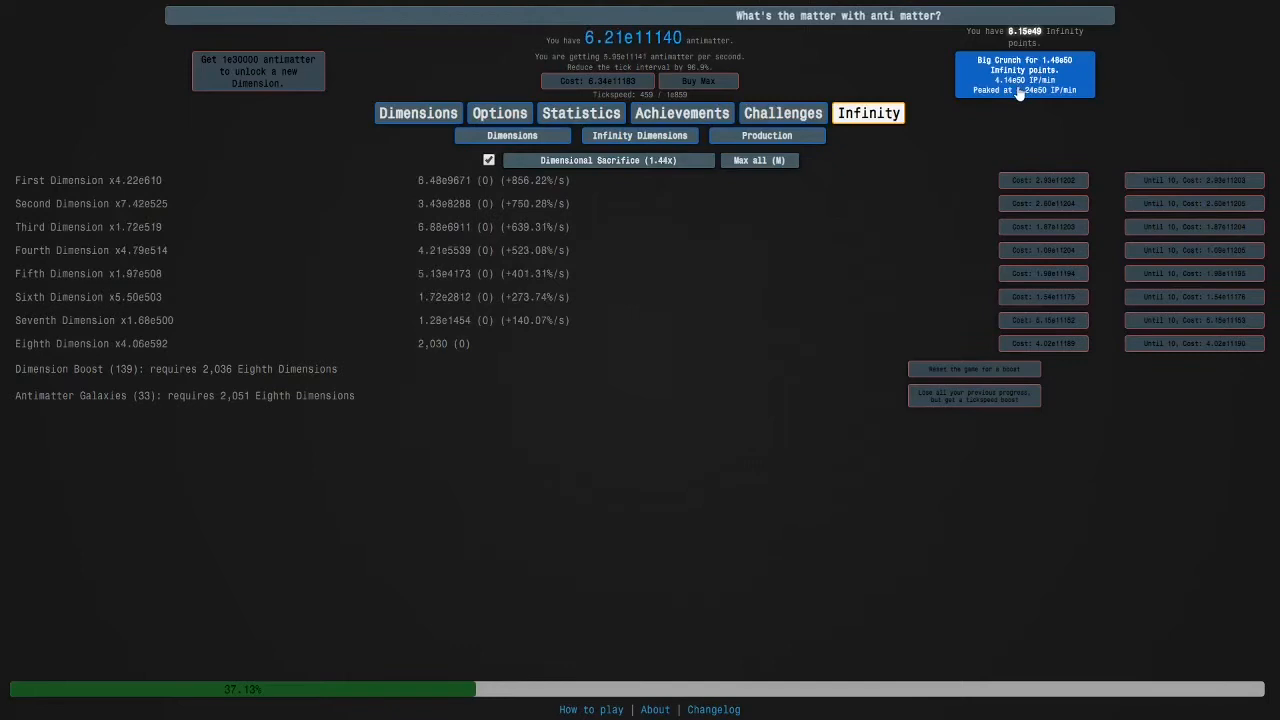
click(1023, 74)
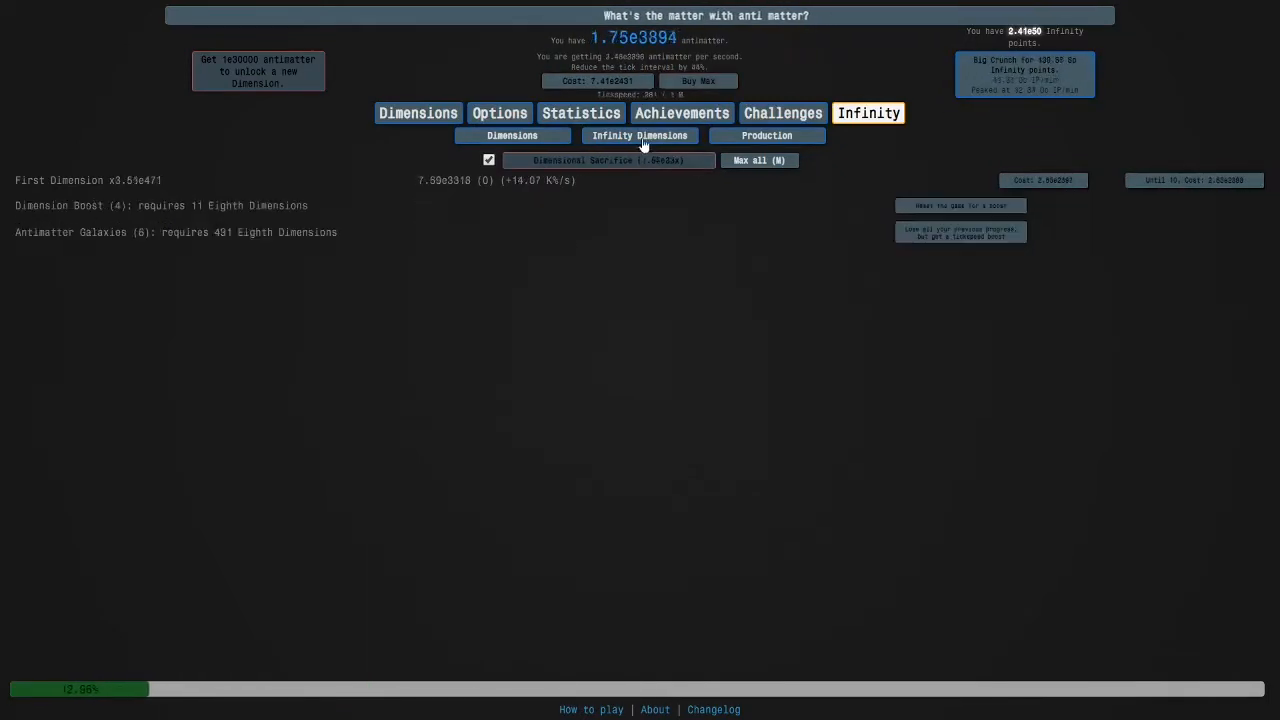
click(639, 135)
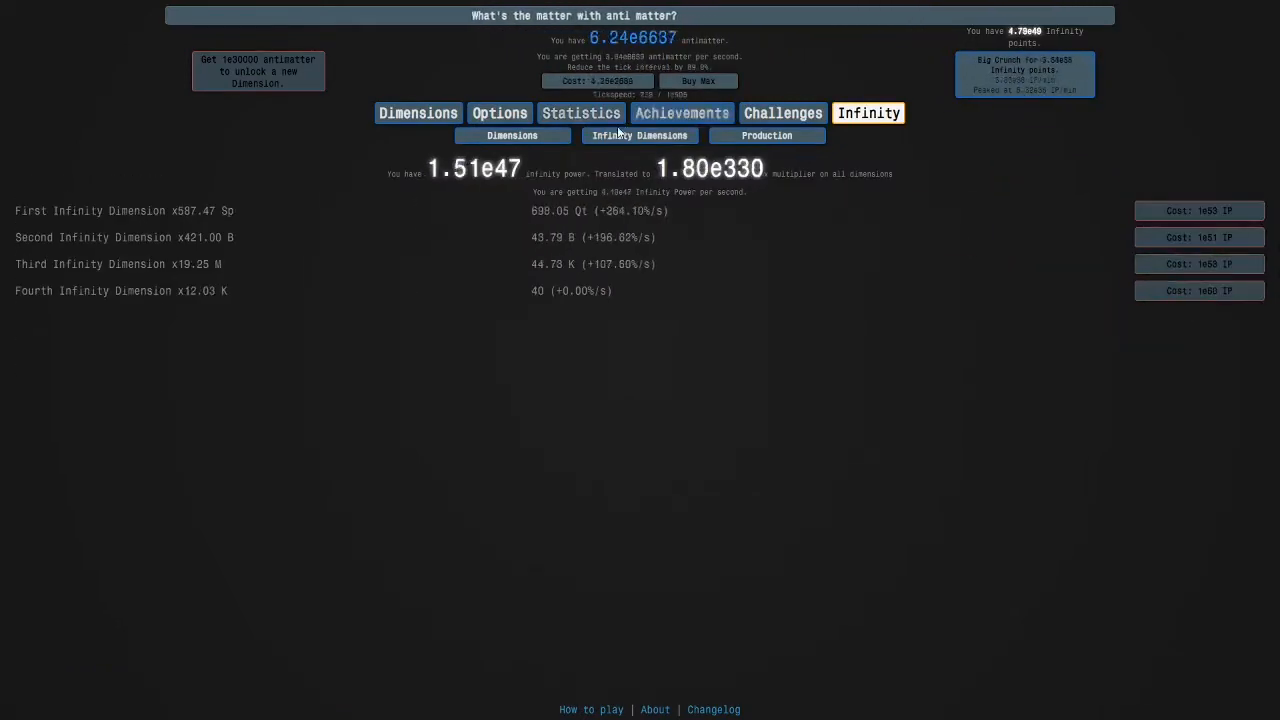
click(512, 135)
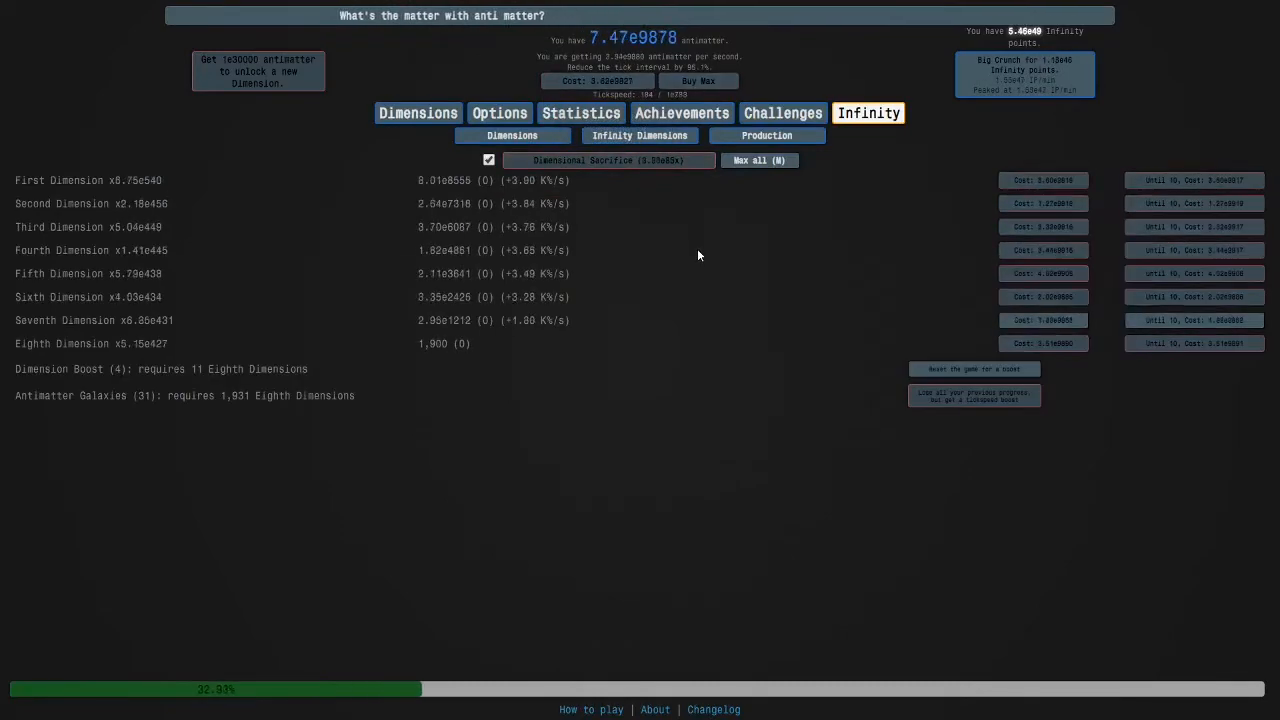
click(610, 160)
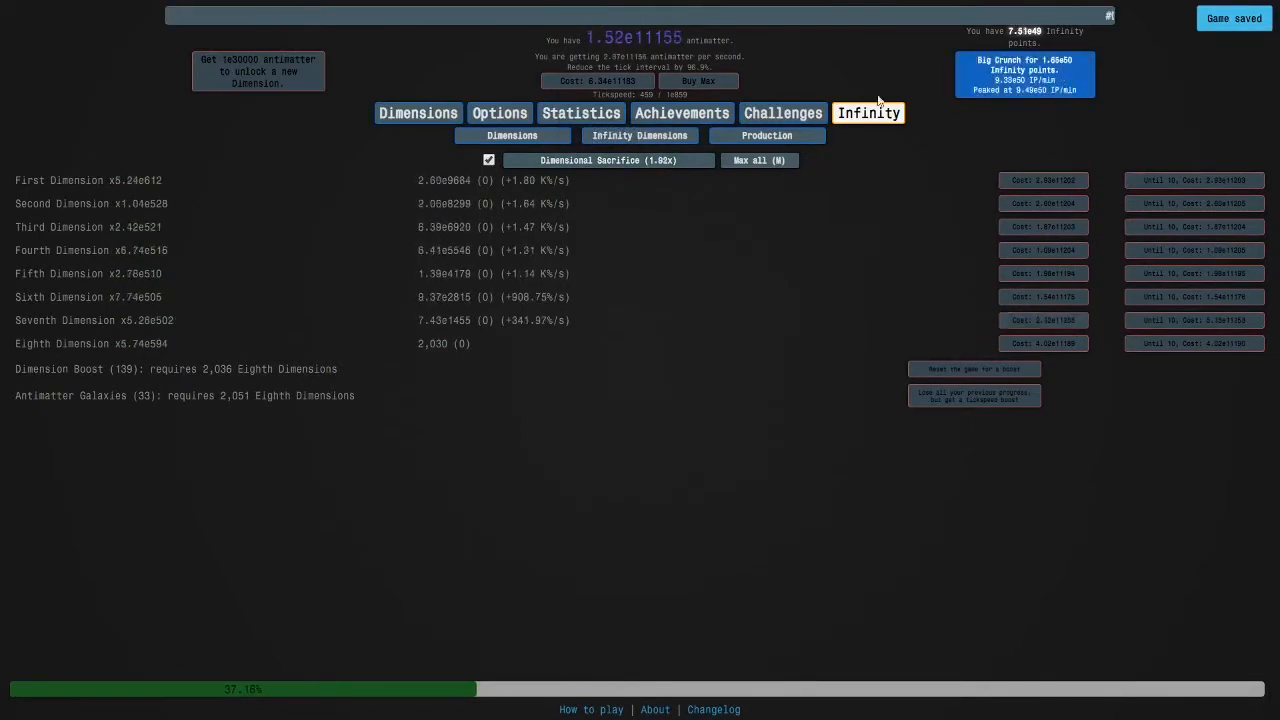
- Buy the 'Multiply infinity points by 2' upgrade and regrow to 34 galaxies
click(866, 112)
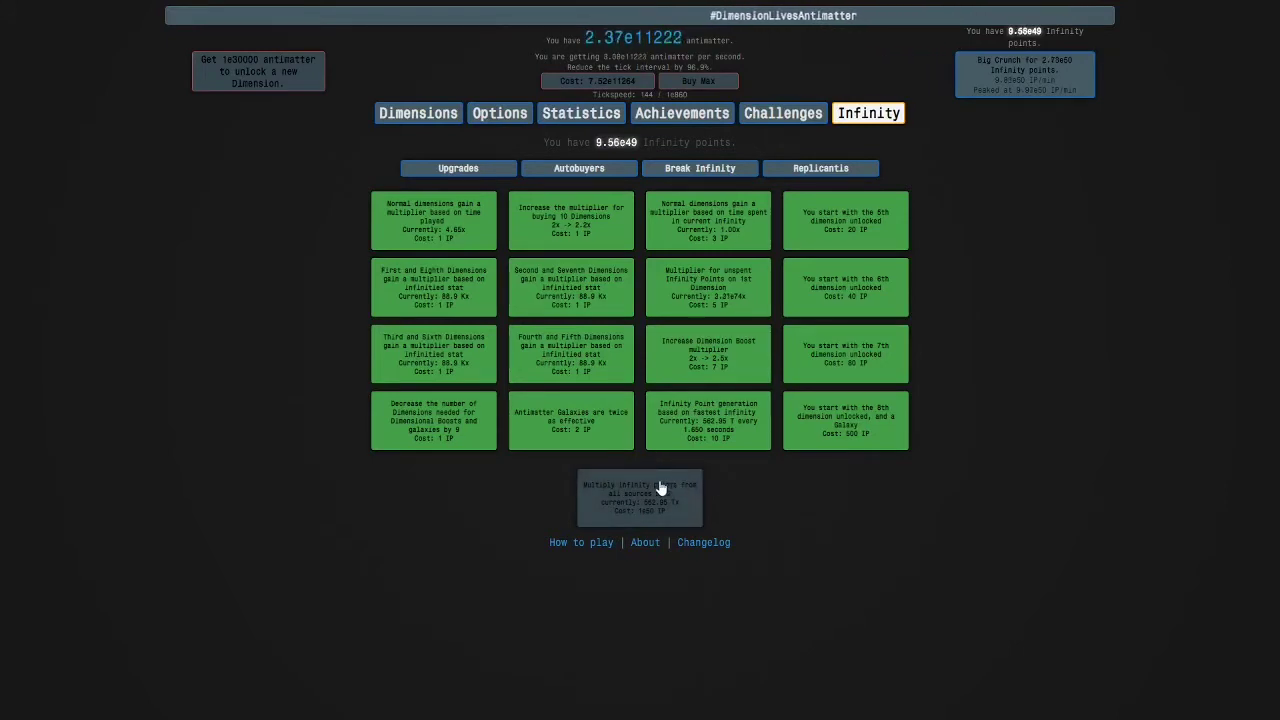
mouse_move(755, 473)
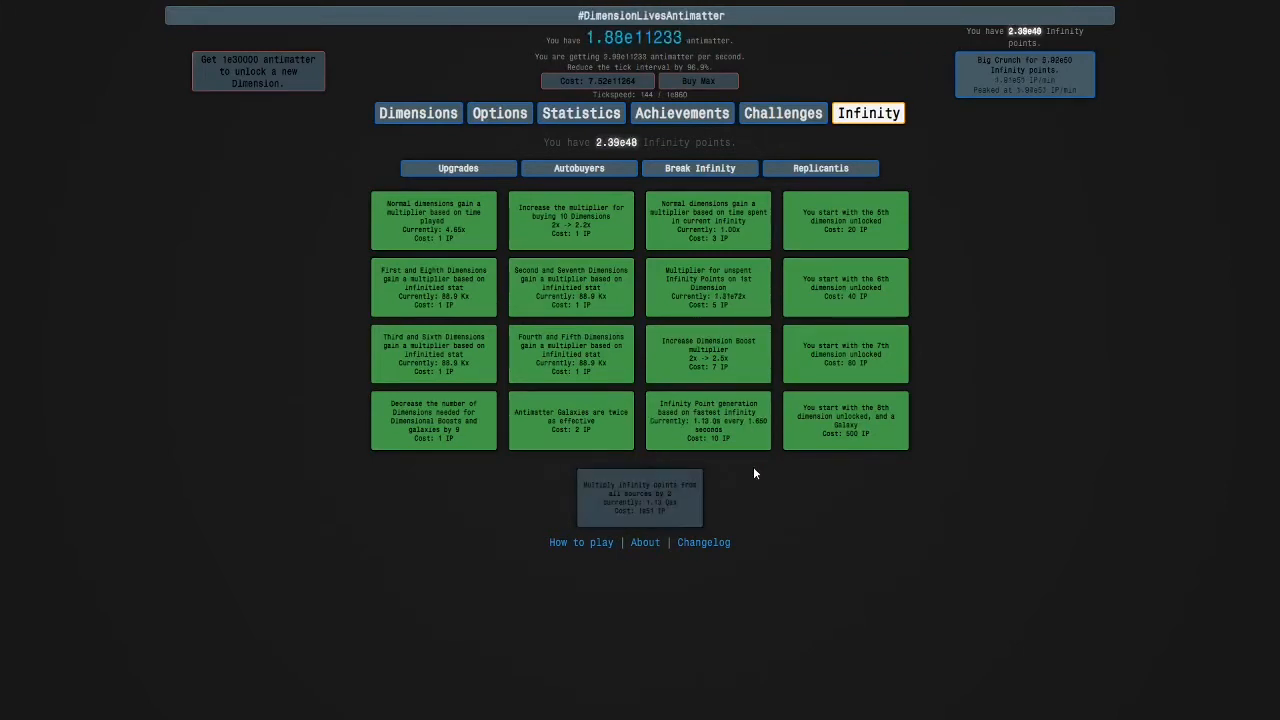
click(418, 112)
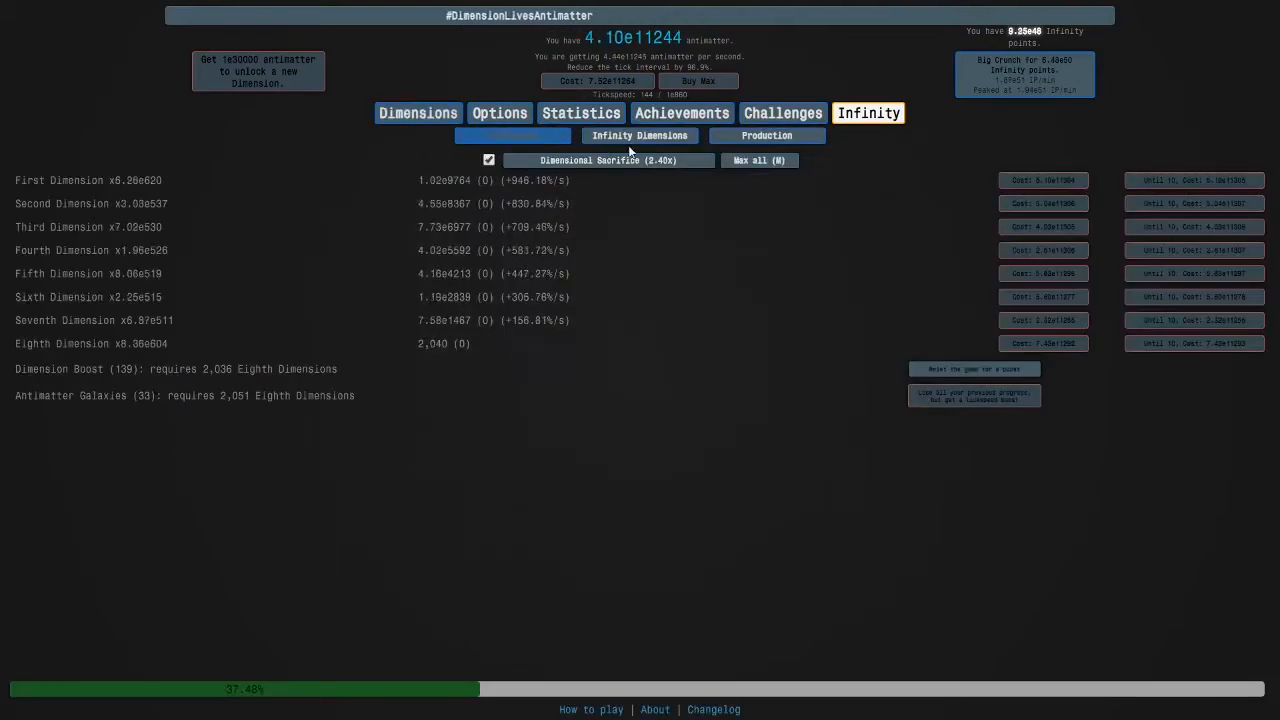
click(610, 160)
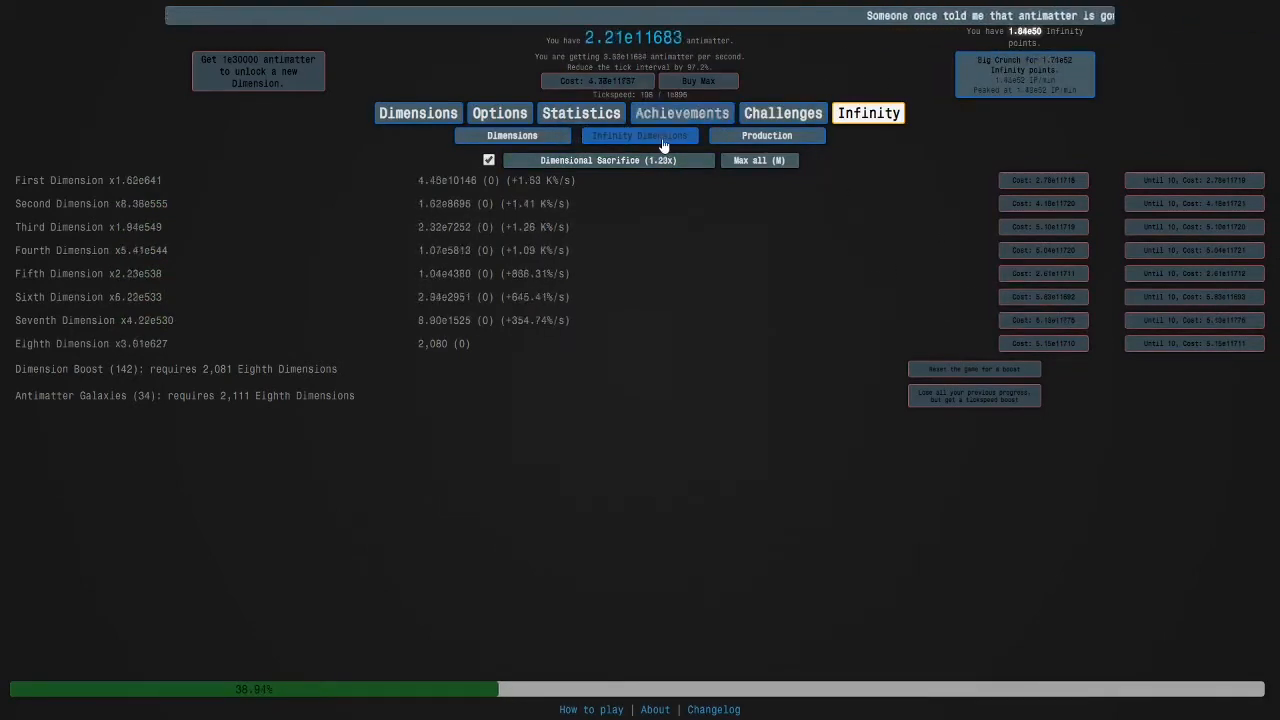
- Buy a Second Infinity Dimension, raising its multiplier to x12.63 T
click(639, 135)
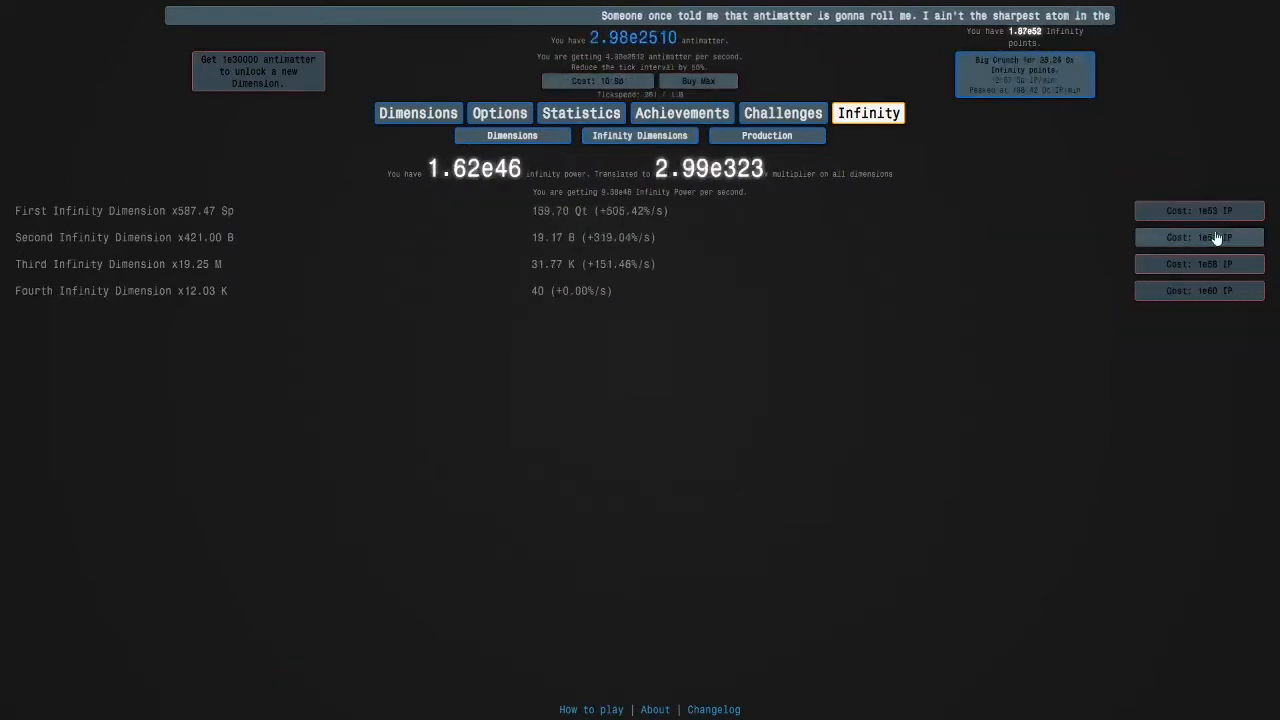
click(458, 168)
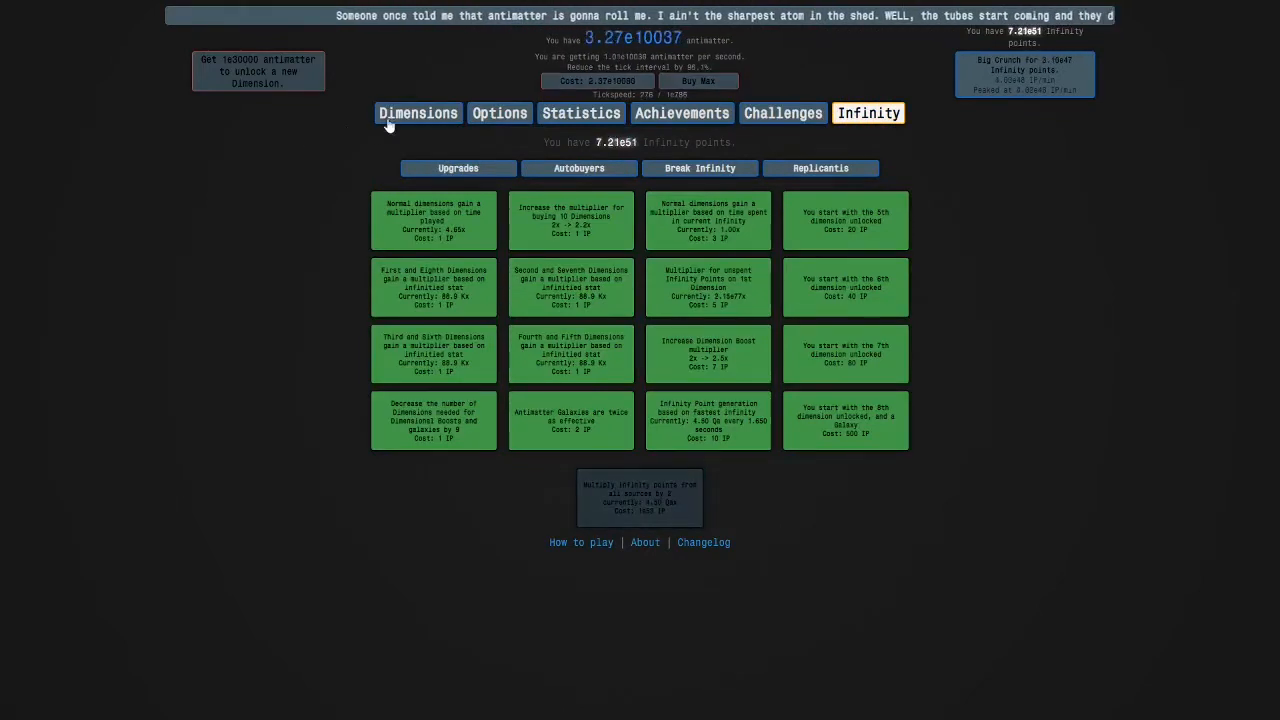
click(639, 135)
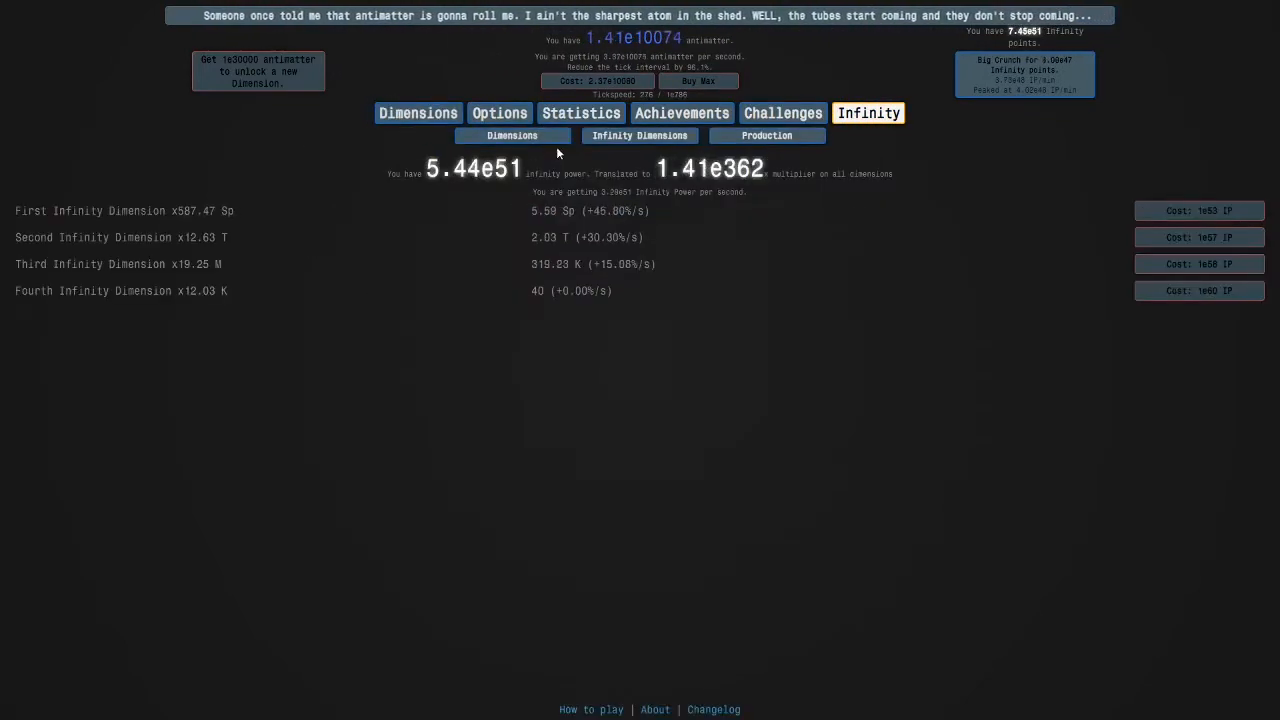
- Buy a tickspeed upgrade and view both challenges marked completed
click(512, 135)
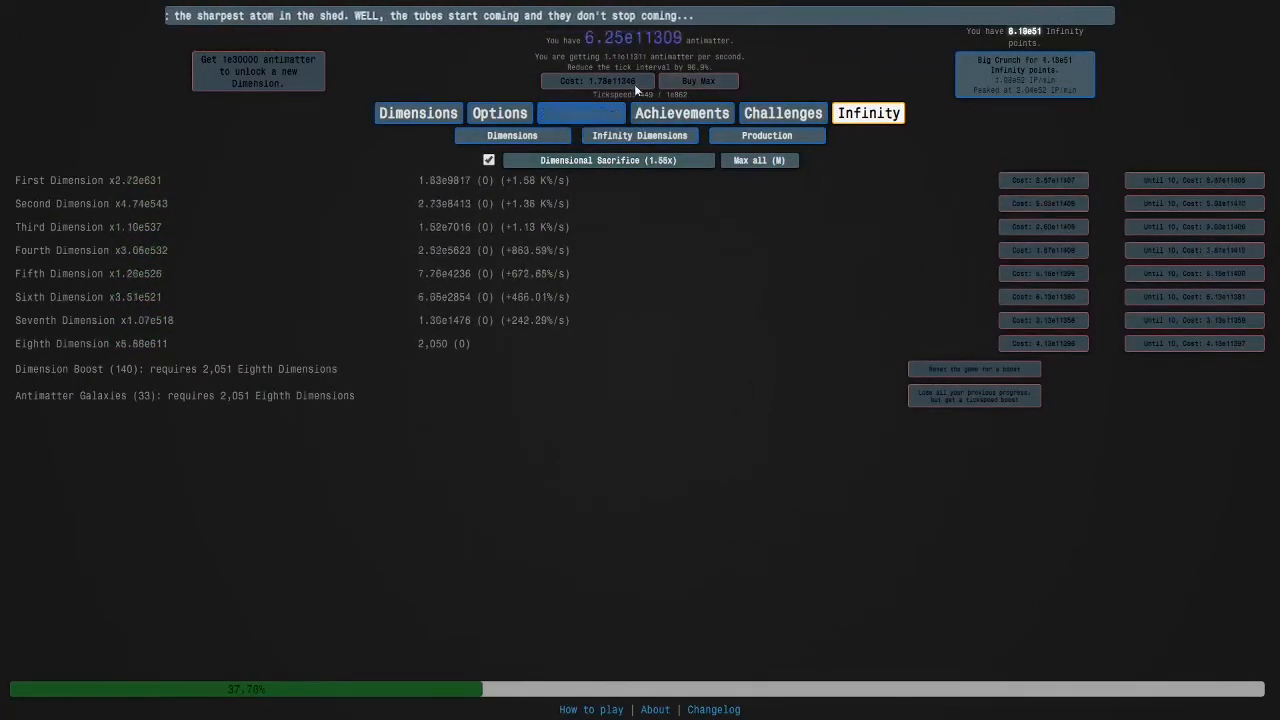
click(580, 112)
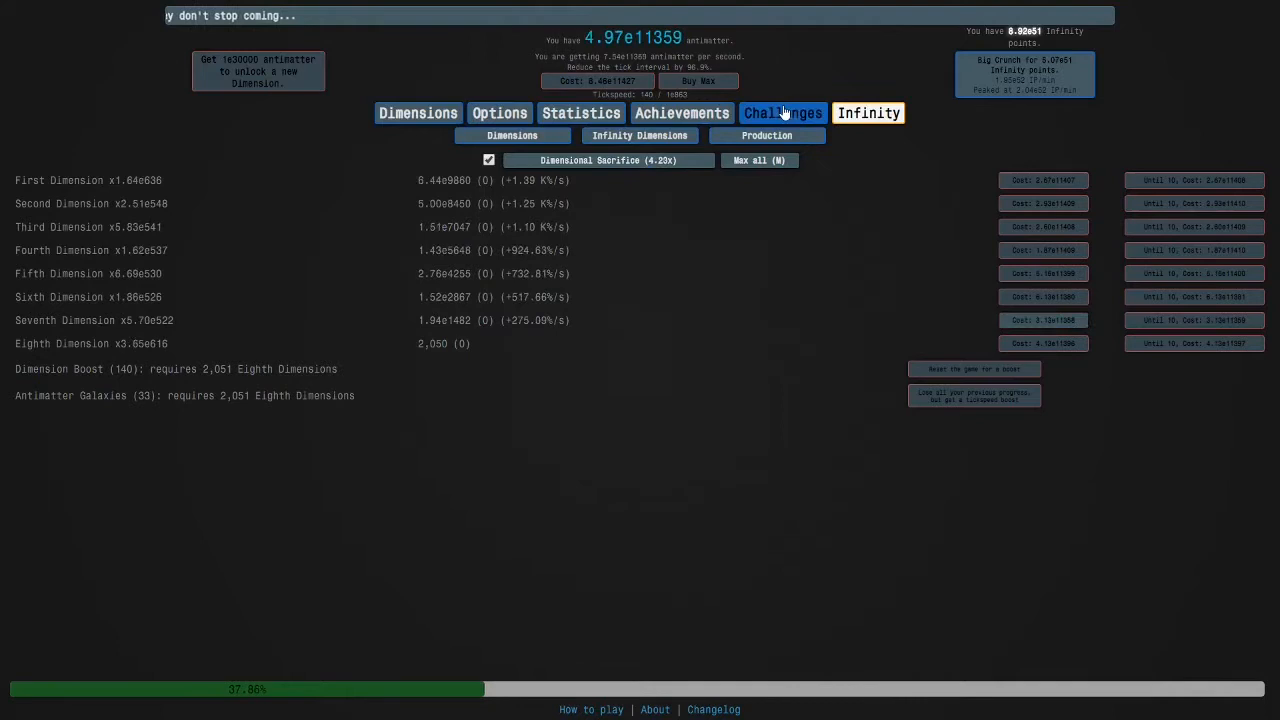
click(783, 112)
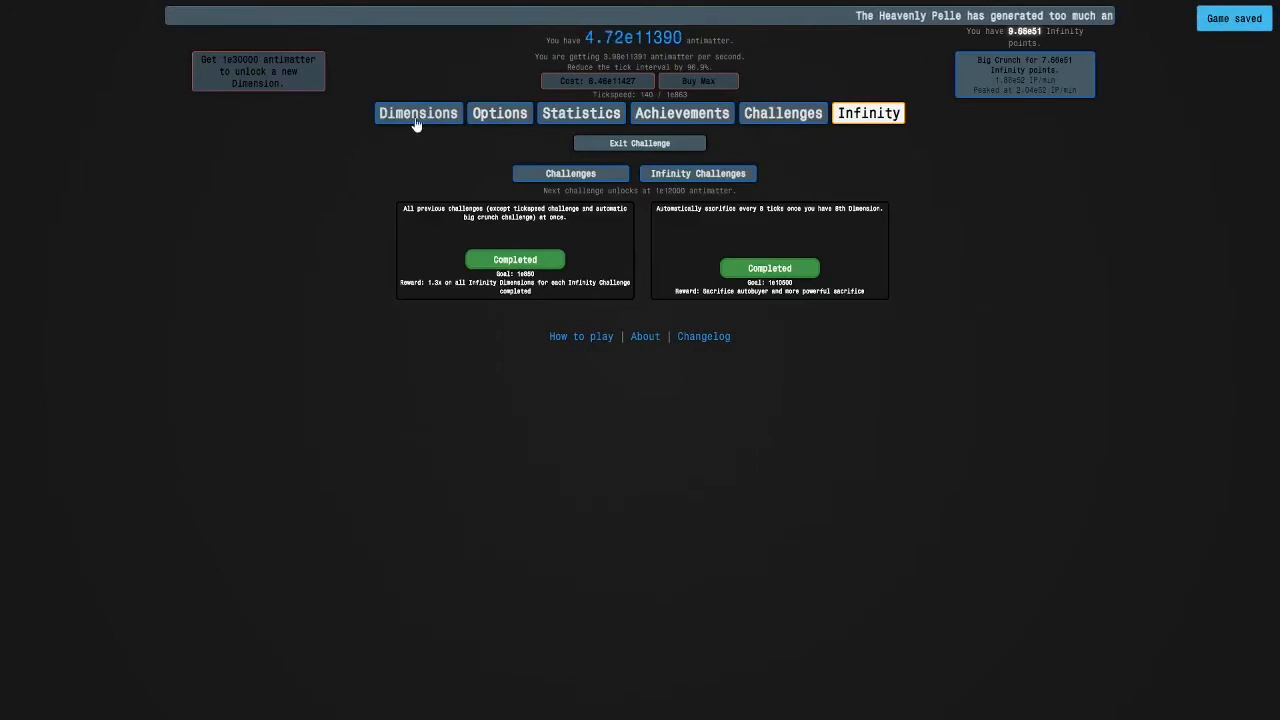
- Big Crunch, buy a First Infinity Dimension, and regrow to 34 galaxies and 143 boosts
click(418, 113)
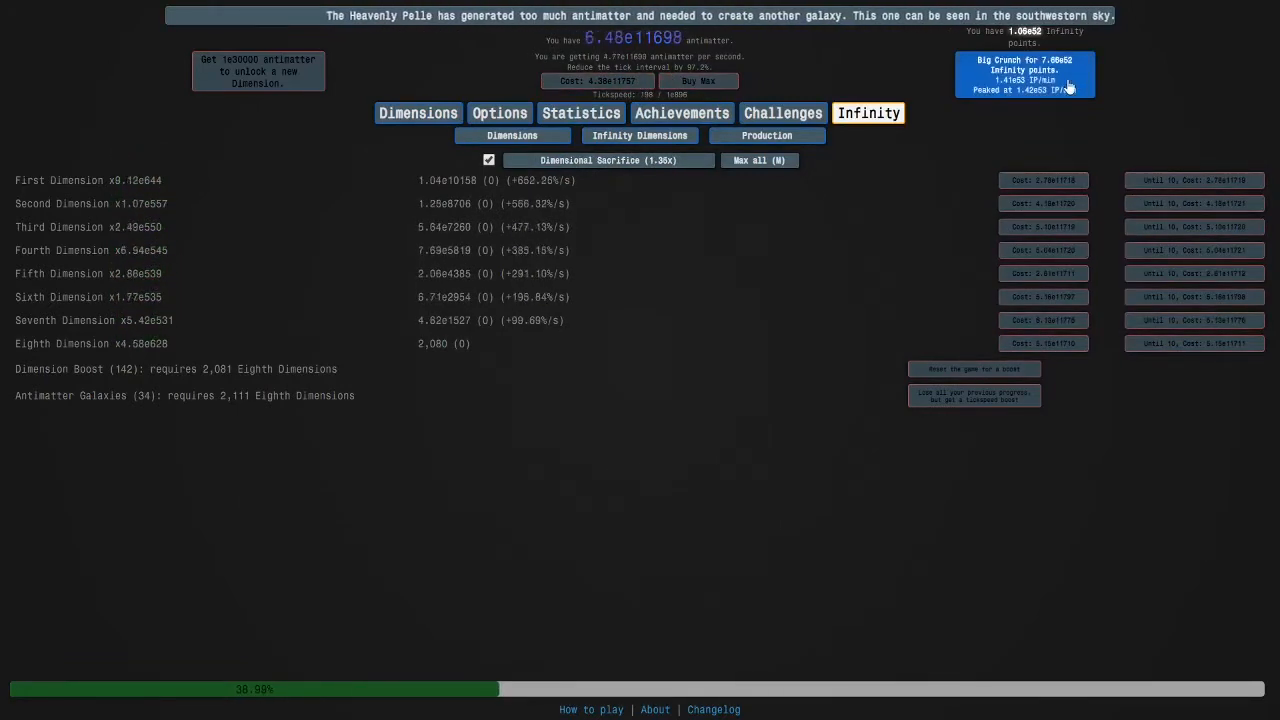
click(639, 135)
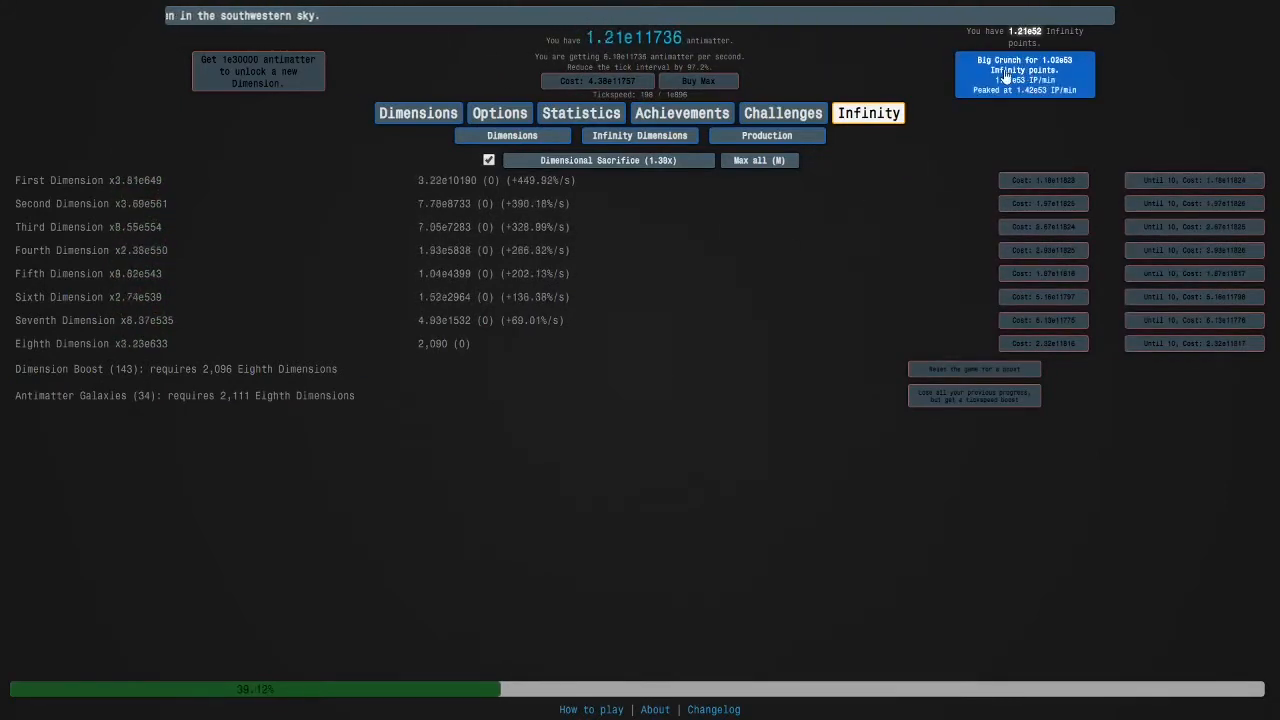
click(639, 135)
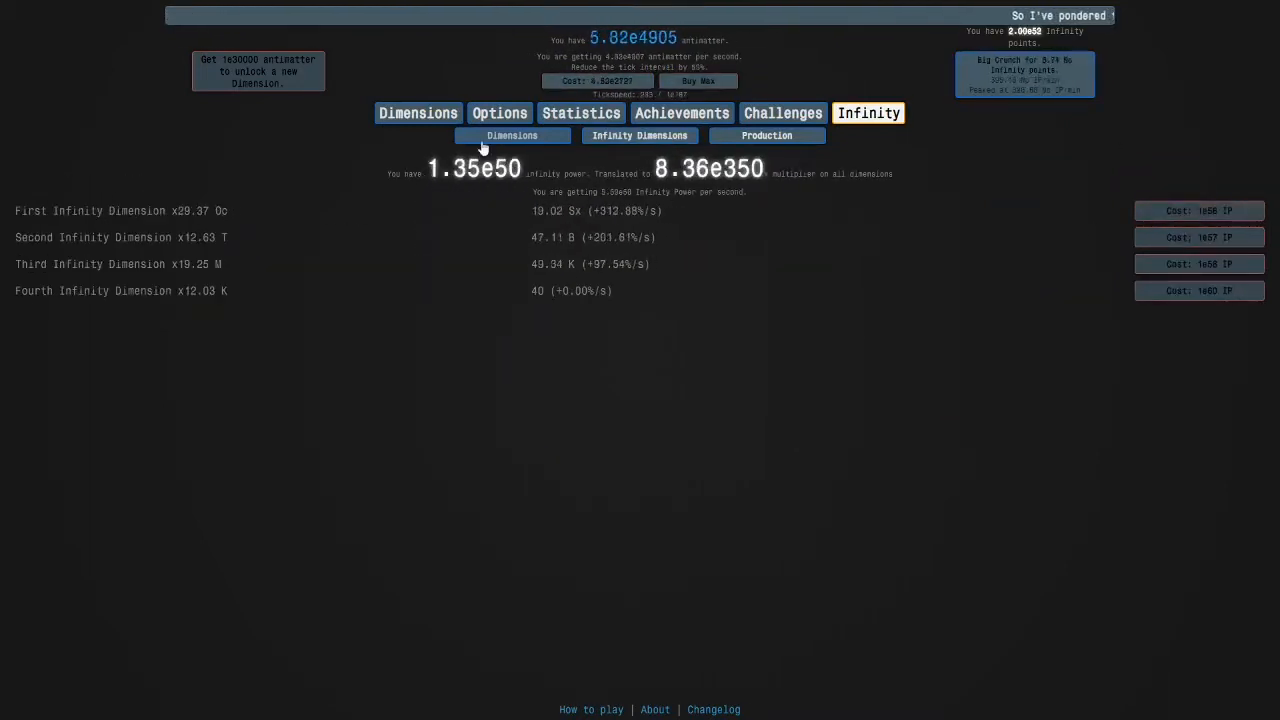
click(512, 135)
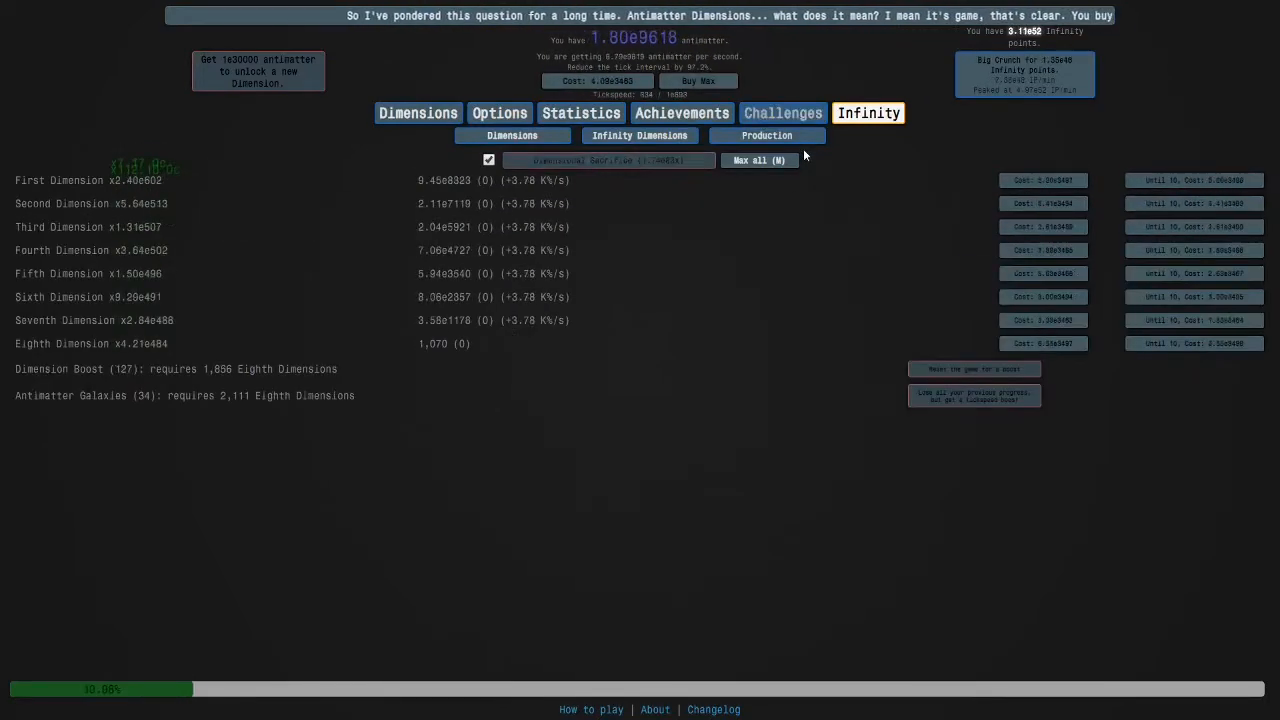
click(608, 160)
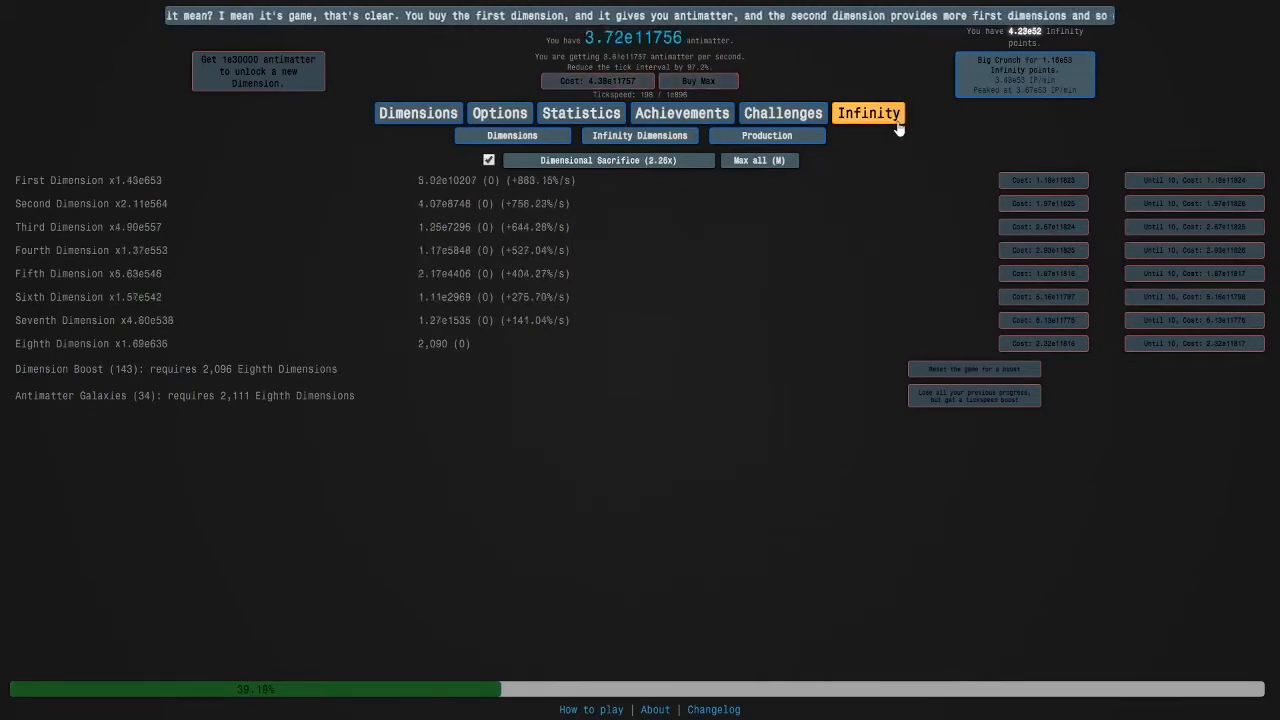
- Buy the infinity point multiplier upgrade, then check Dimensions at 146 boosts and 35 galaxies
click(867, 113)
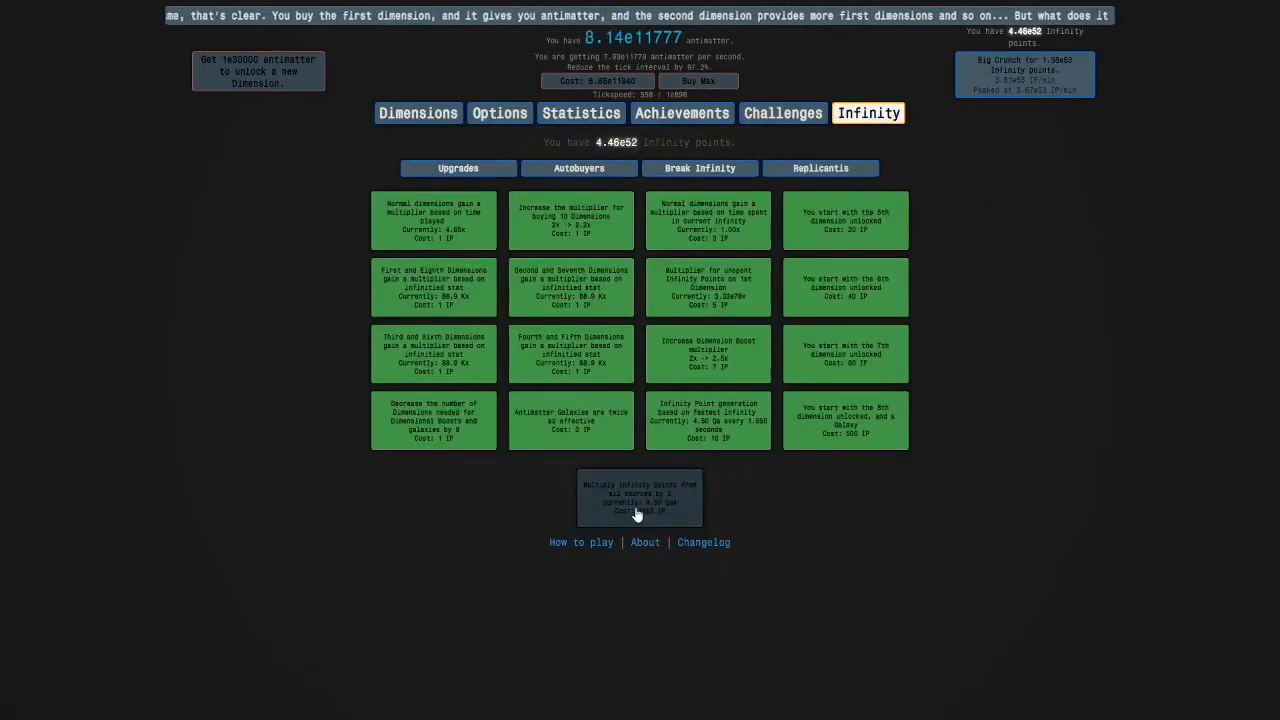
click(418, 112)
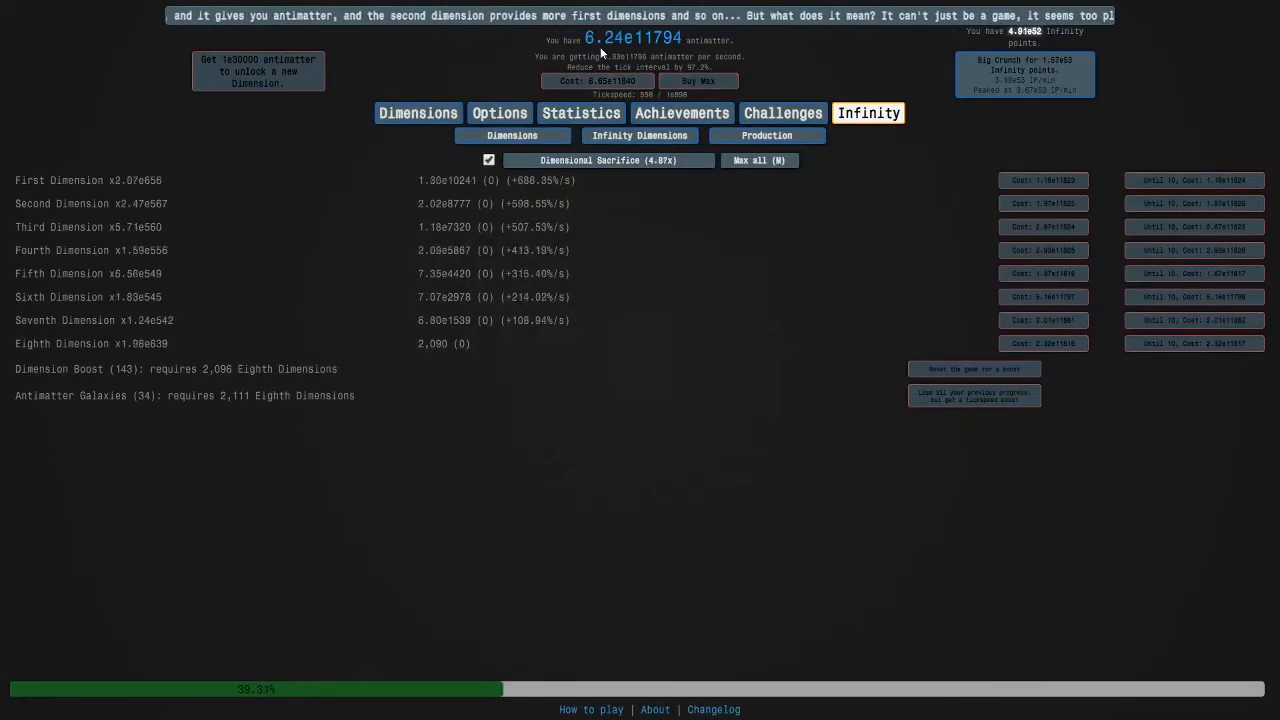
click(698, 81)
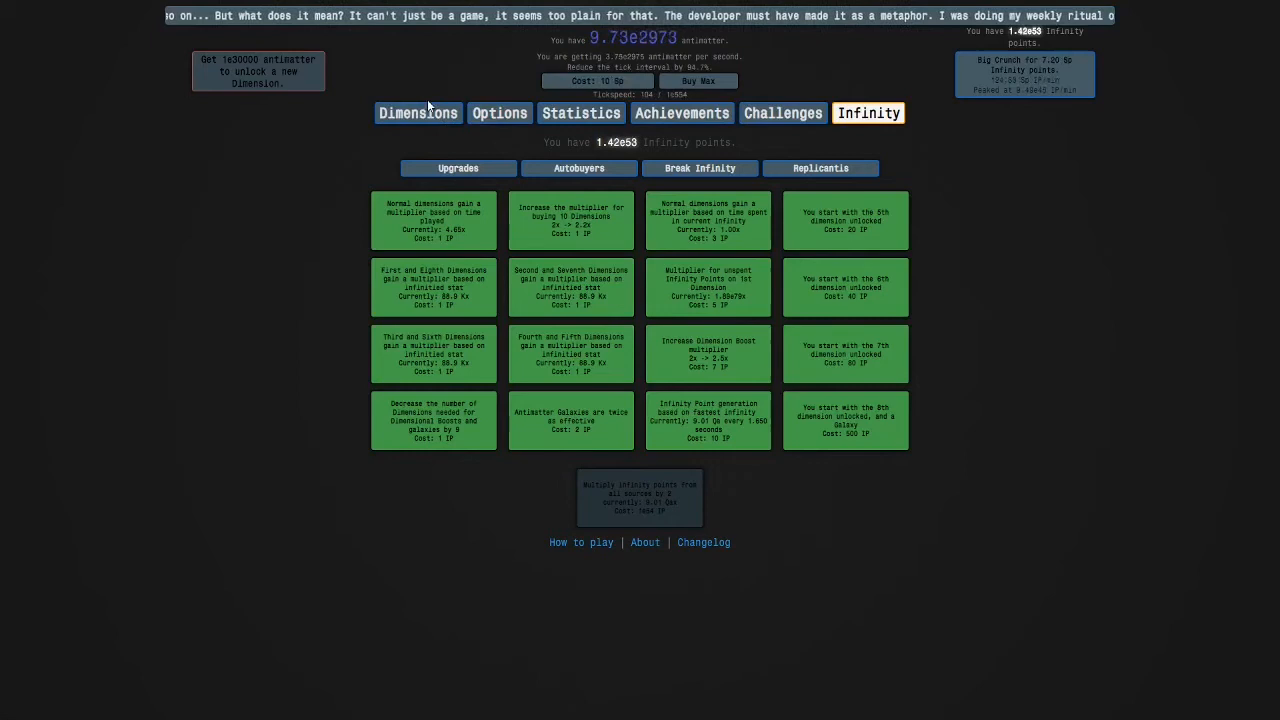
click(418, 112)
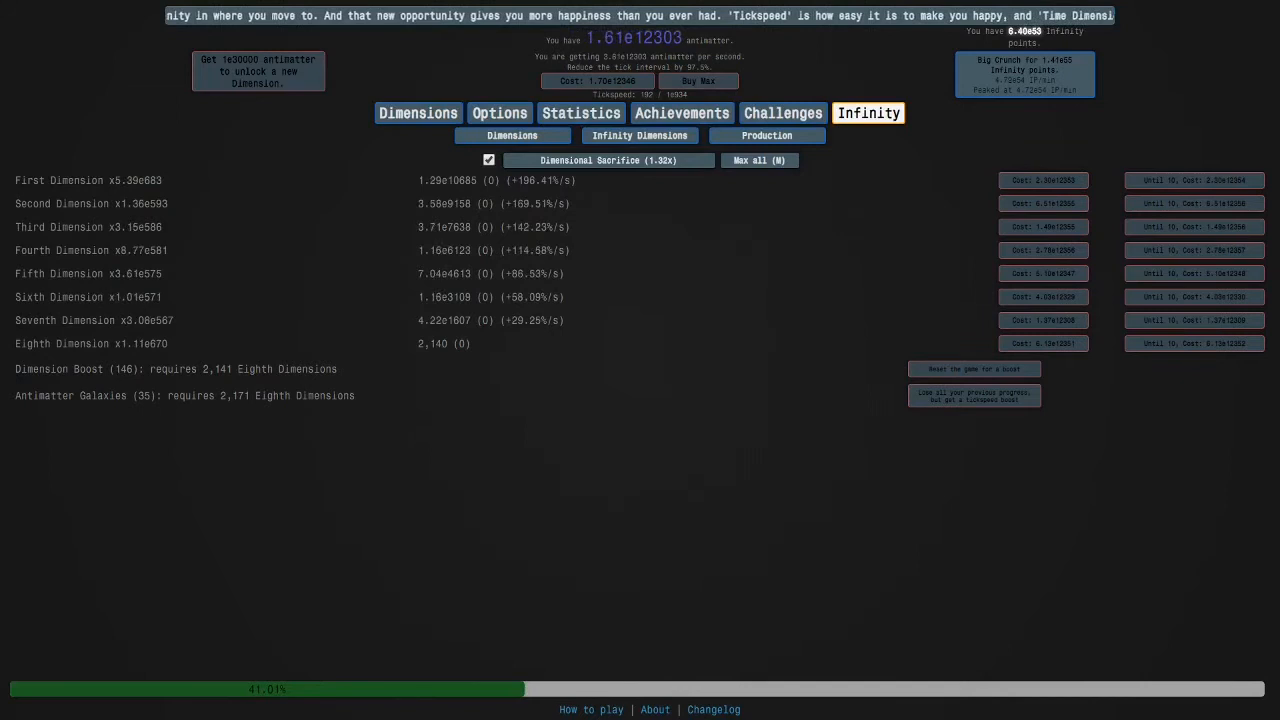
- Check the challenges list, then view four Infinity Dimensions with 1.51e53 infinity power
click(512, 135)
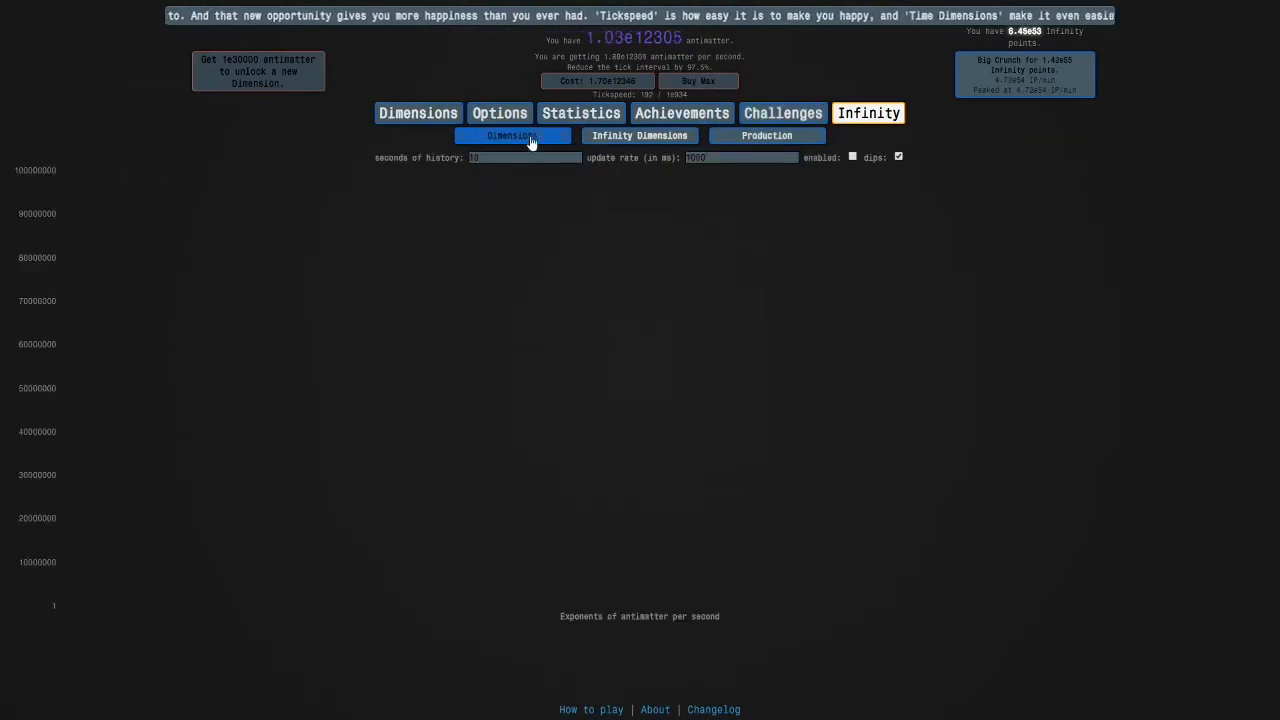
click(782, 112)
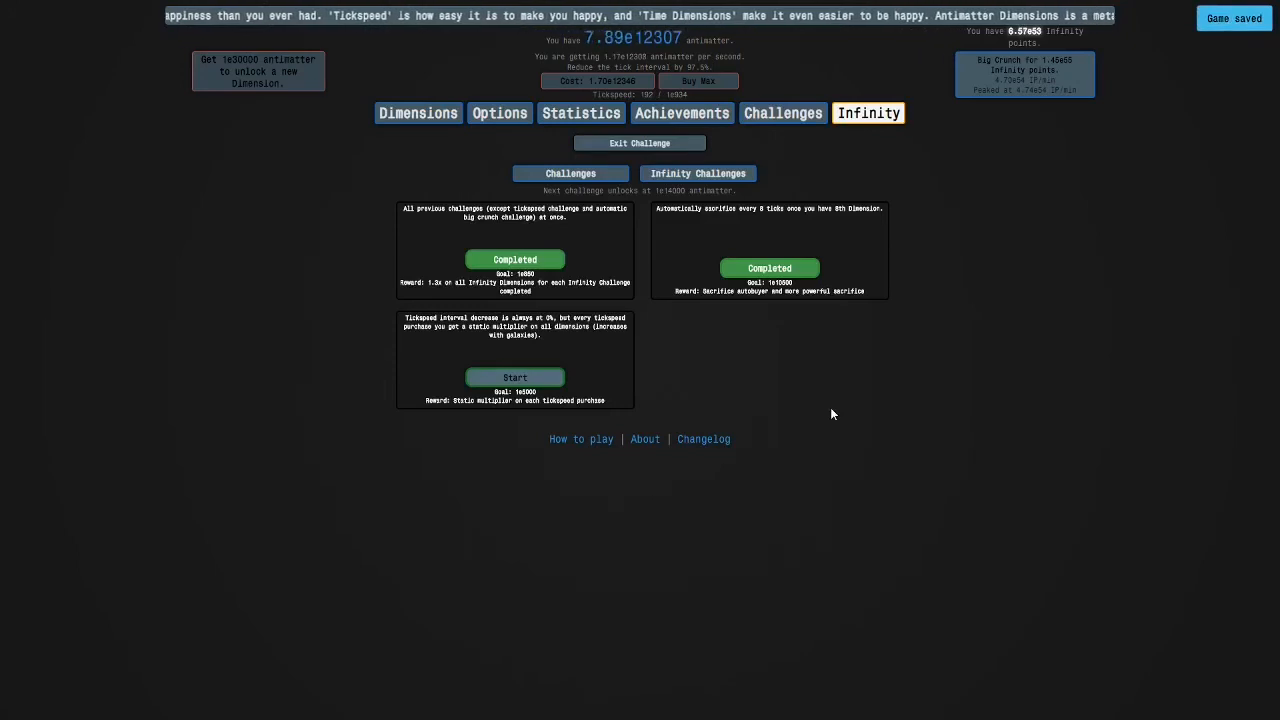
mouse_move(390, 337)
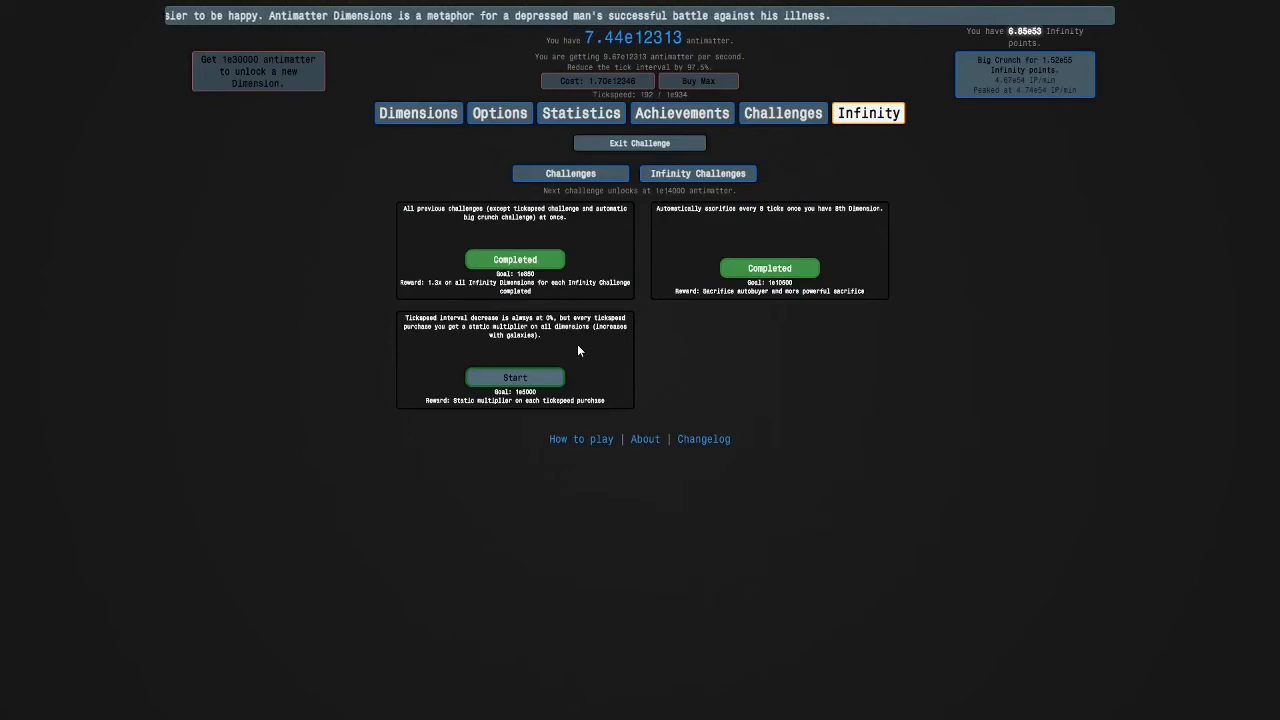
click(418, 112)
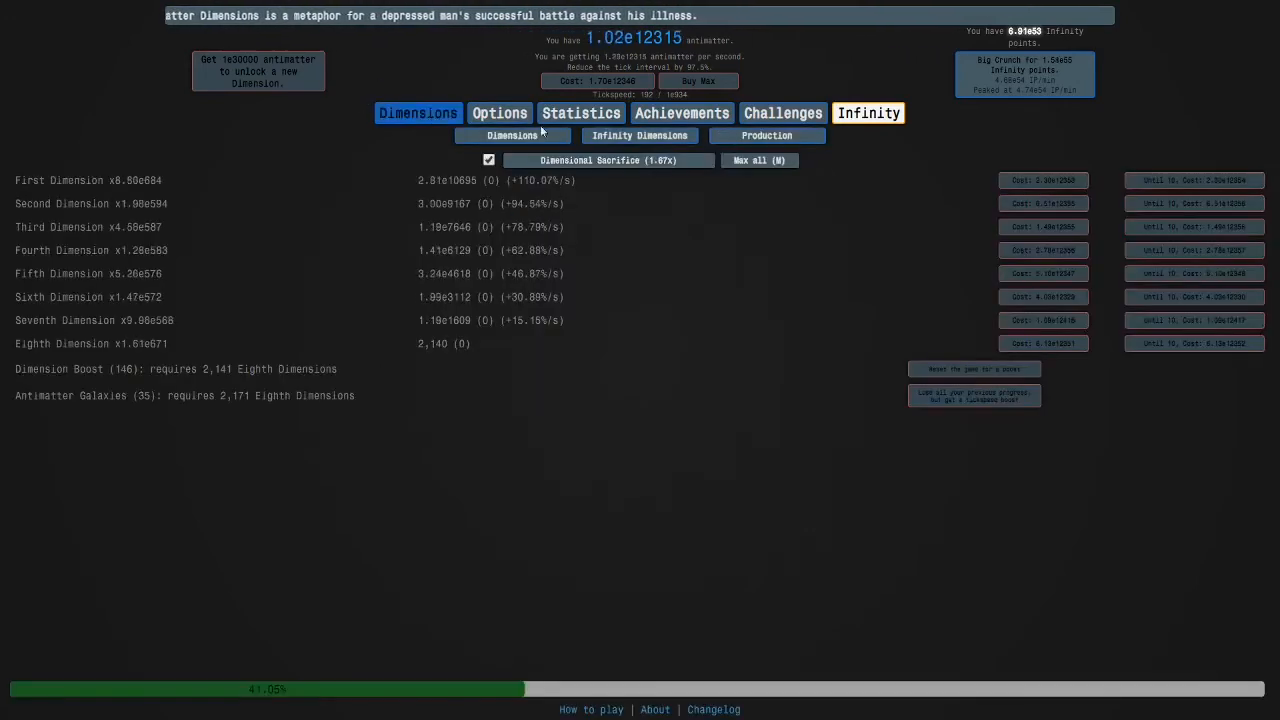
click(639, 135)
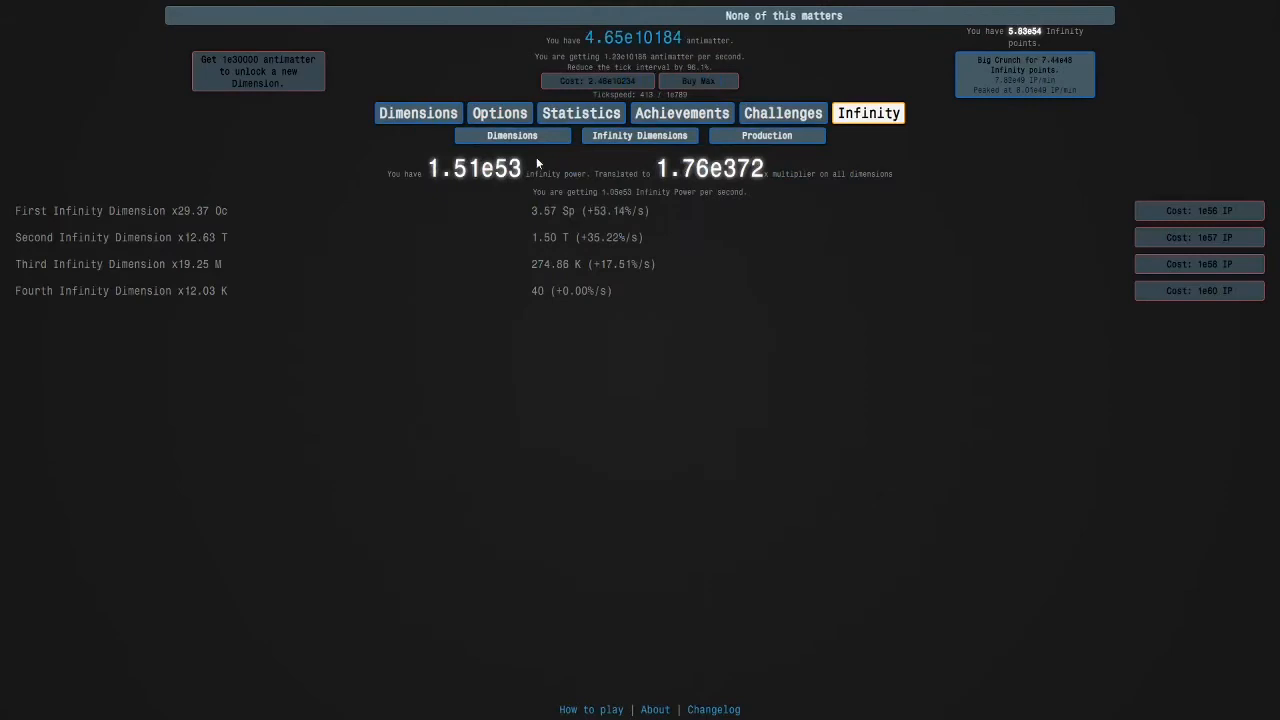
- Review Dimensions and Infinity Dimensions, then Big Crunch for about 1.01e56 infinity points
click(512, 135)
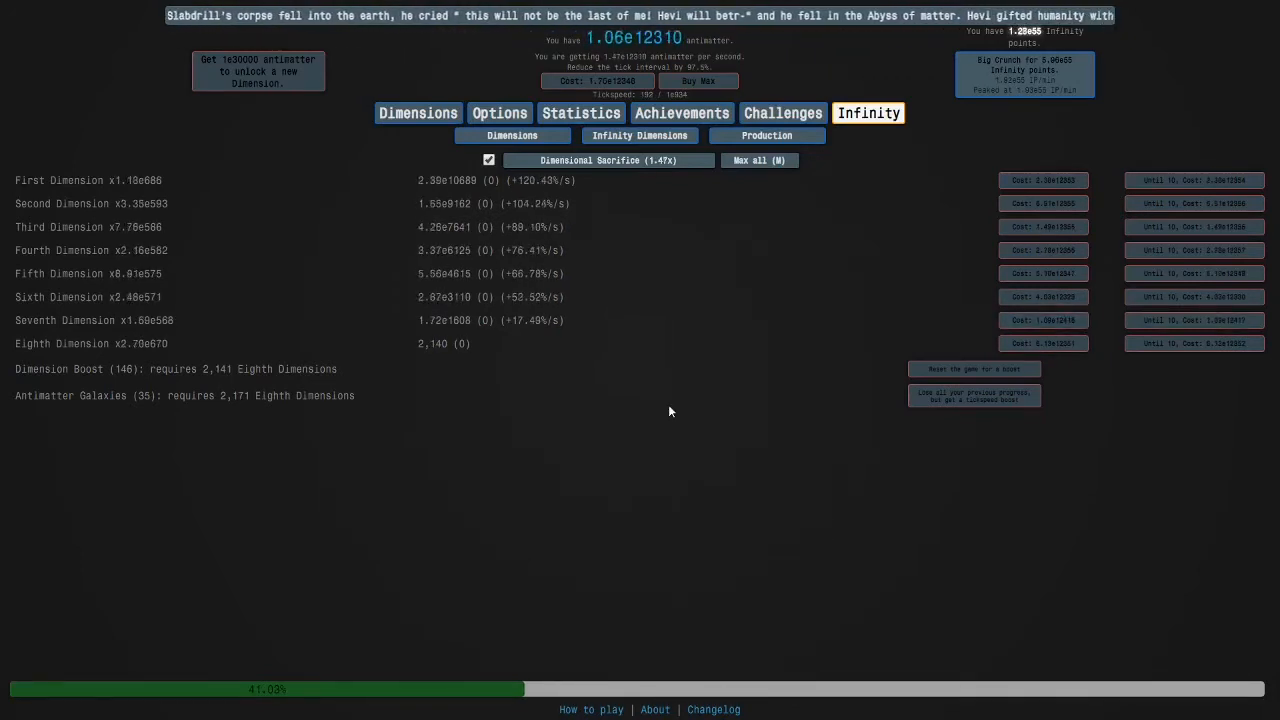
click(639, 135)
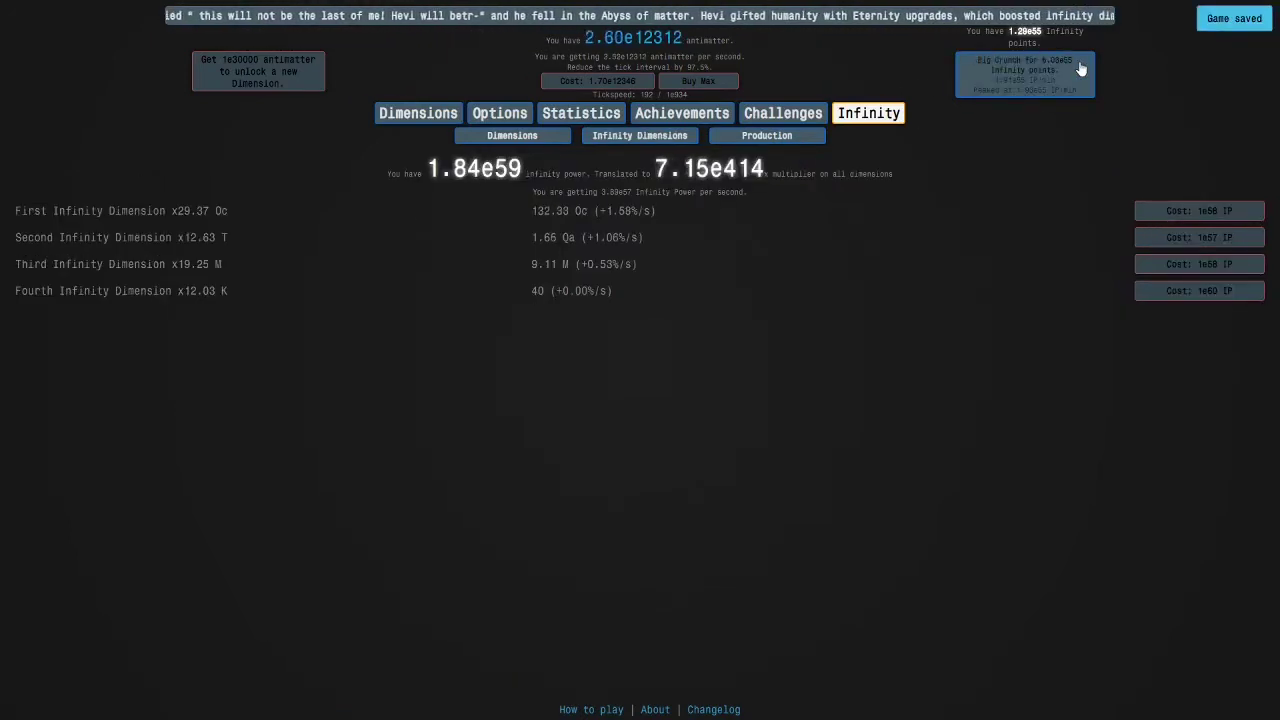
click(1024, 74)
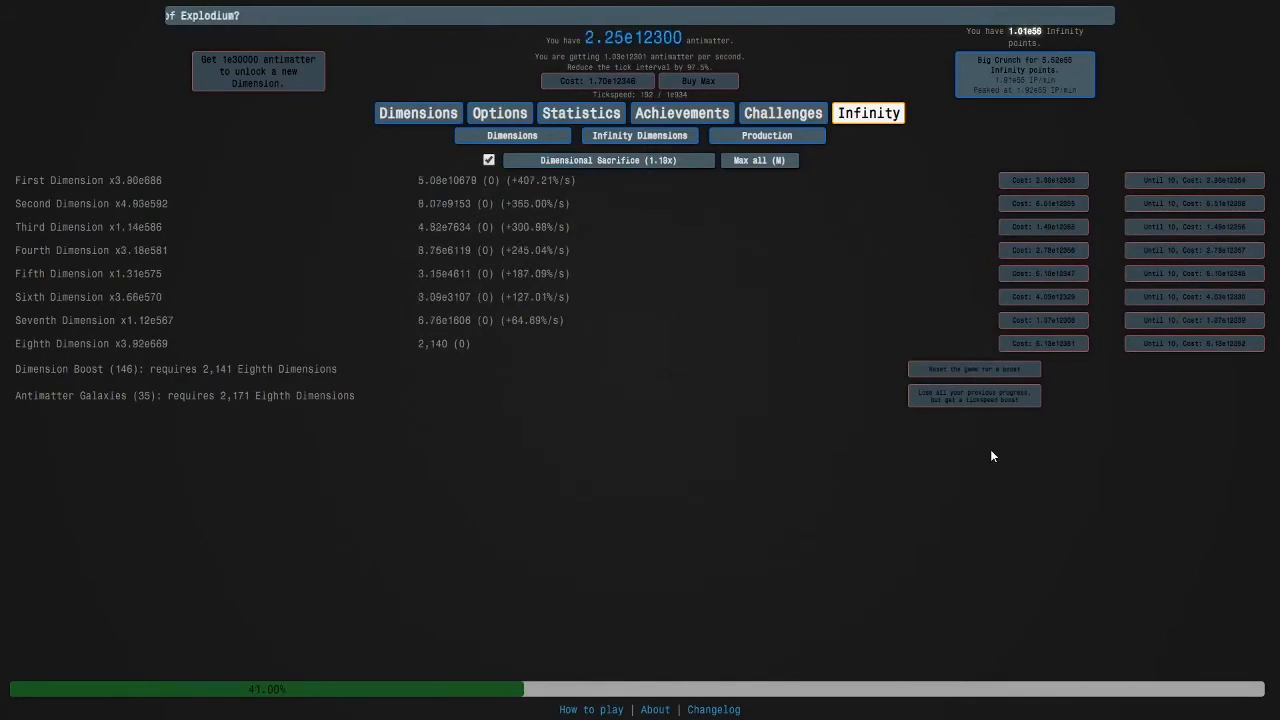
- Buy the First Infinity Dimension, then view the fully bought Infinity upgrades grid
click(640, 135)
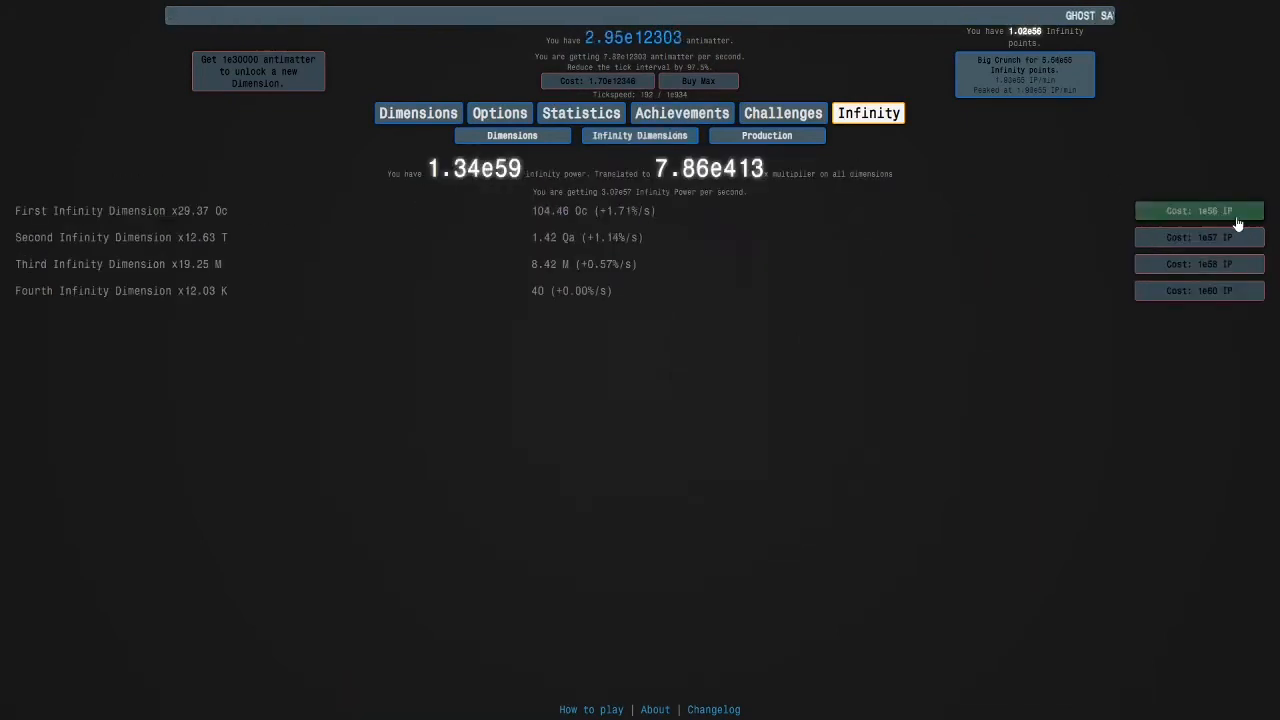
click(512, 135)
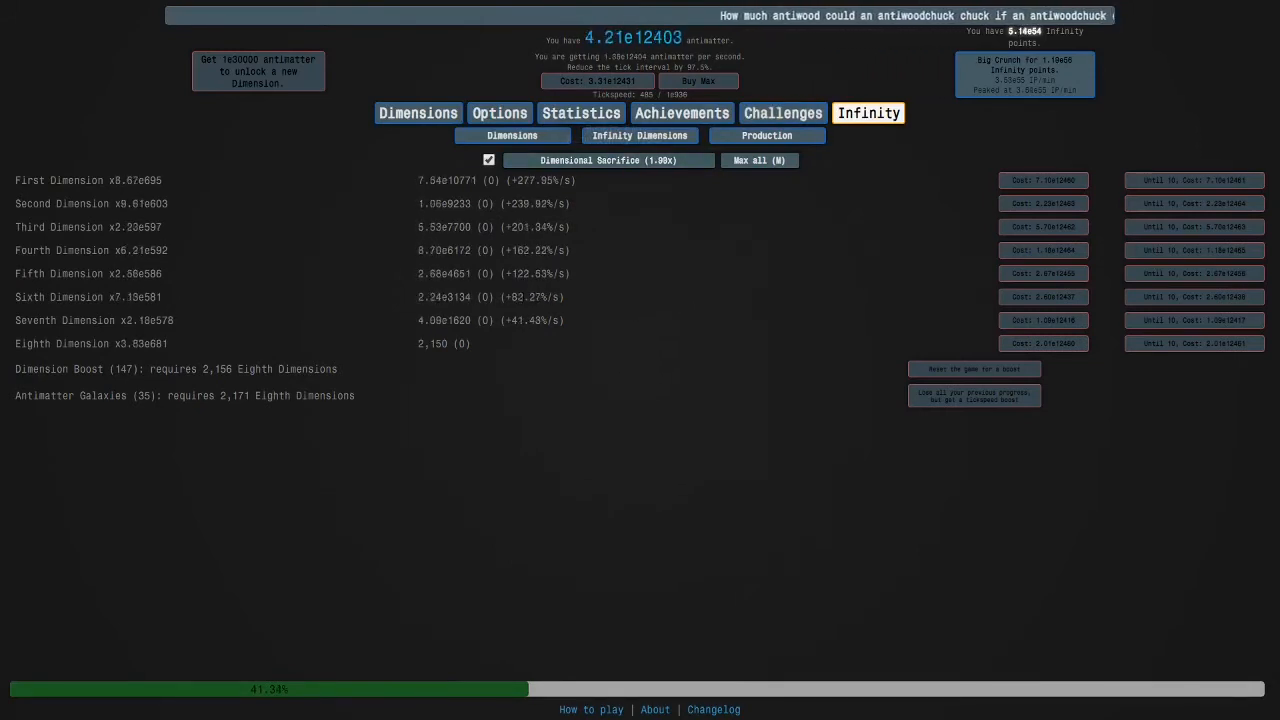
click(608, 160)
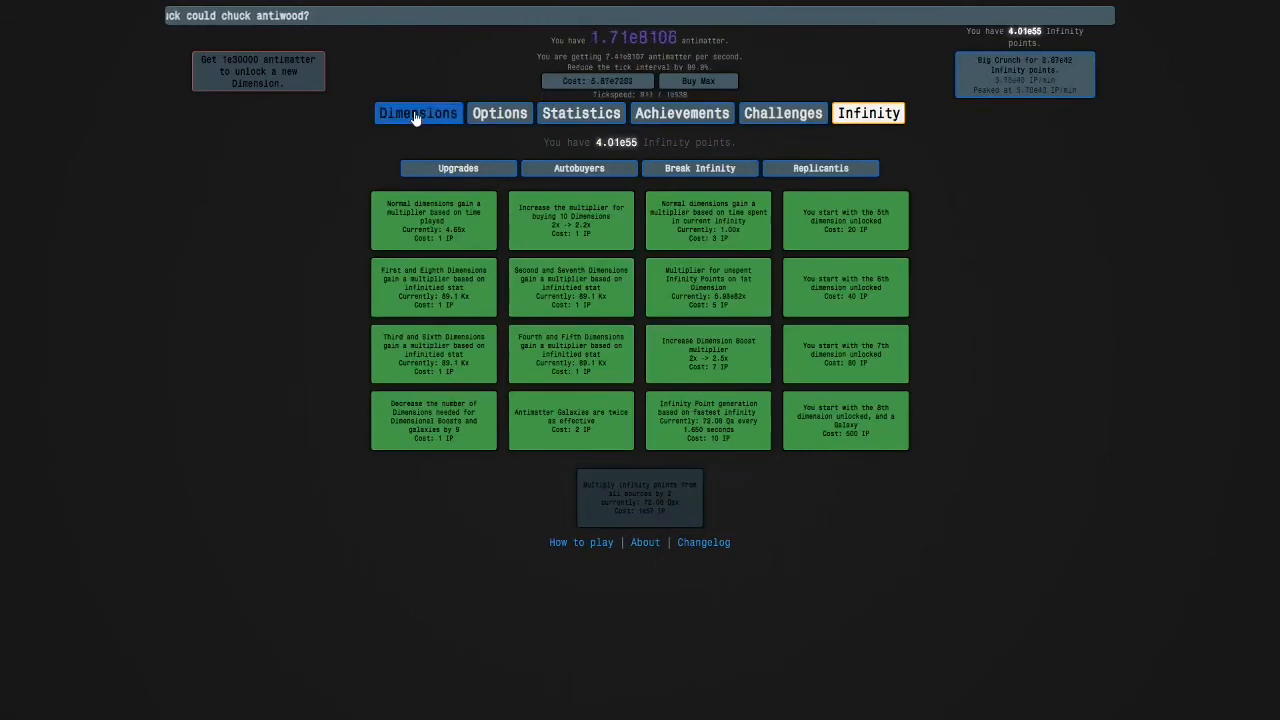
- Check Dimensions, then view challenges: two completed and the tickspeed challenge unstarted
click(418, 112)
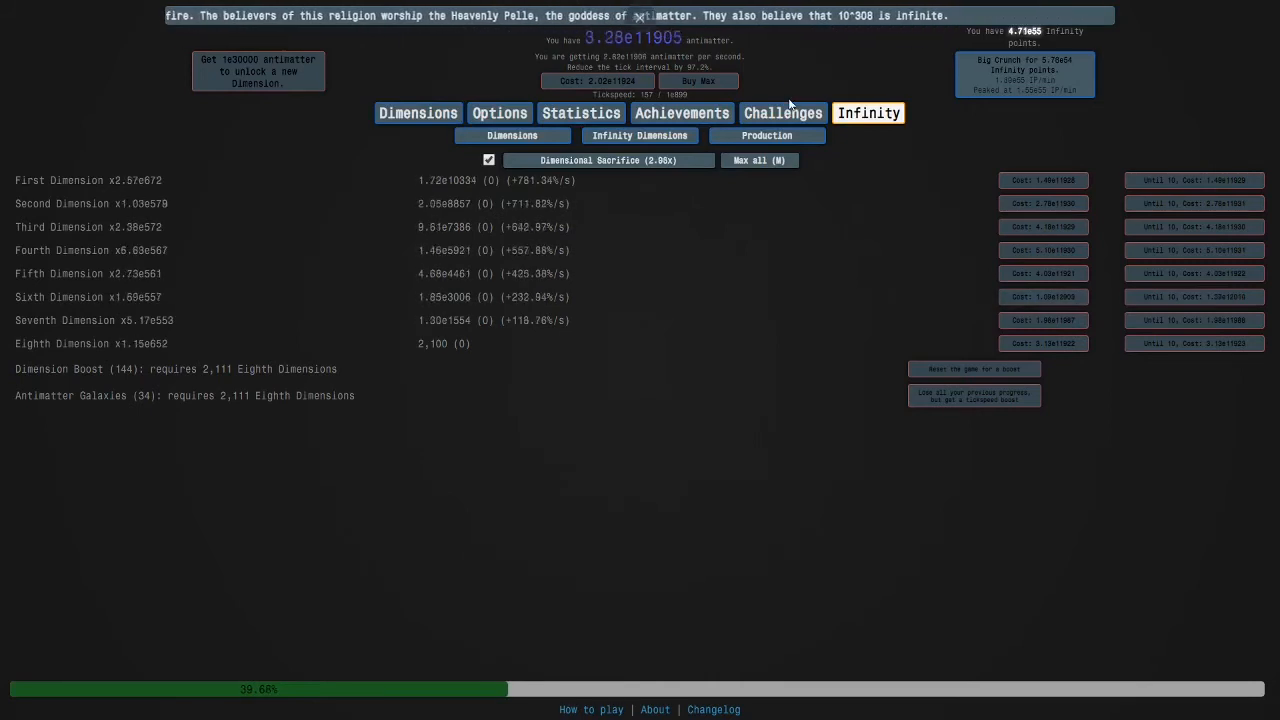
click(783, 112)
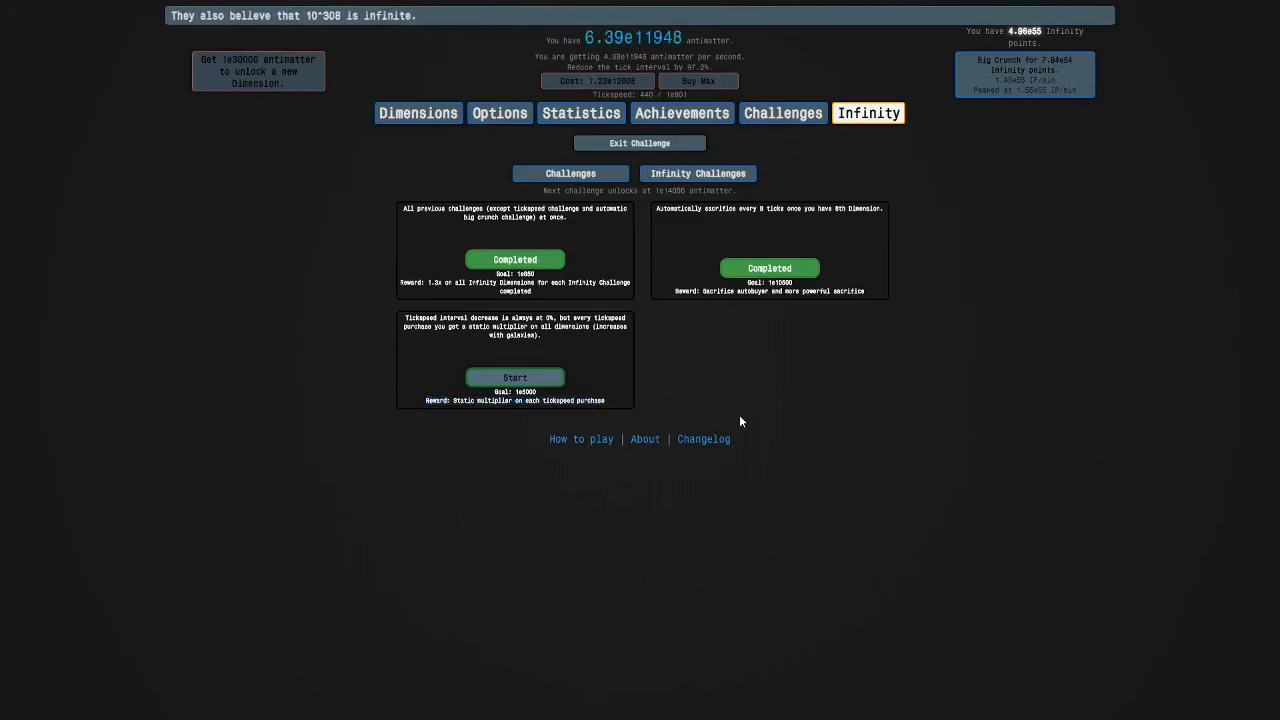
mouse_move(600, 351)
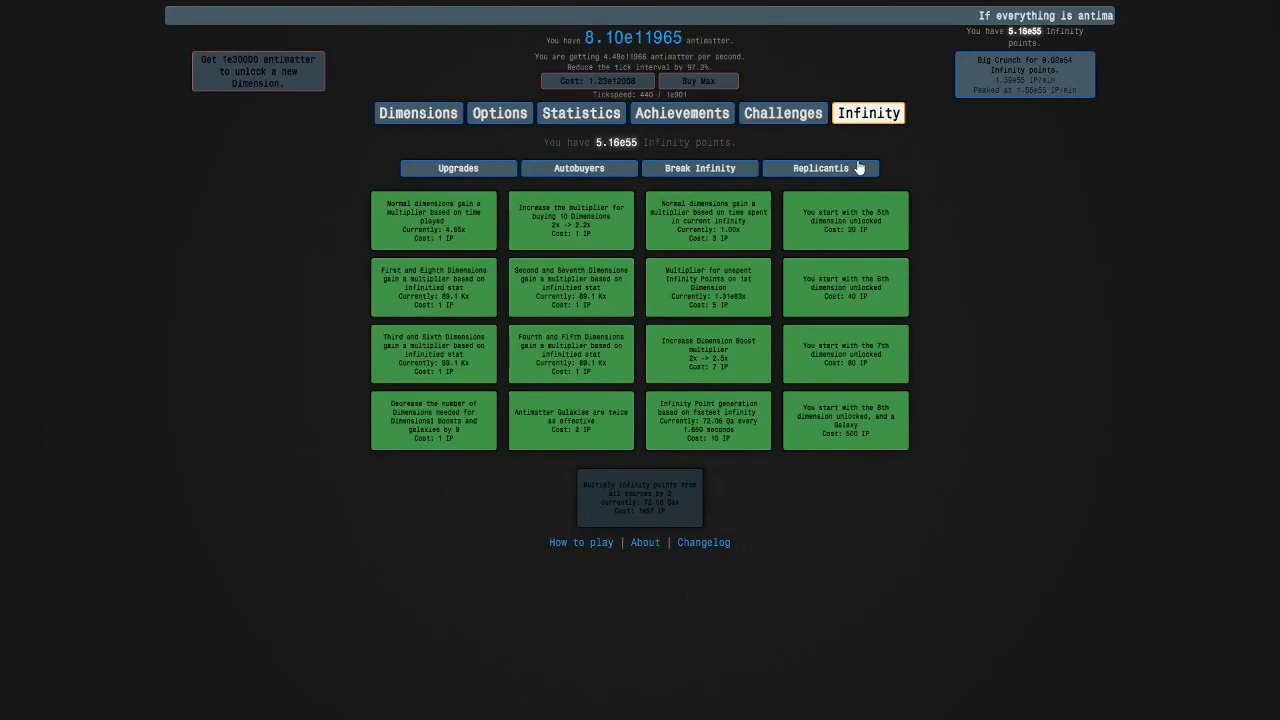
- Check Infinity and Challenges, then view Dimensions at 2.12e12027 antimatter, 144 boosts, 34 galaxies
click(820, 168)
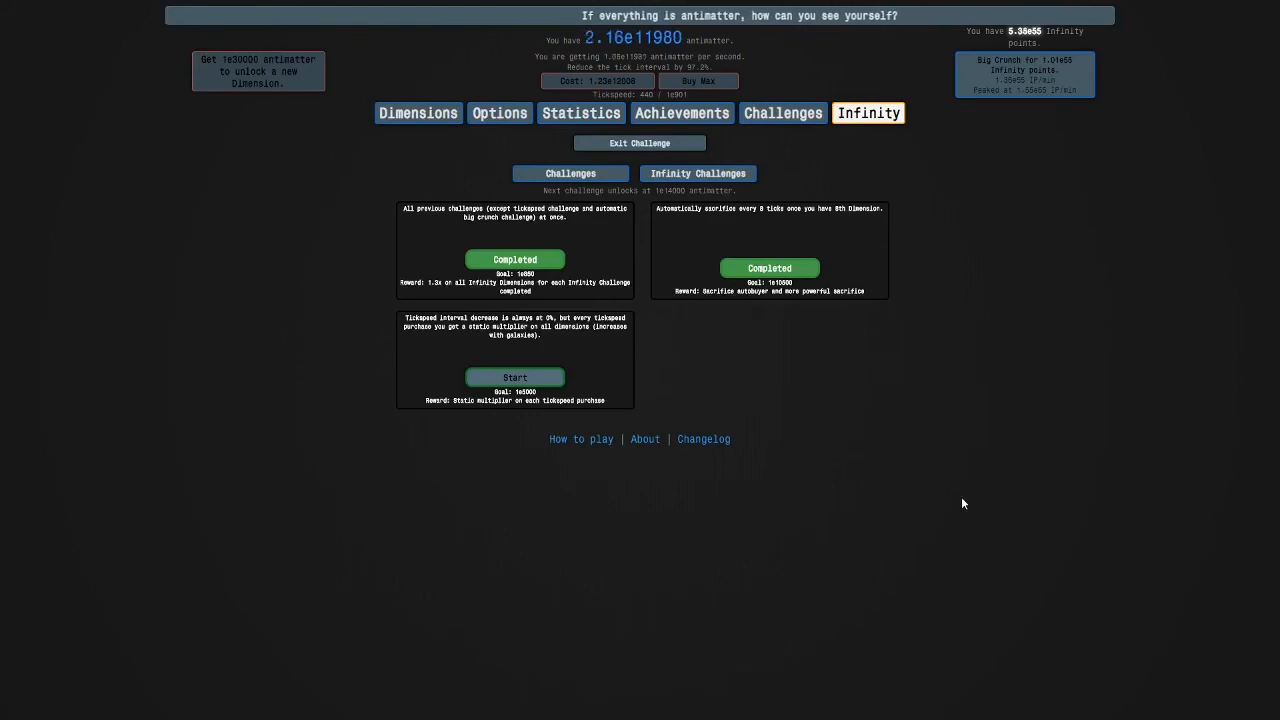
mouse_move(494, 224)
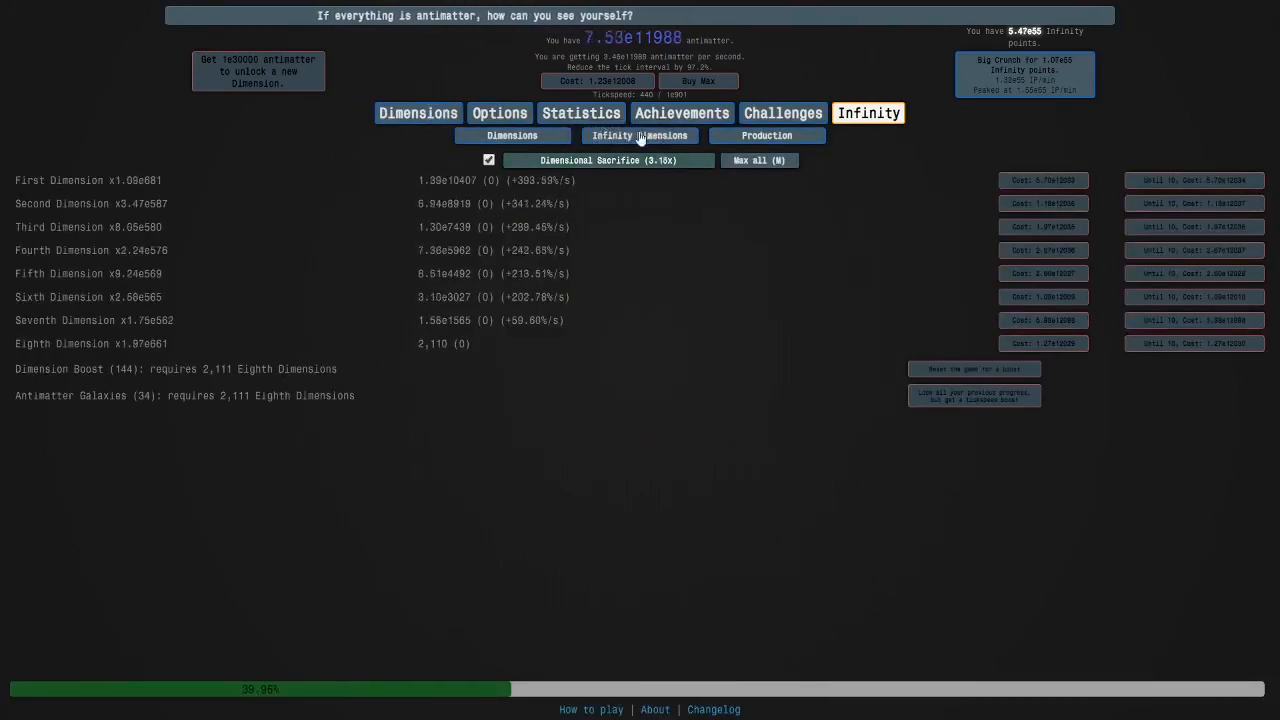
click(783, 112)
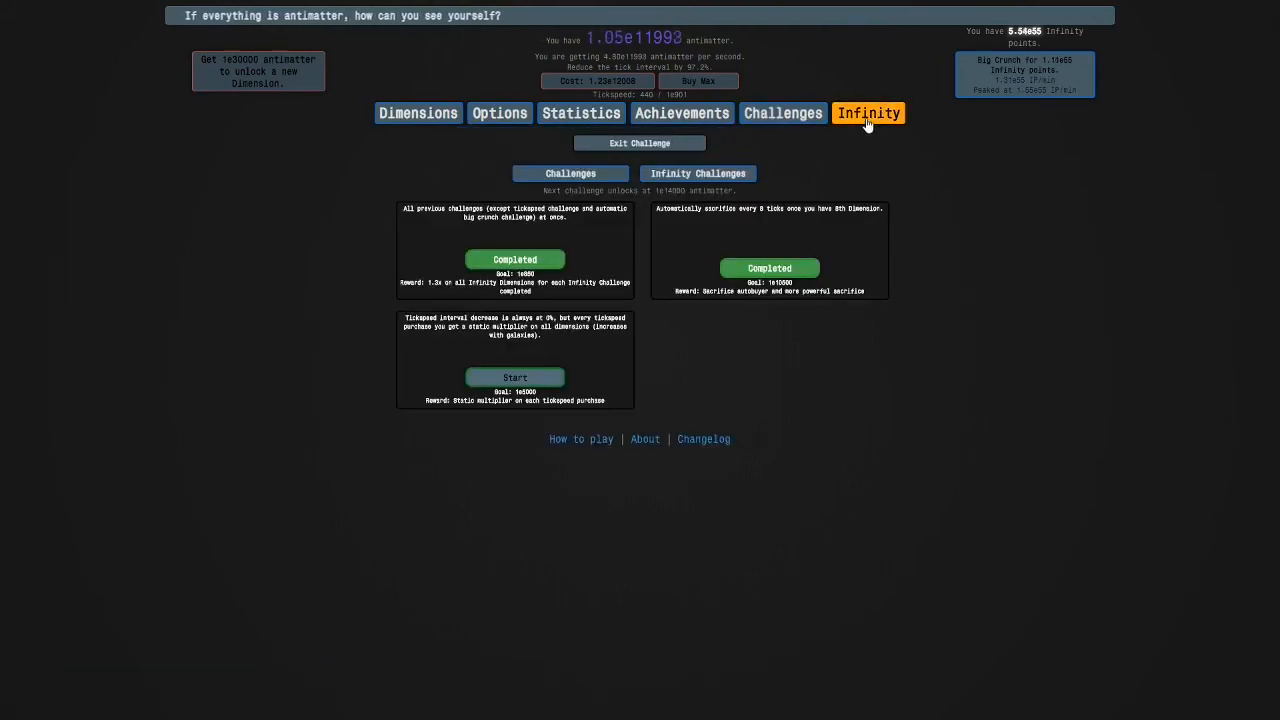
click(868, 112)
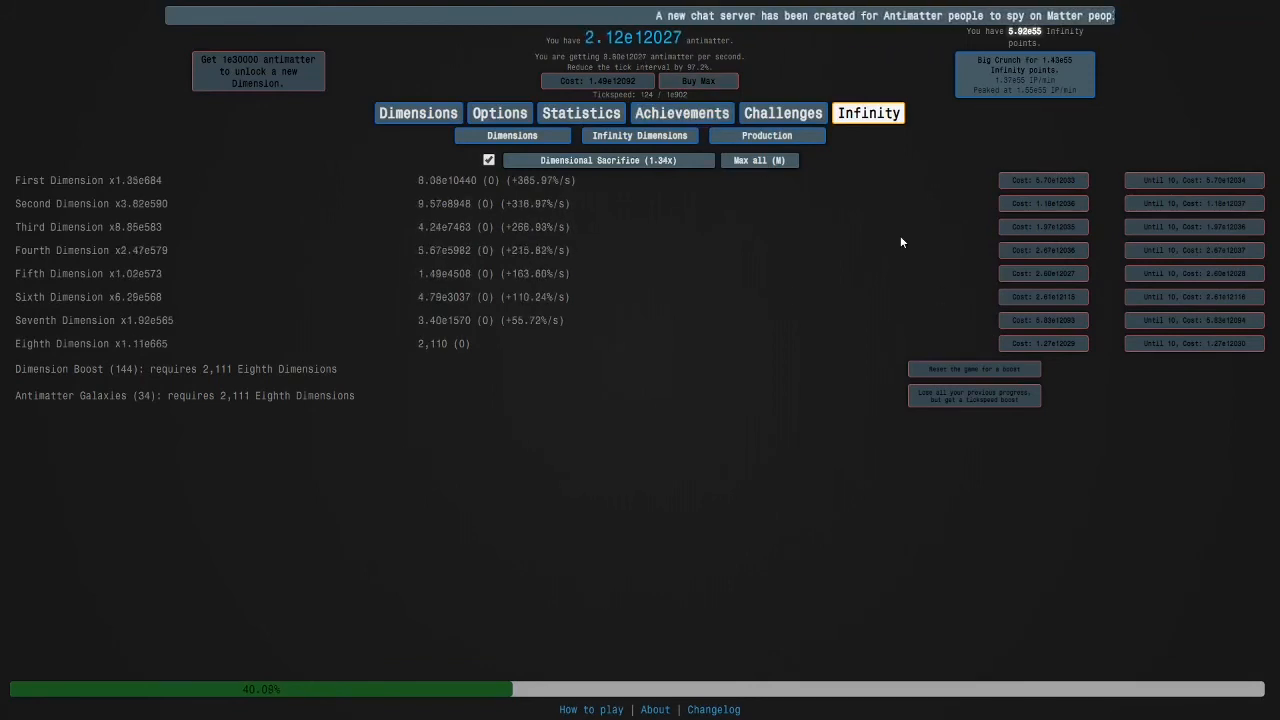
- View Infinity Autobuyers and Infinity Dimensions, then confirm the tickspeed challenge remains unstarted
click(608, 160)
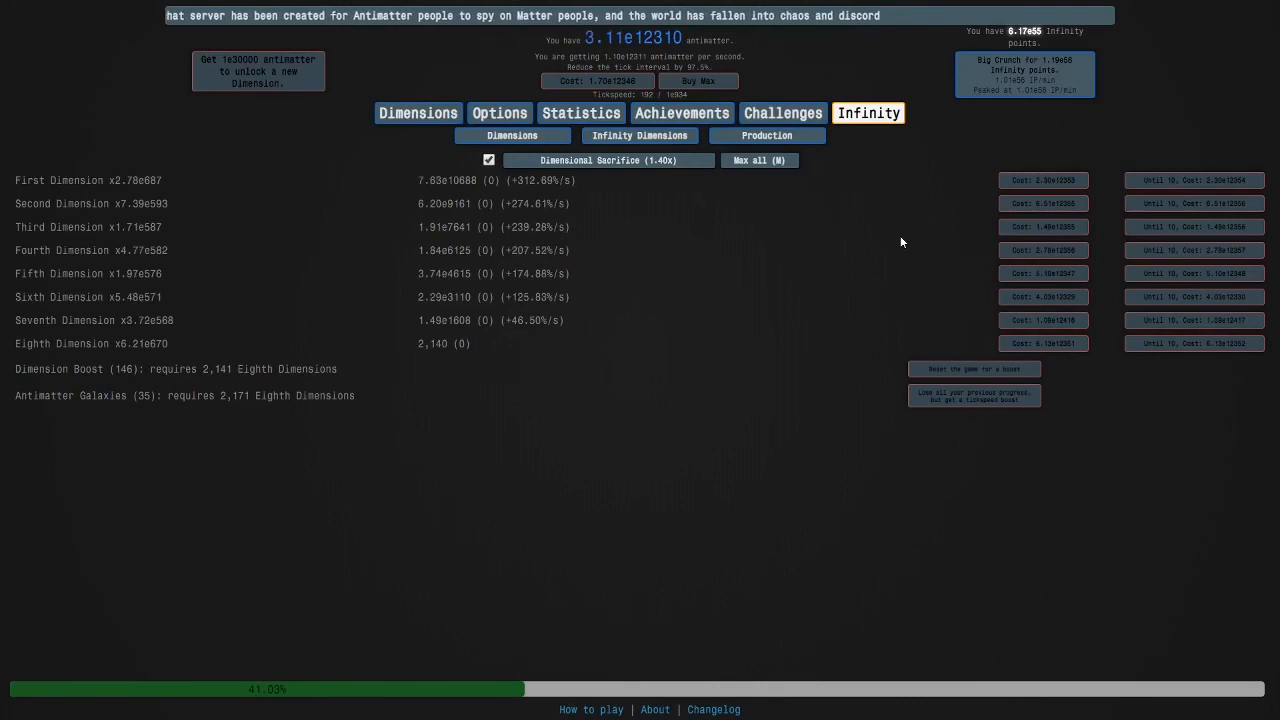
click(573, 167)
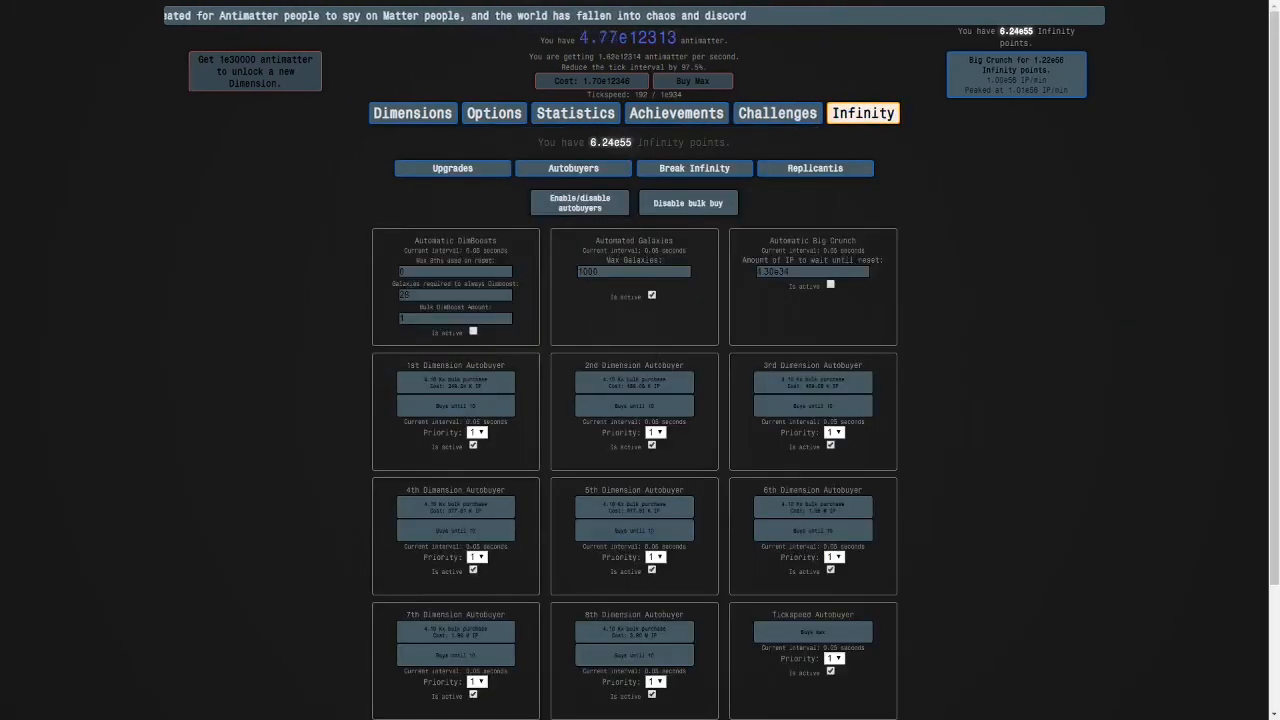
click(452, 167)
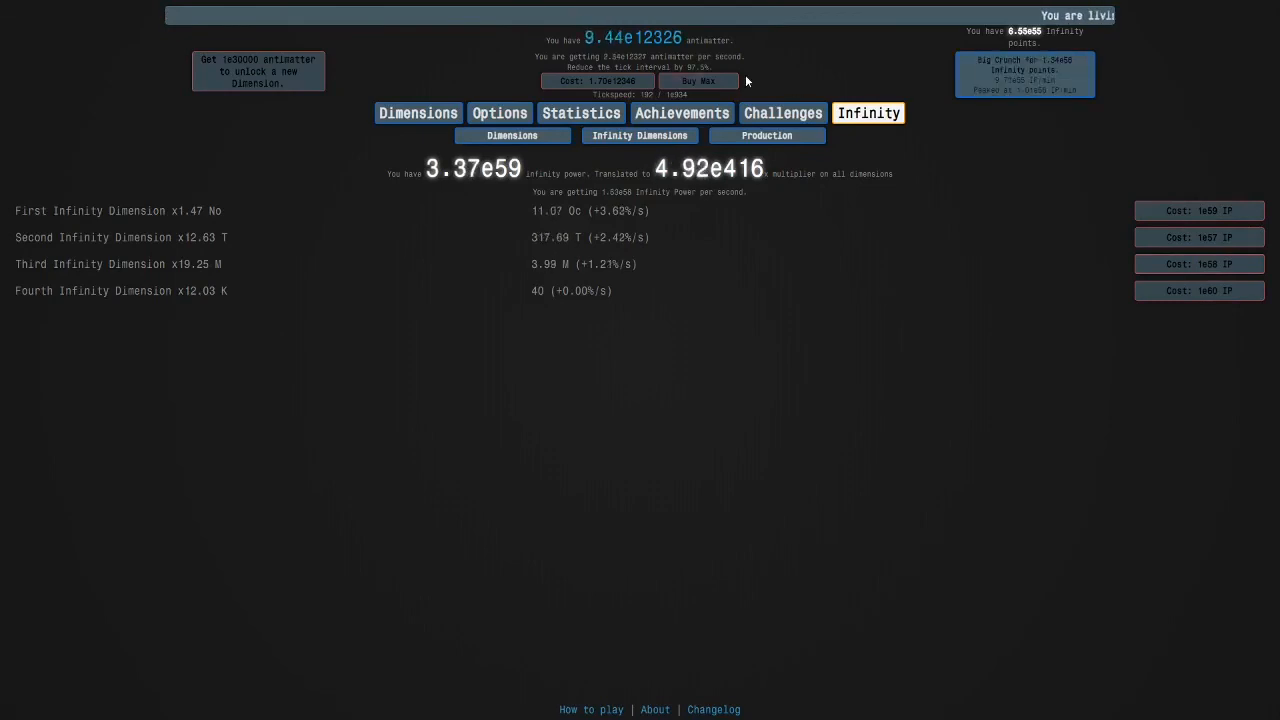
click(783, 113)
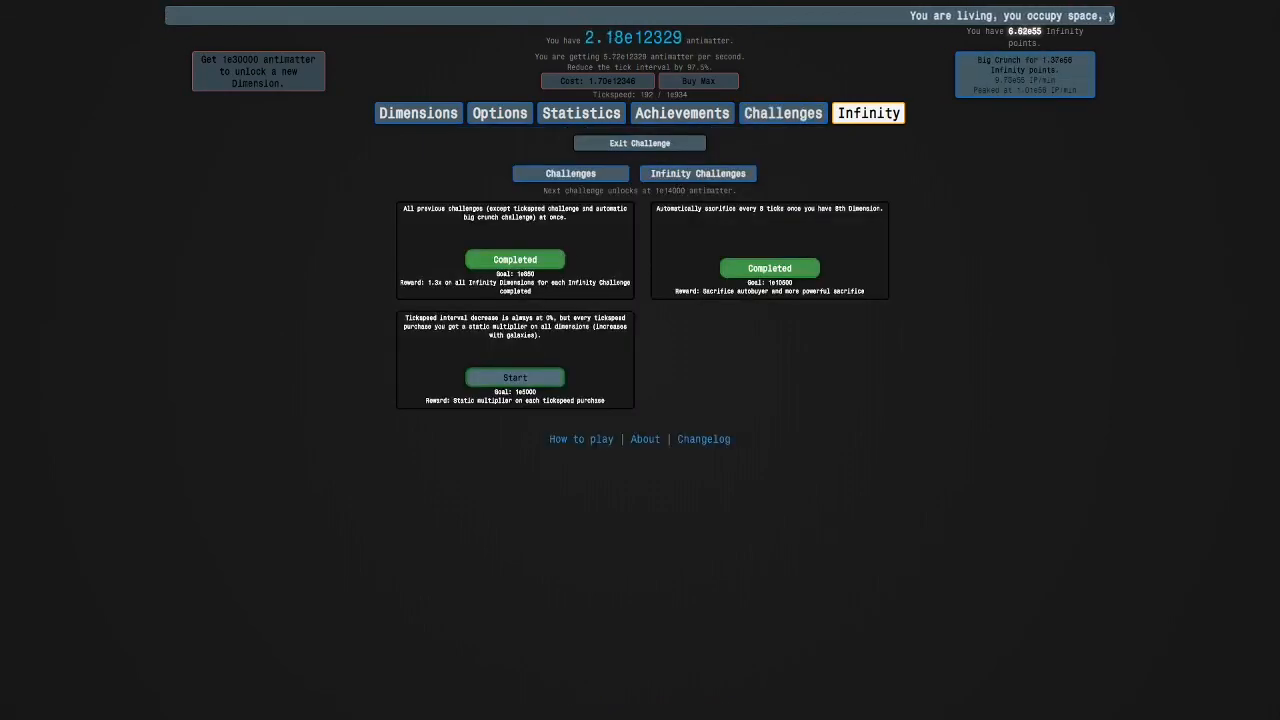